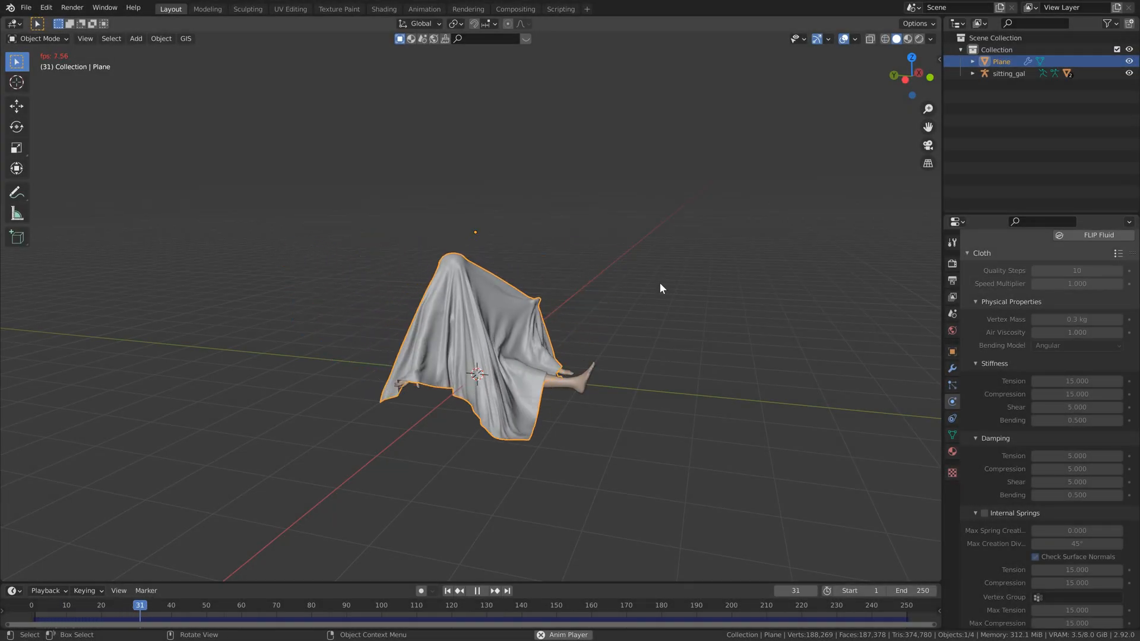
Play and rewind the timeline to watch the sheet drape over the seated figure
click(476, 590)
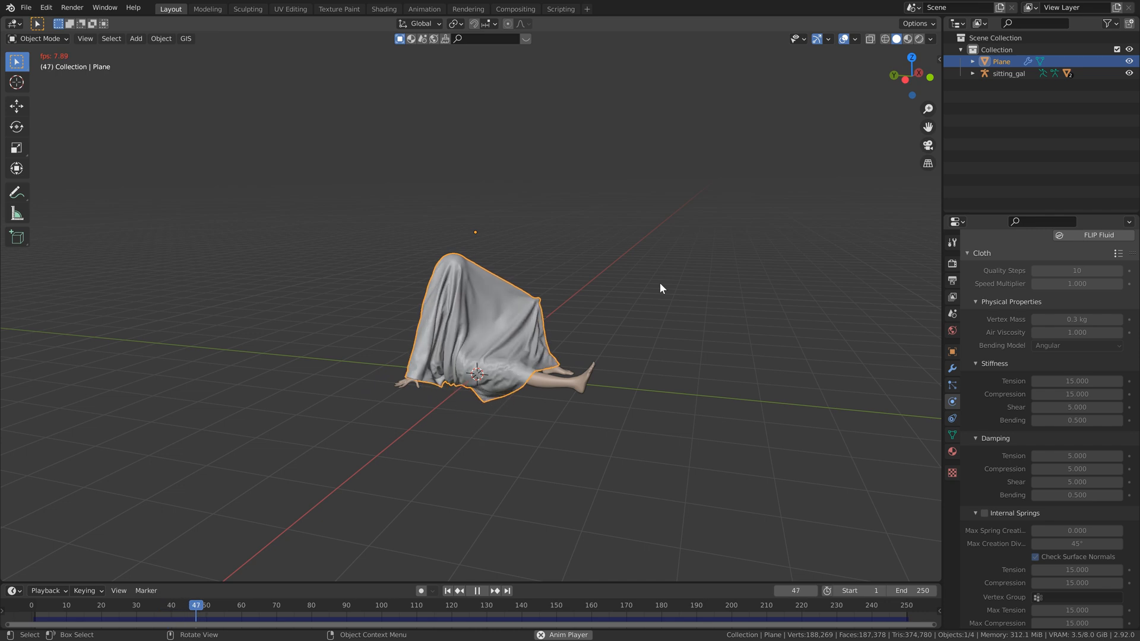
click(477, 590)
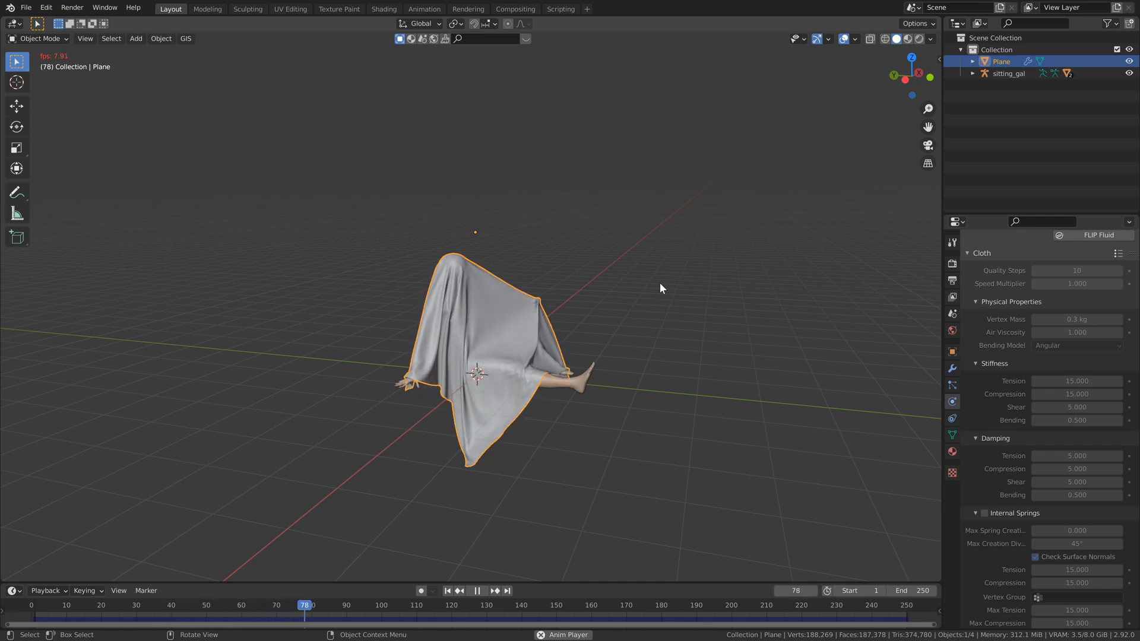
click(476, 590)
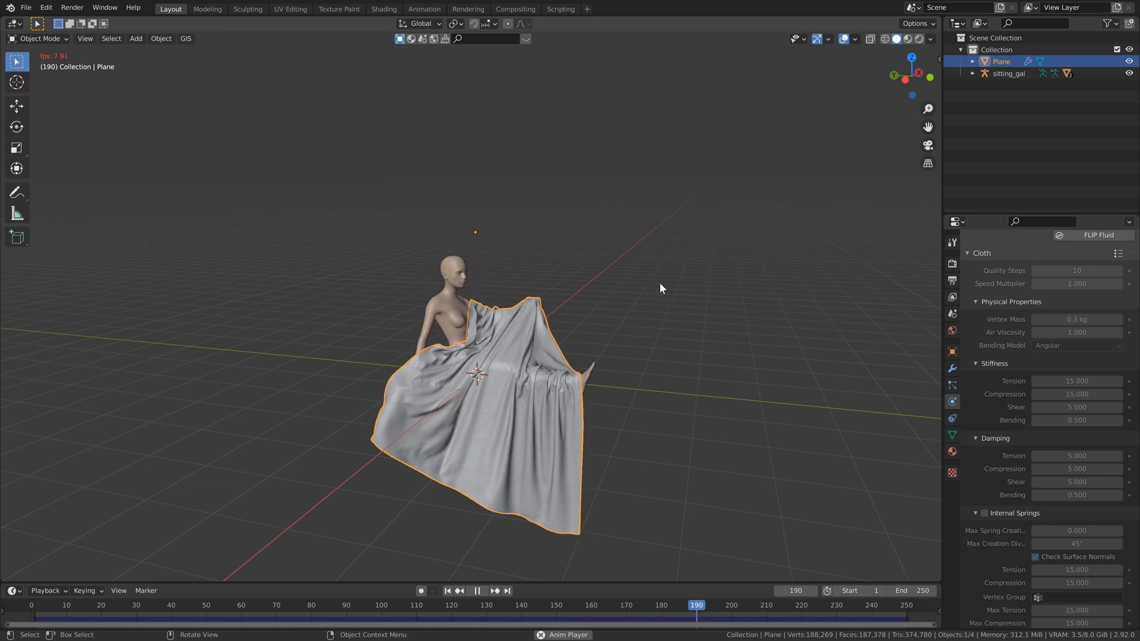
click(477, 590)
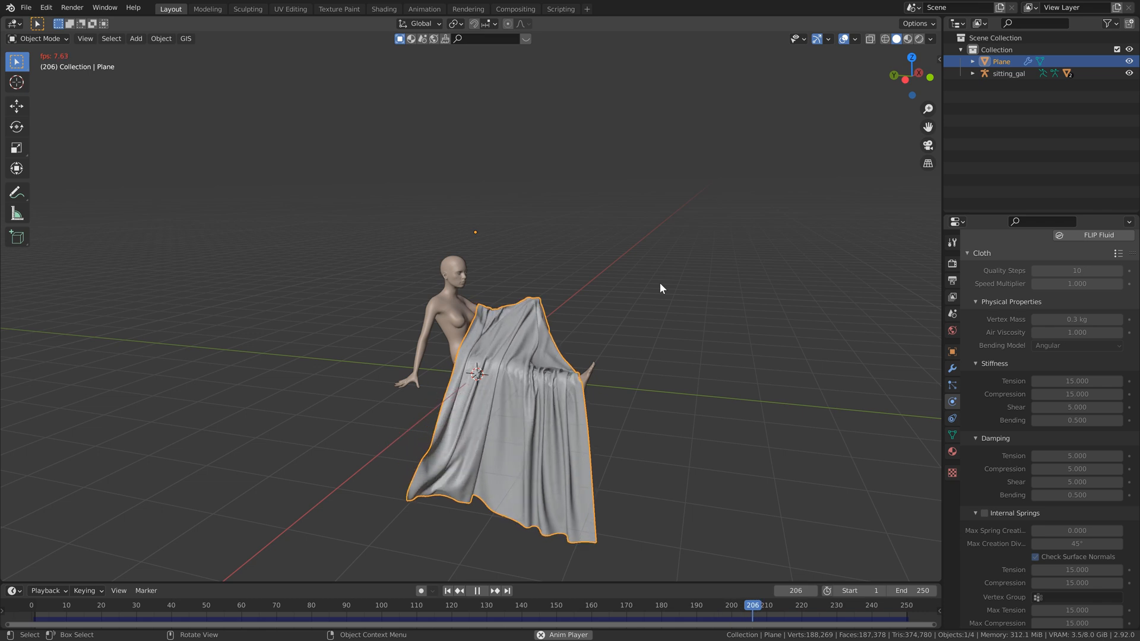
click(477, 590)
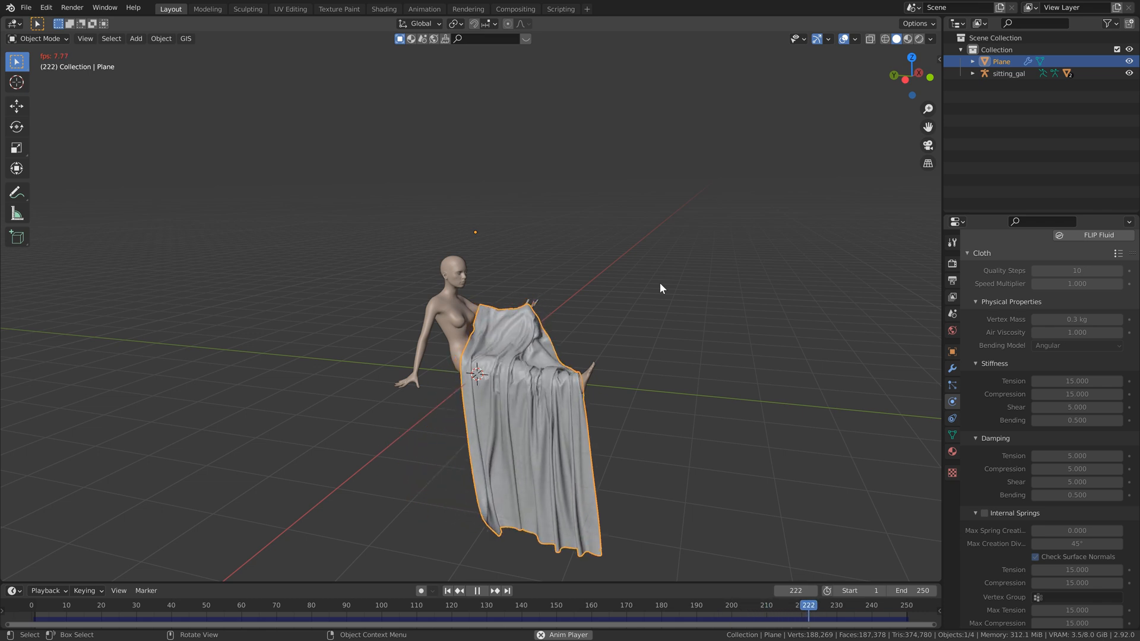
click(476, 590)
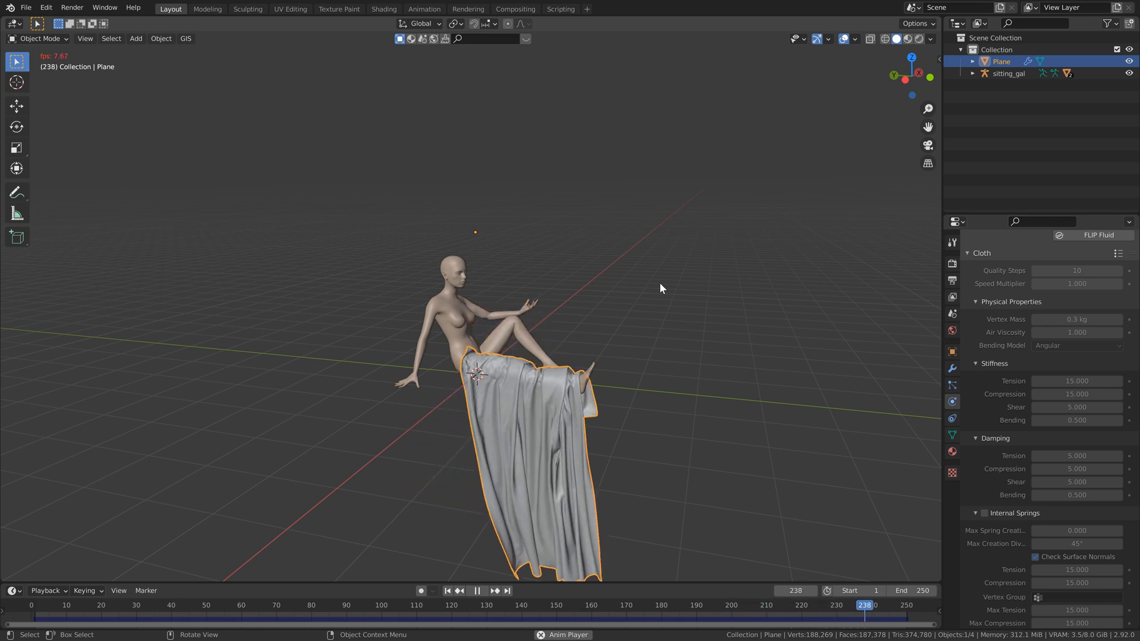
click(447, 590)
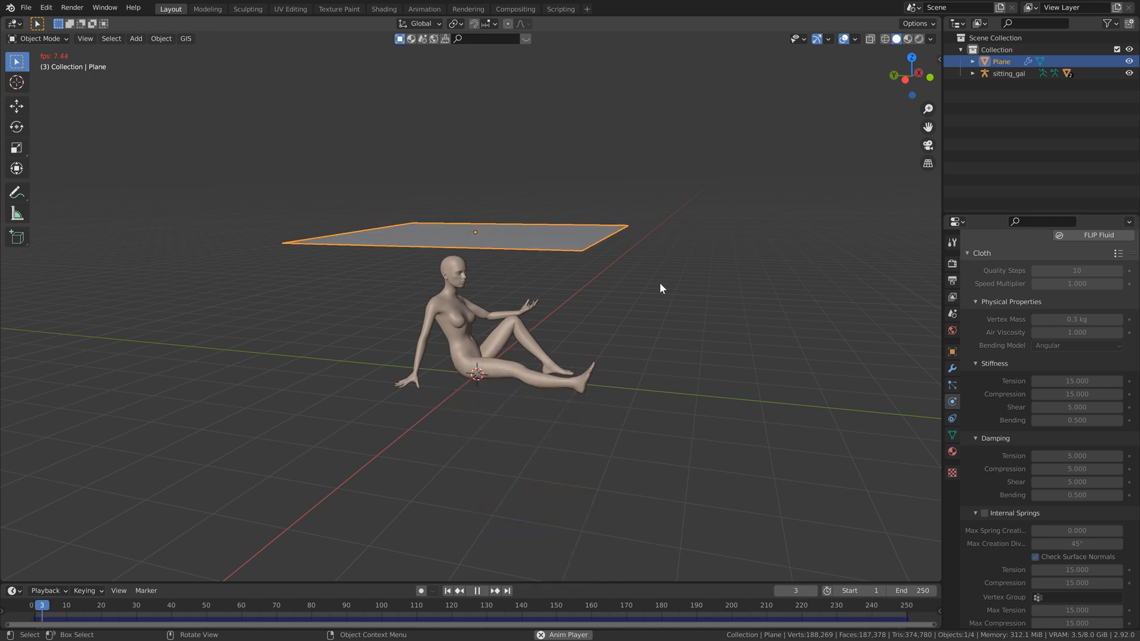
click(477, 590)
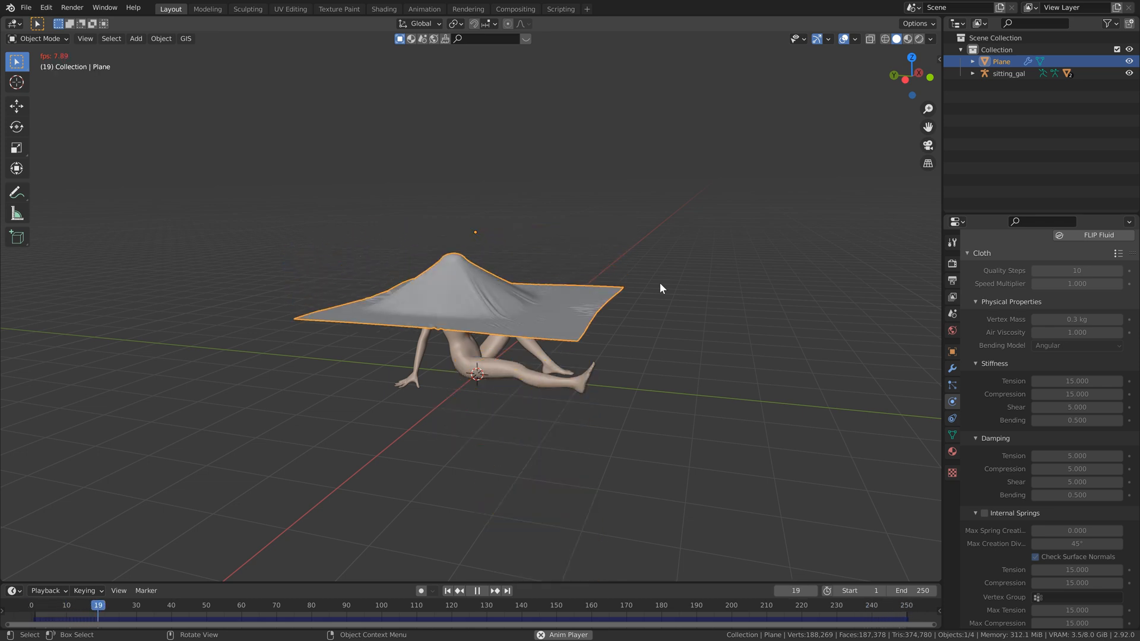
click(477, 590)
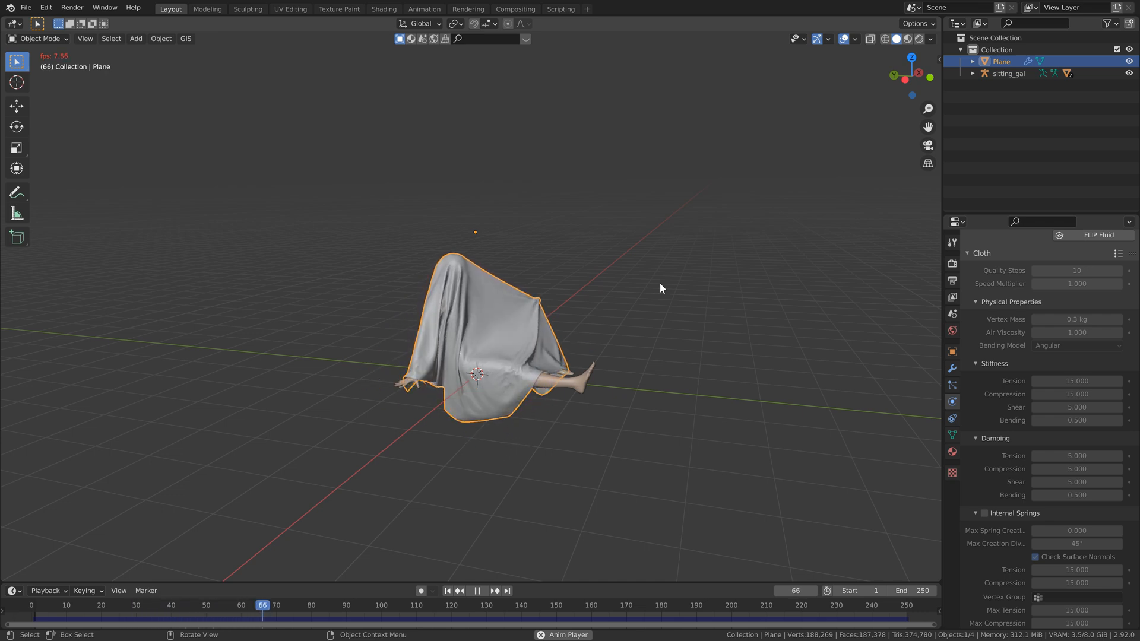
Replay the cloth drape once more, then save the scene as Cloth Tricks.blend
click(476, 590)
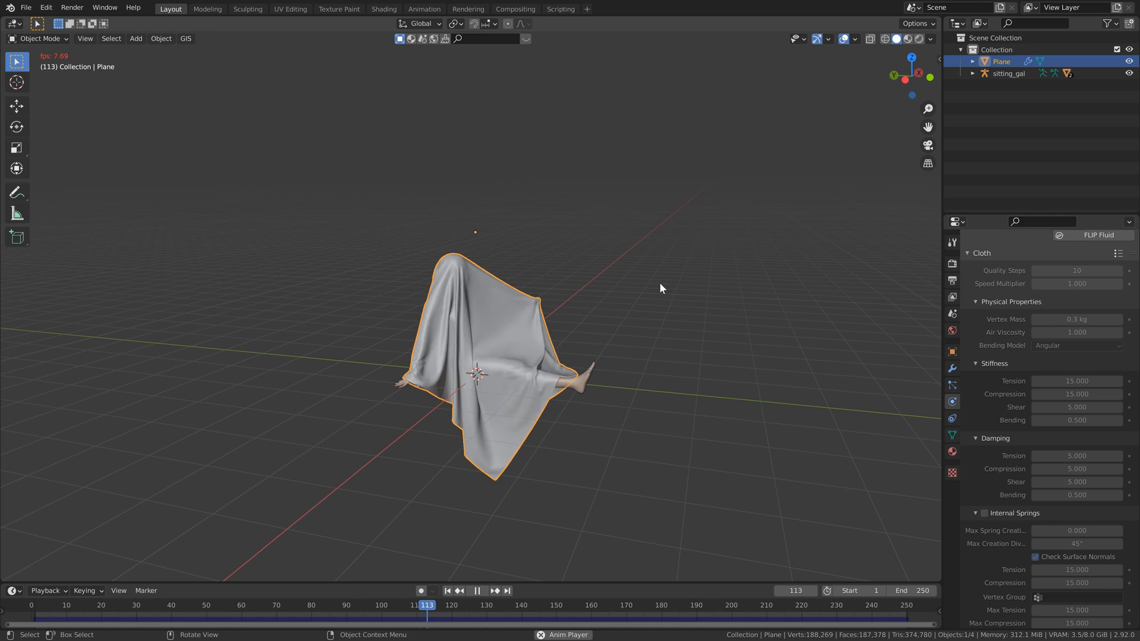
click(476, 590)
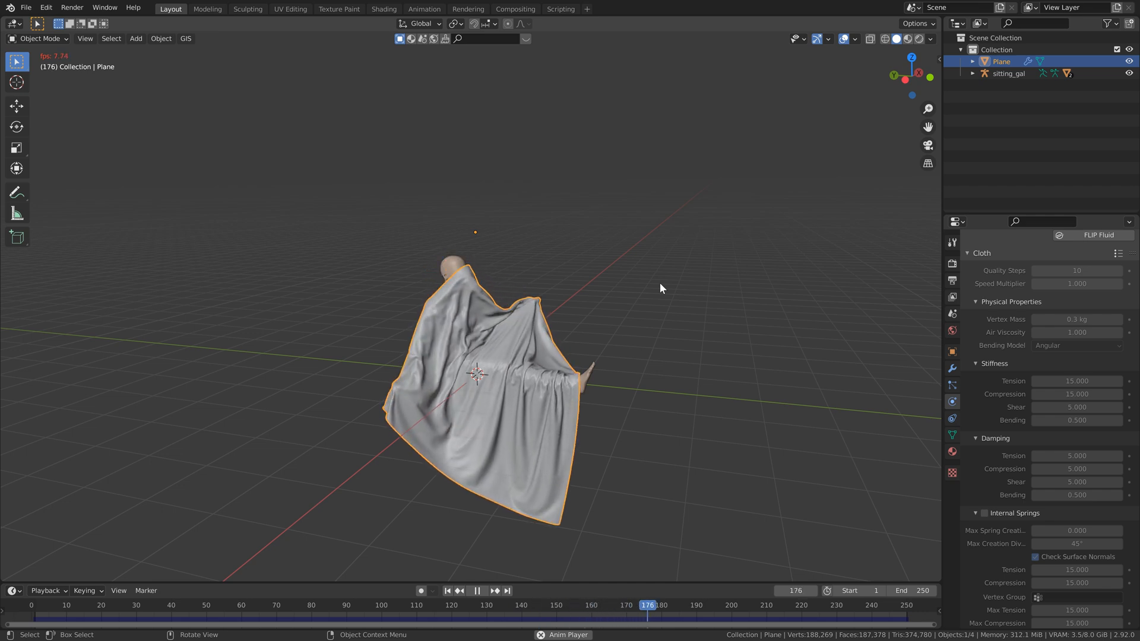
click(476, 589)
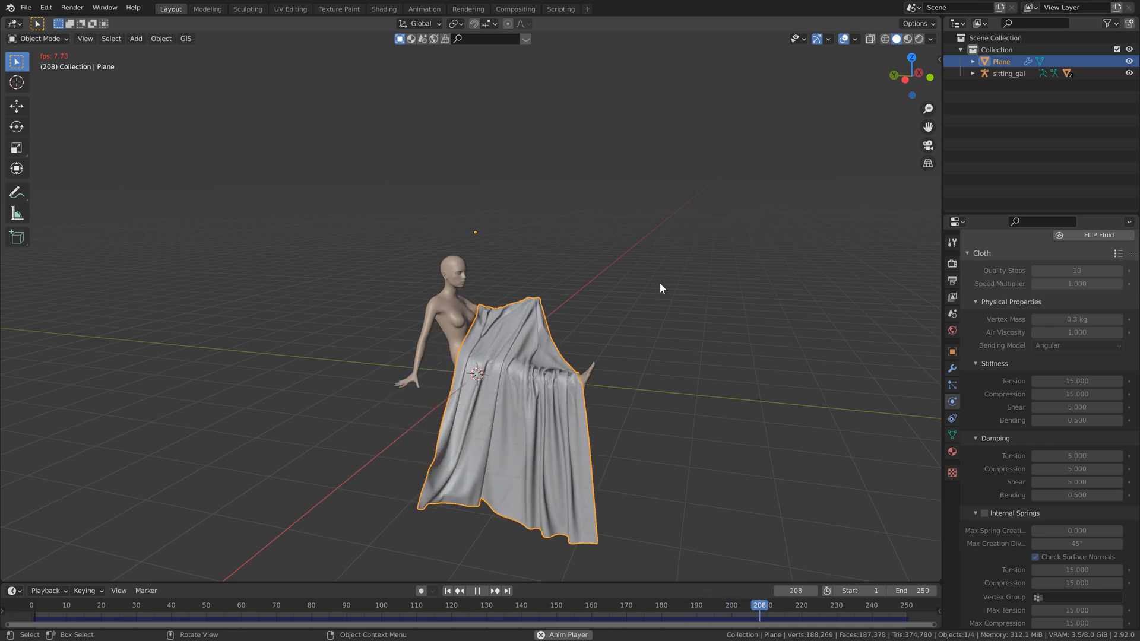
click(477, 590)
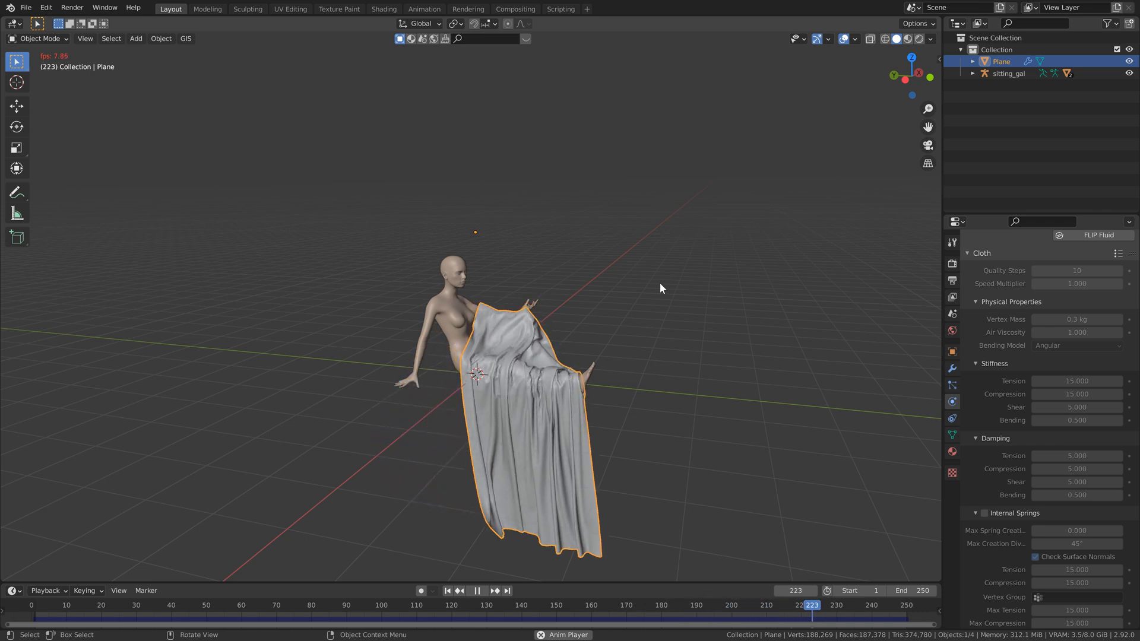
click(477, 590)
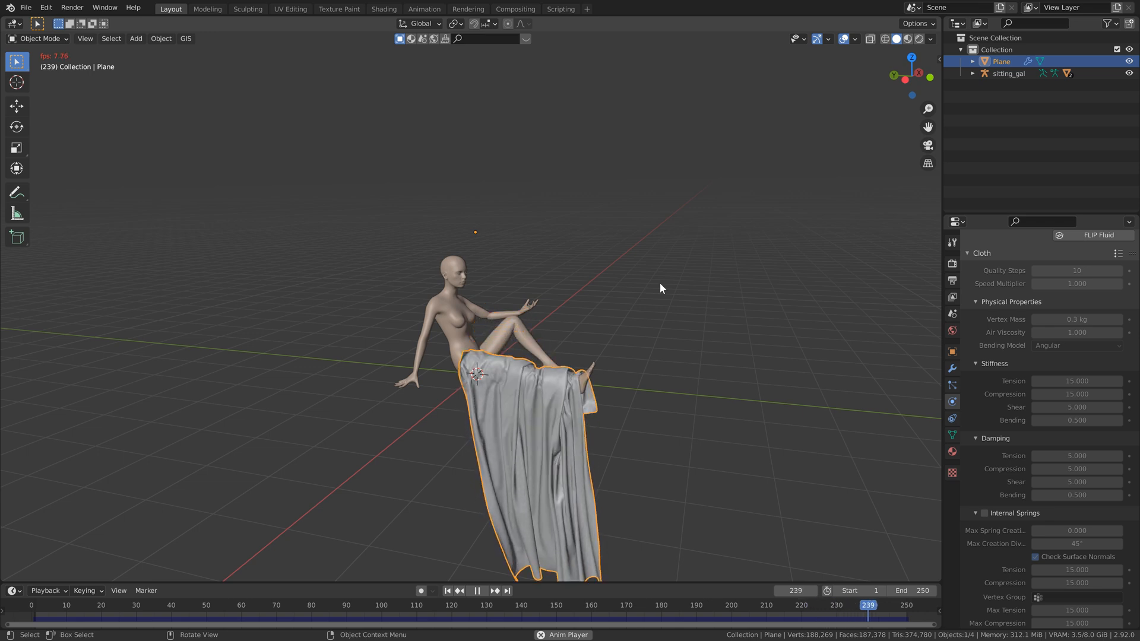
click(447, 590)
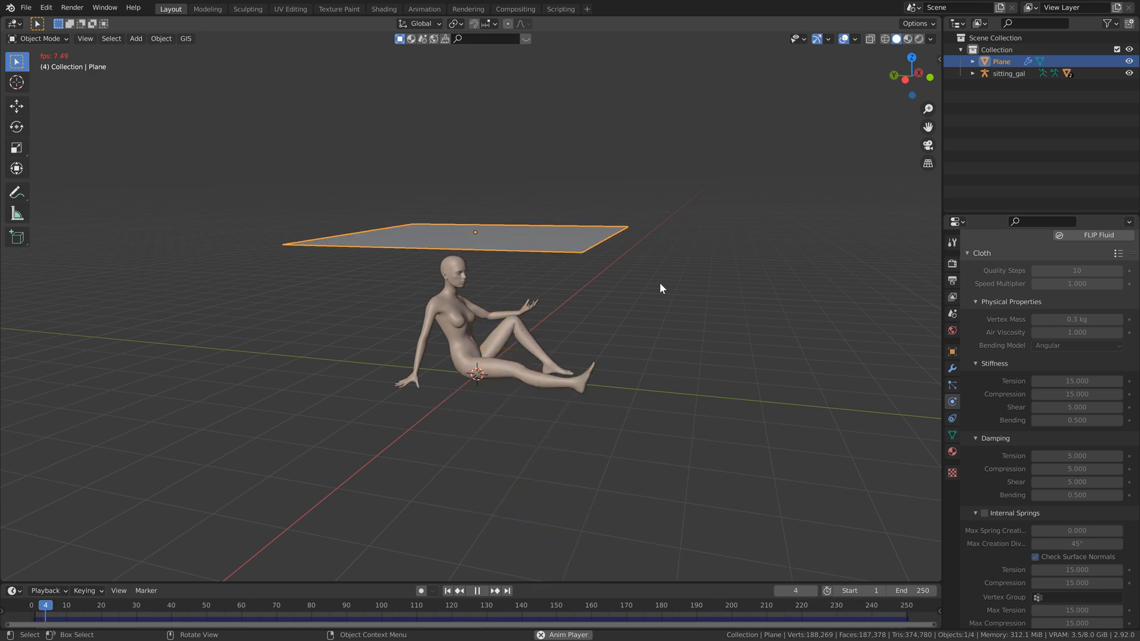
click(476, 590)
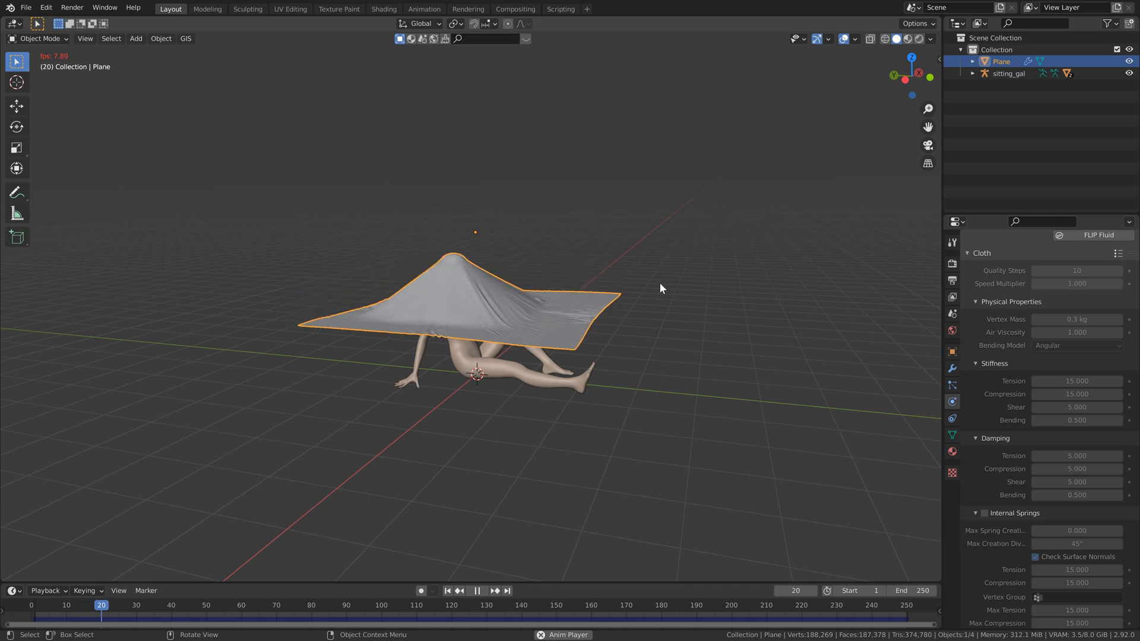
click(476, 590)
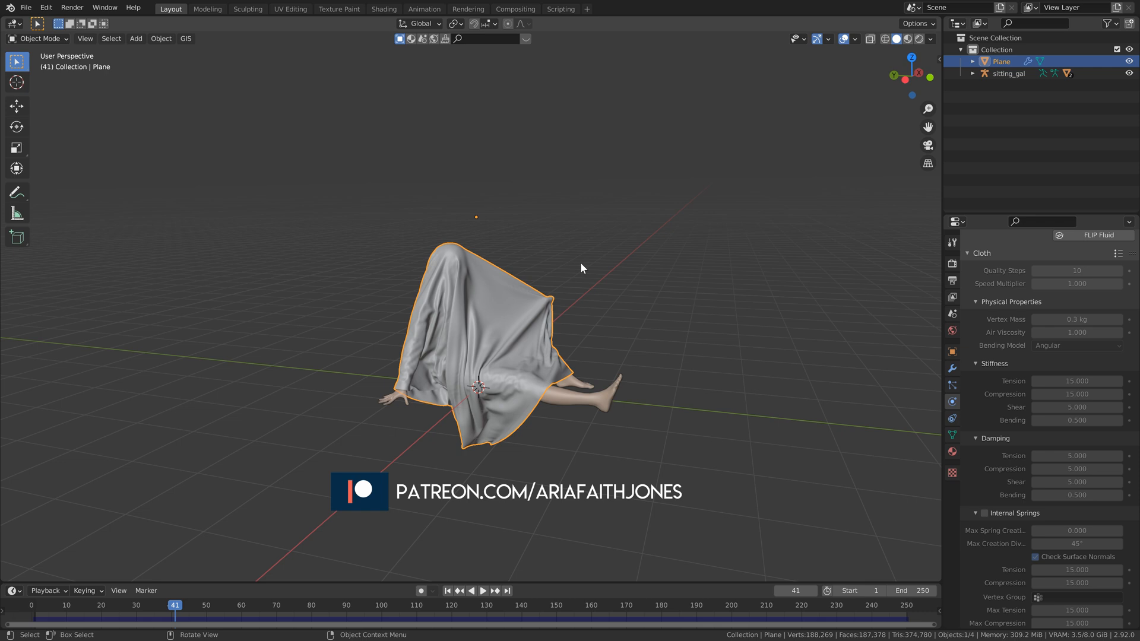
key(ctrl+s)
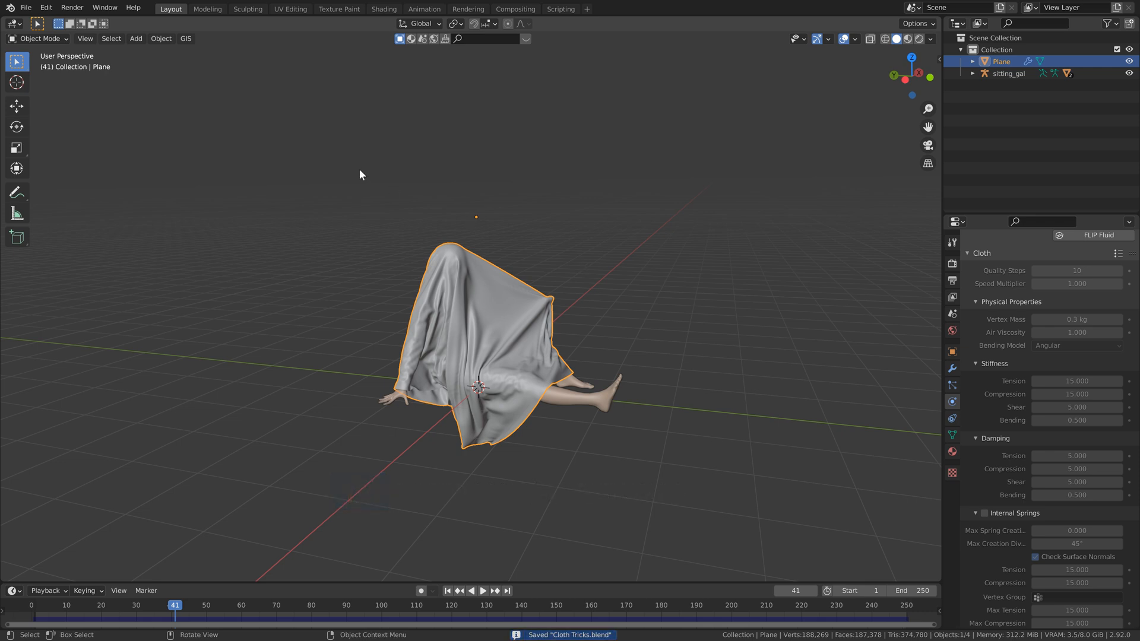
Start a fresh General scene from the File menu, with no objects
click(26, 7)
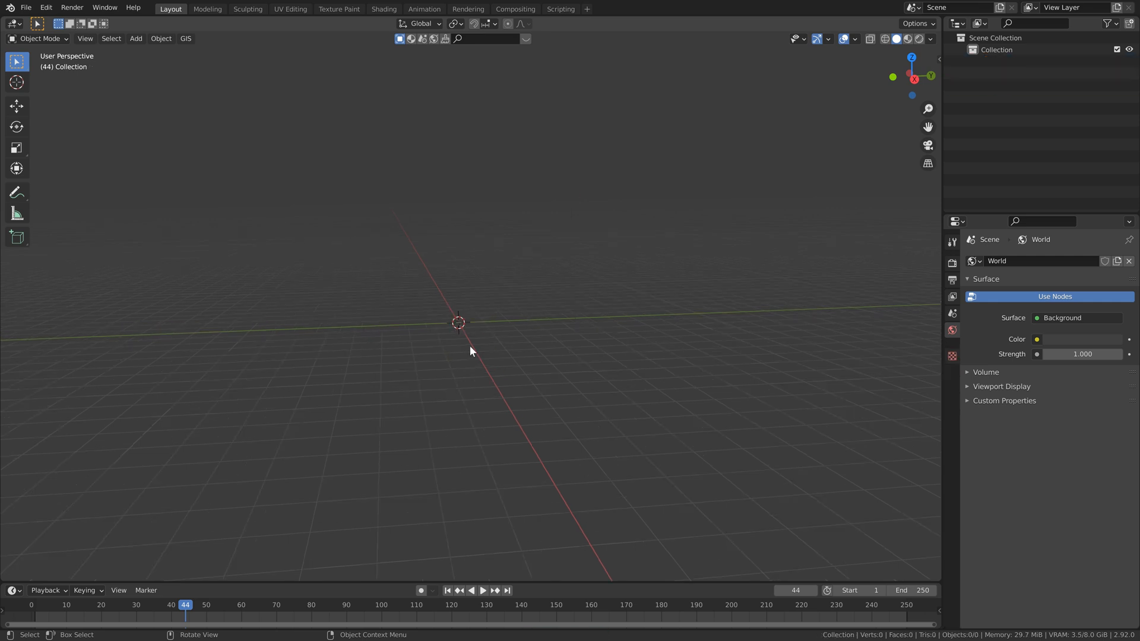
mouse_move(323, 263)
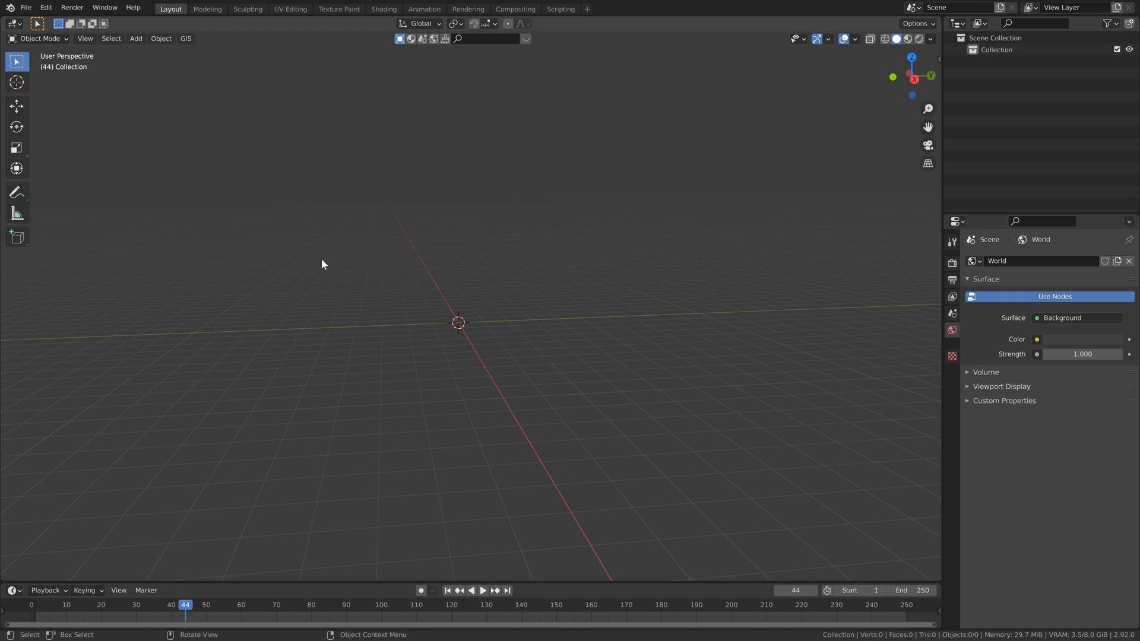
mouse_move(334, 355)
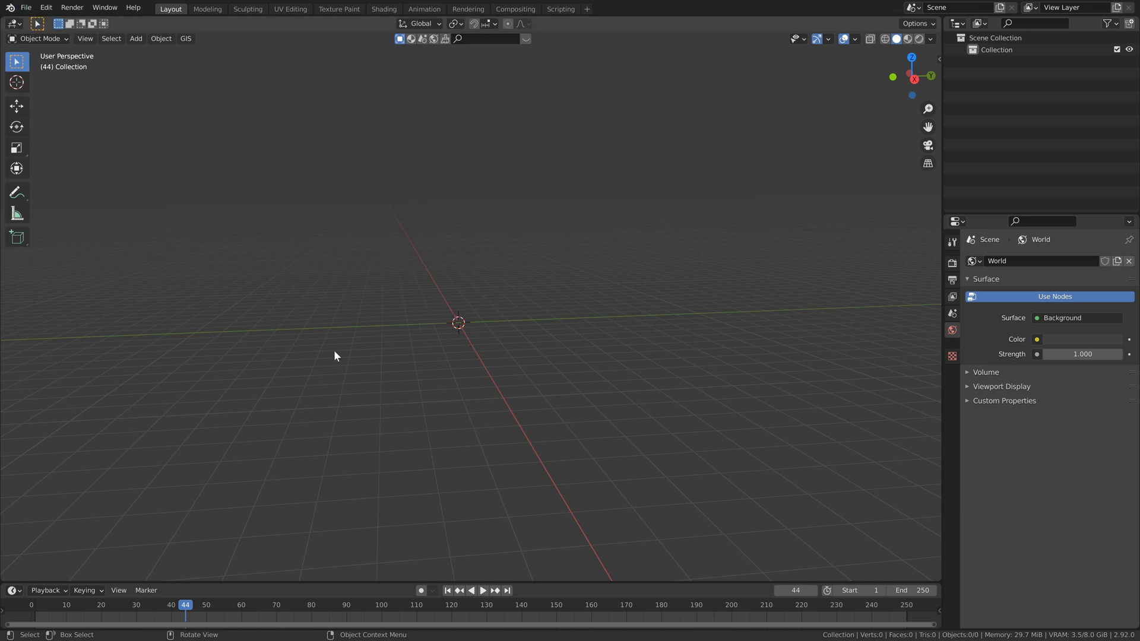
mouse_move(191, 205)
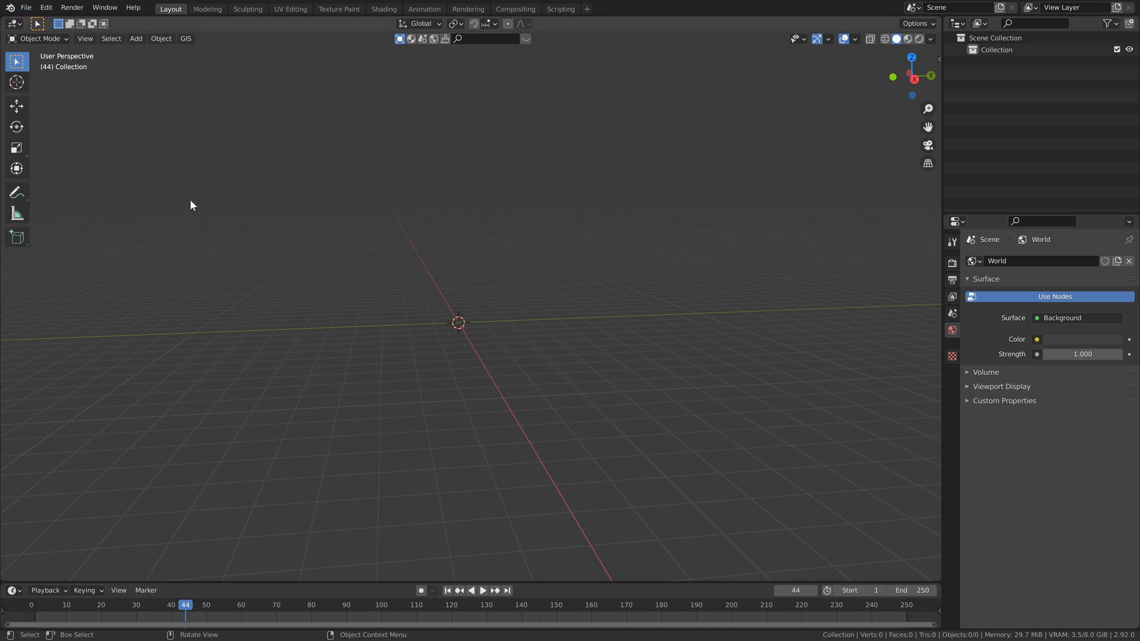
Import sitting gal.dae from the Makehuman models folder as a COLLADA model
click(26, 7)
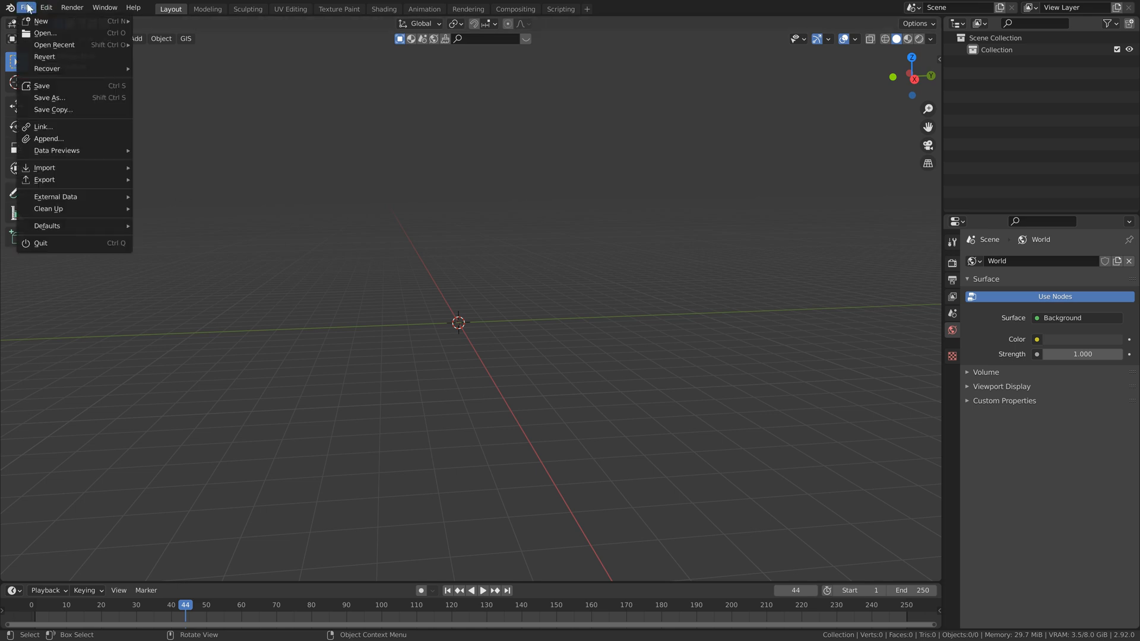
click(44, 167)
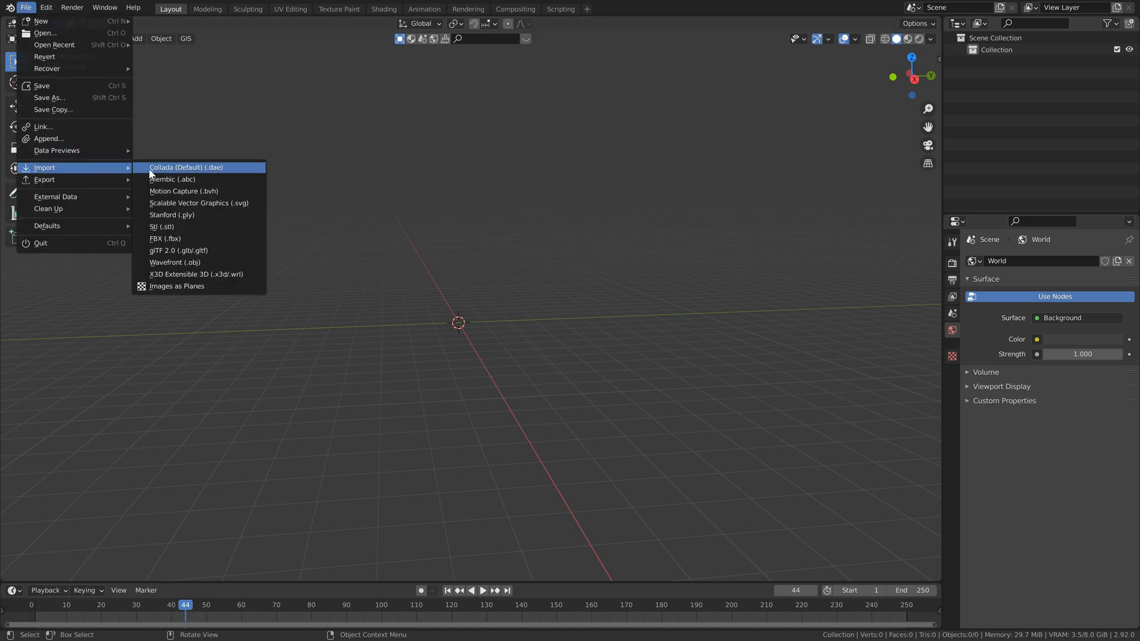
click(185, 167)
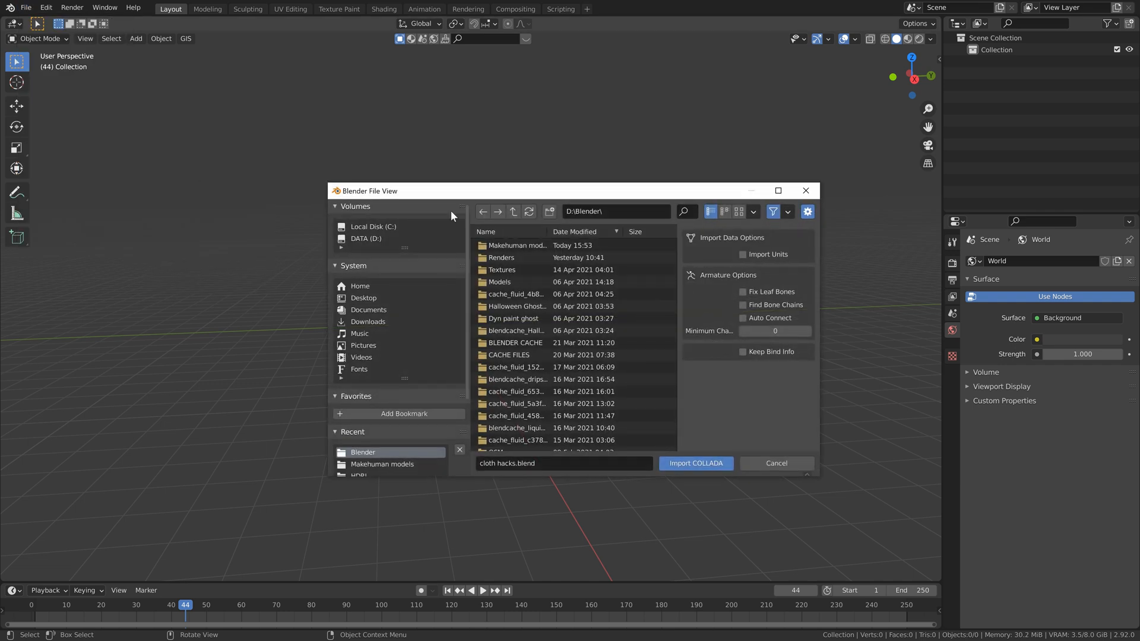
double_click(382, 464)
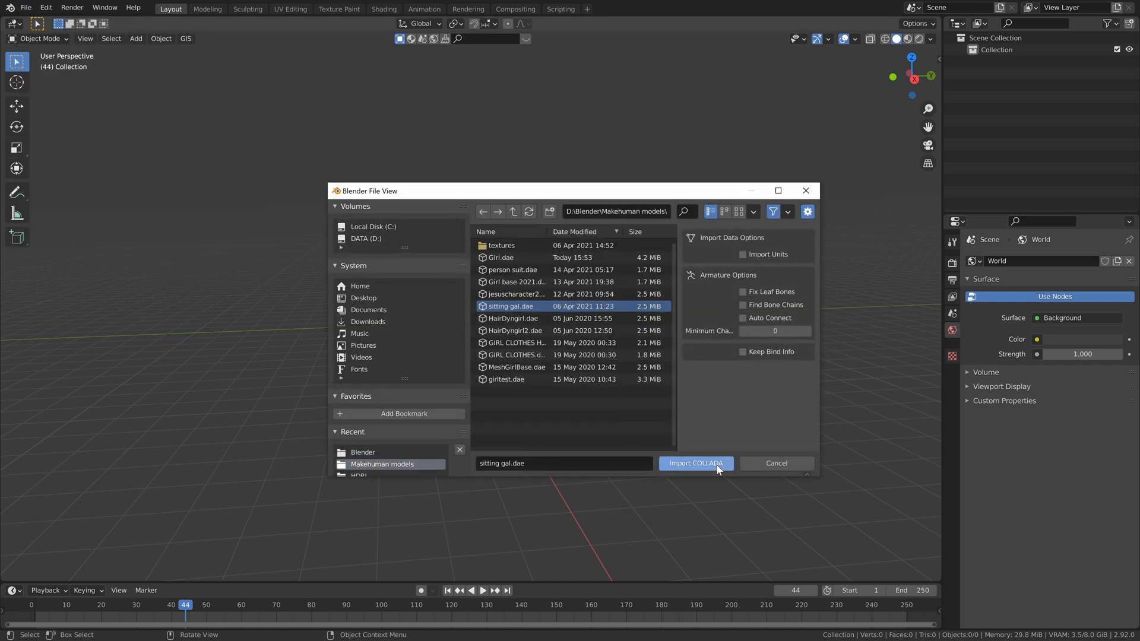
click(695, 463)
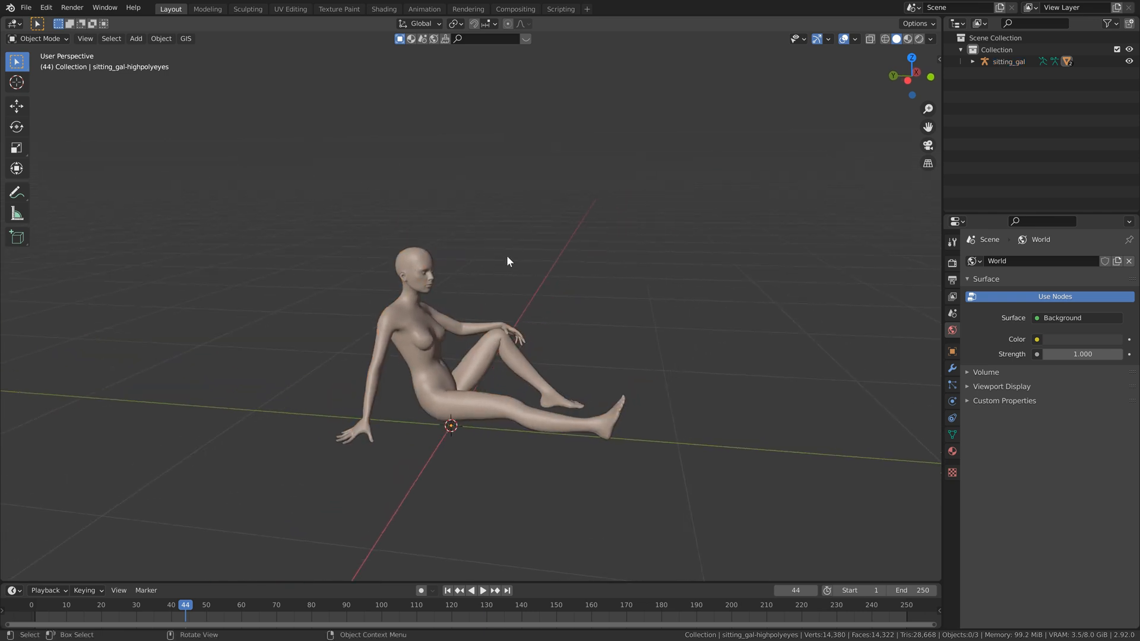
Add a plane above the figure, scale it to 0.821, and apply the scale
click(135, 39)
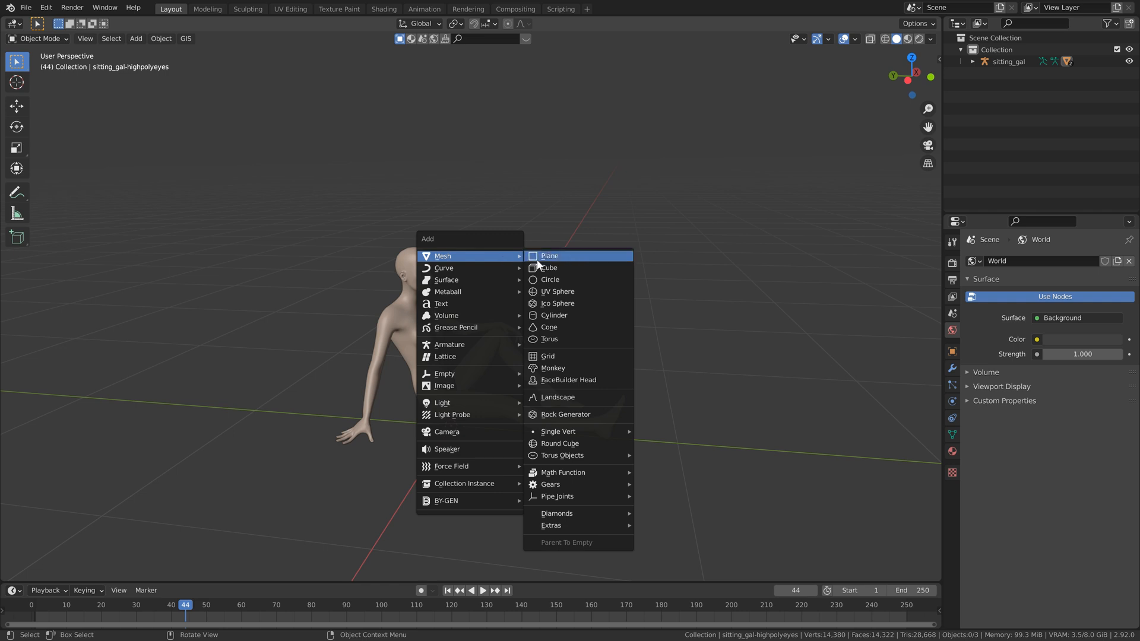
click(550, 255)
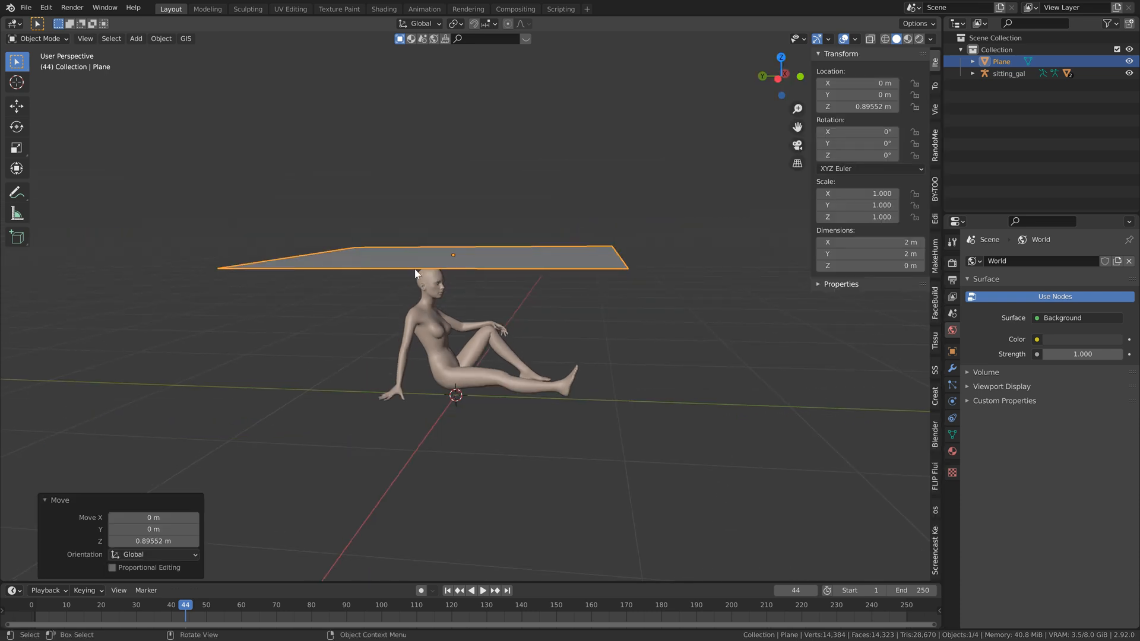
mouse_move(532, 243)
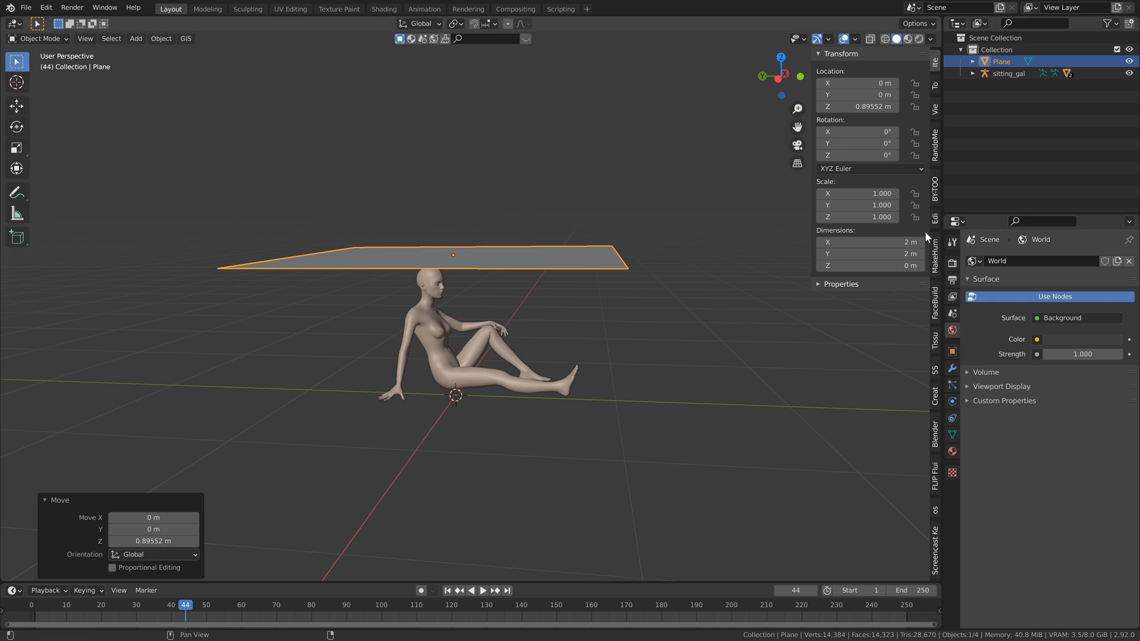
key(s)
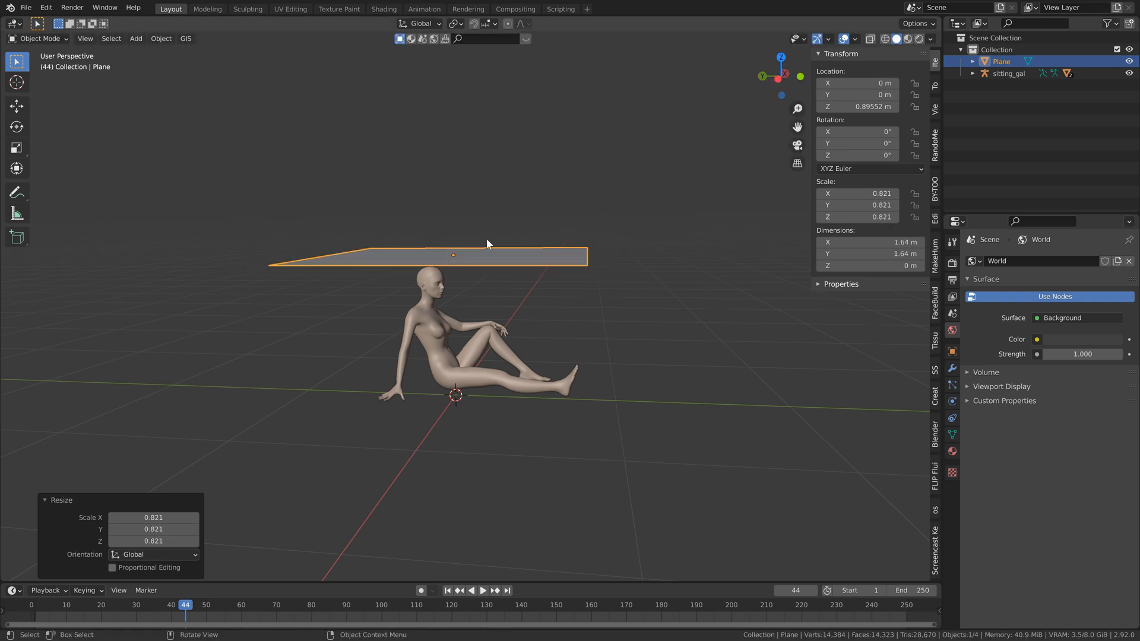
mouse_move(696, 213)
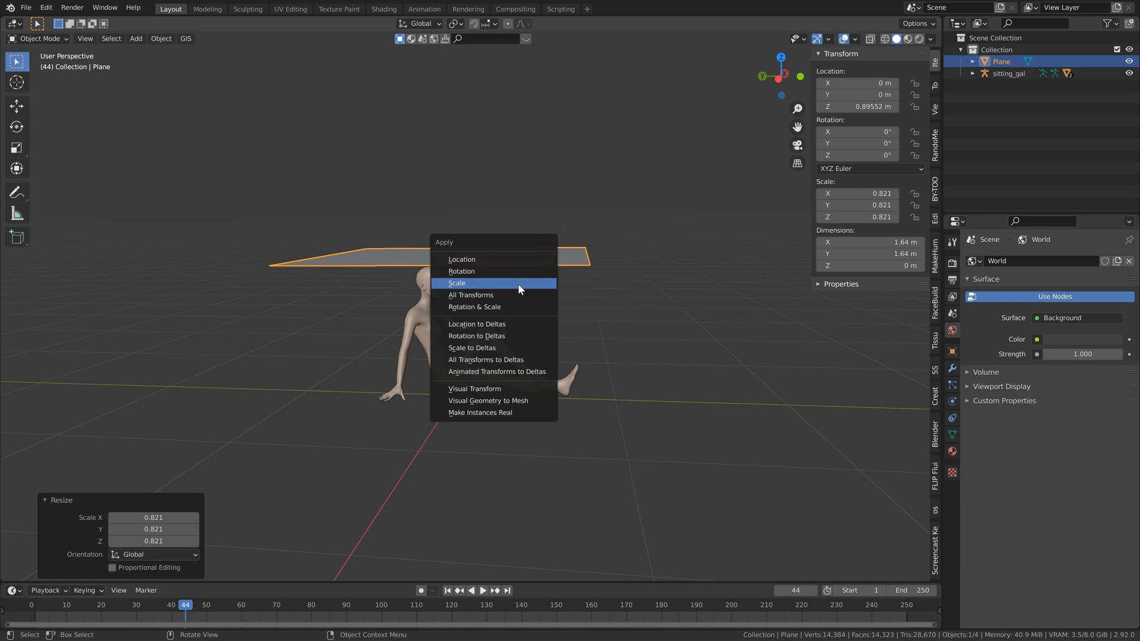
click(457, 283)
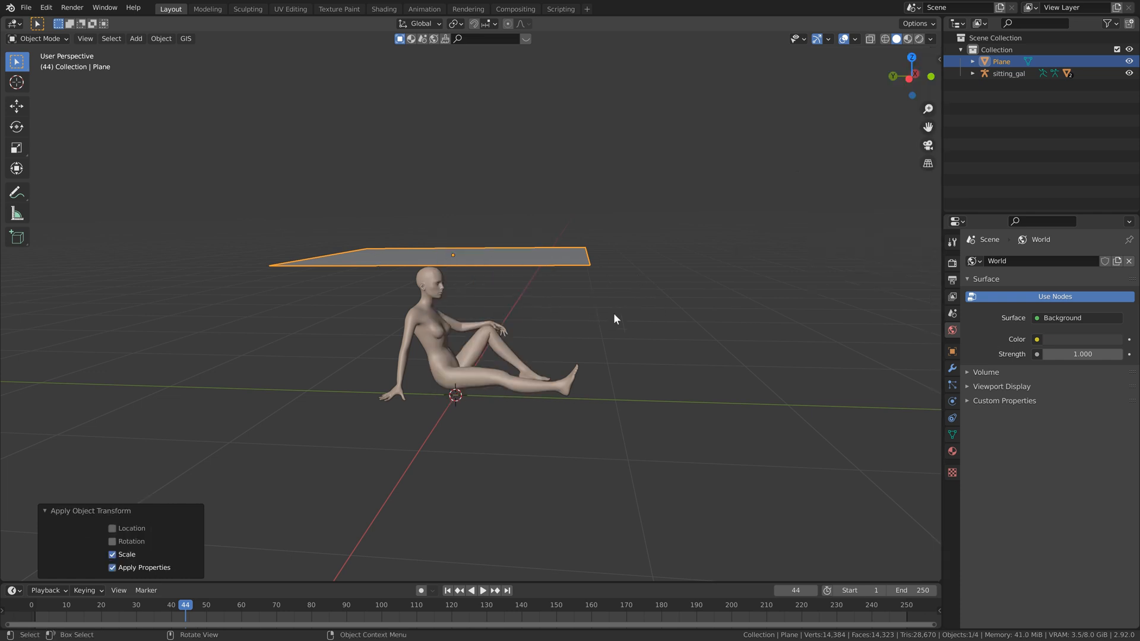
click(951, 401)
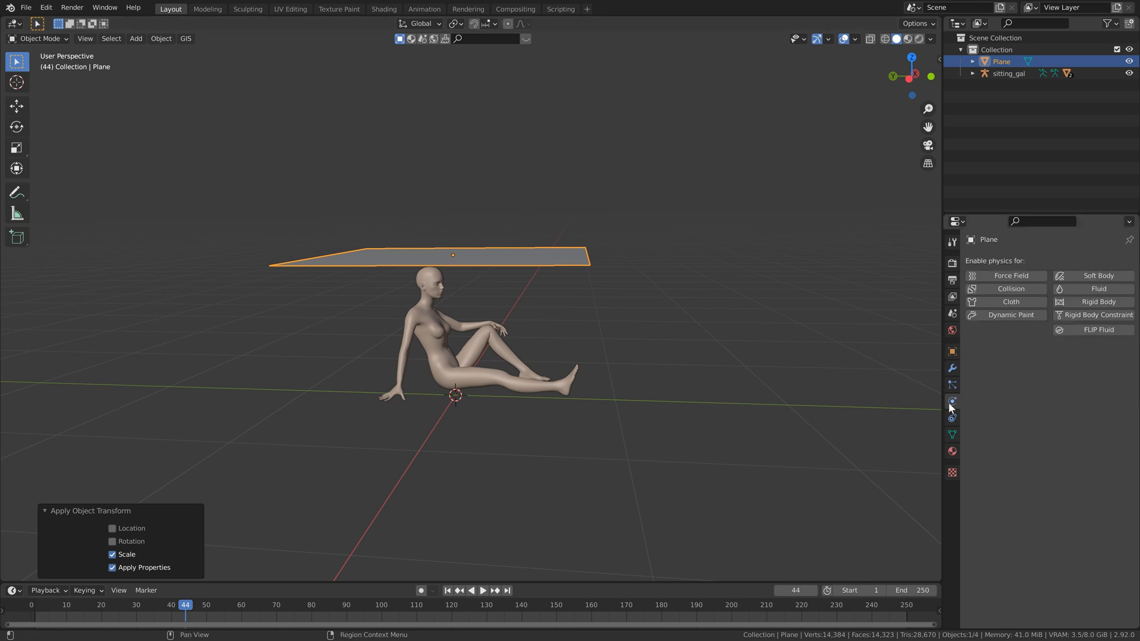
Enable Cloth physics on the plane and rewind the animation to frame 1
click(1009, 302)
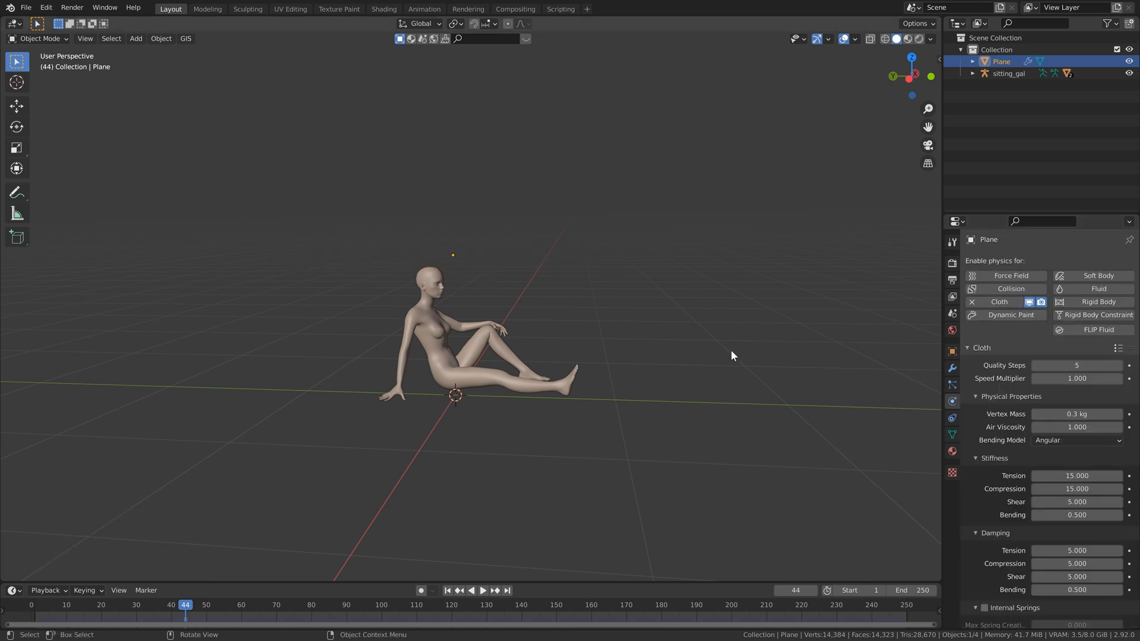
mouse_move(451, 260)
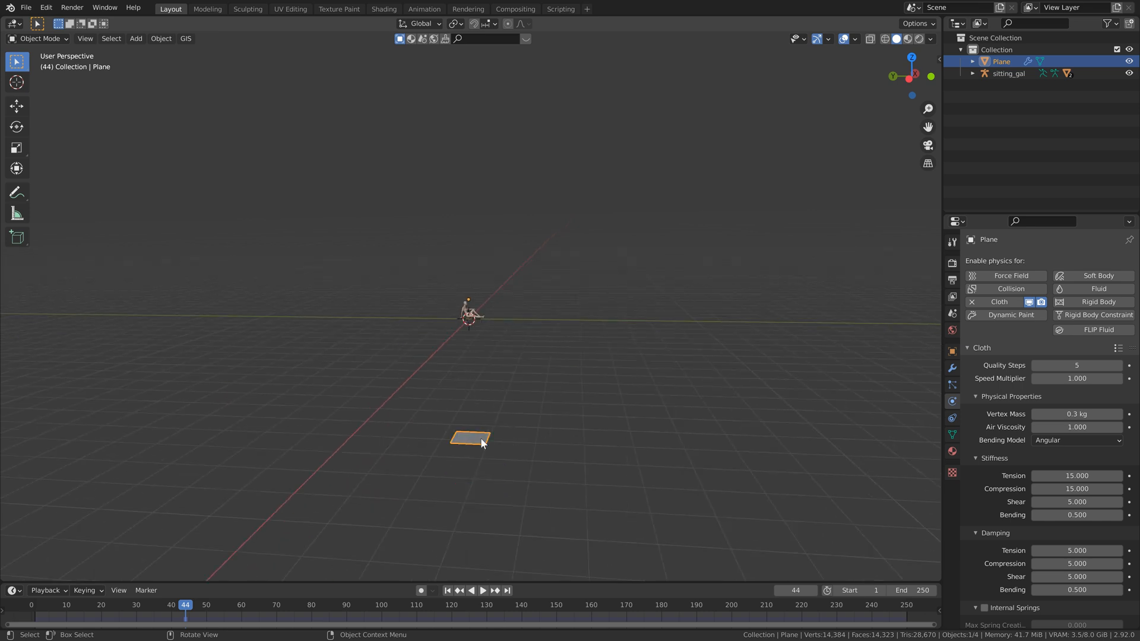
mouse_move(311, 577)
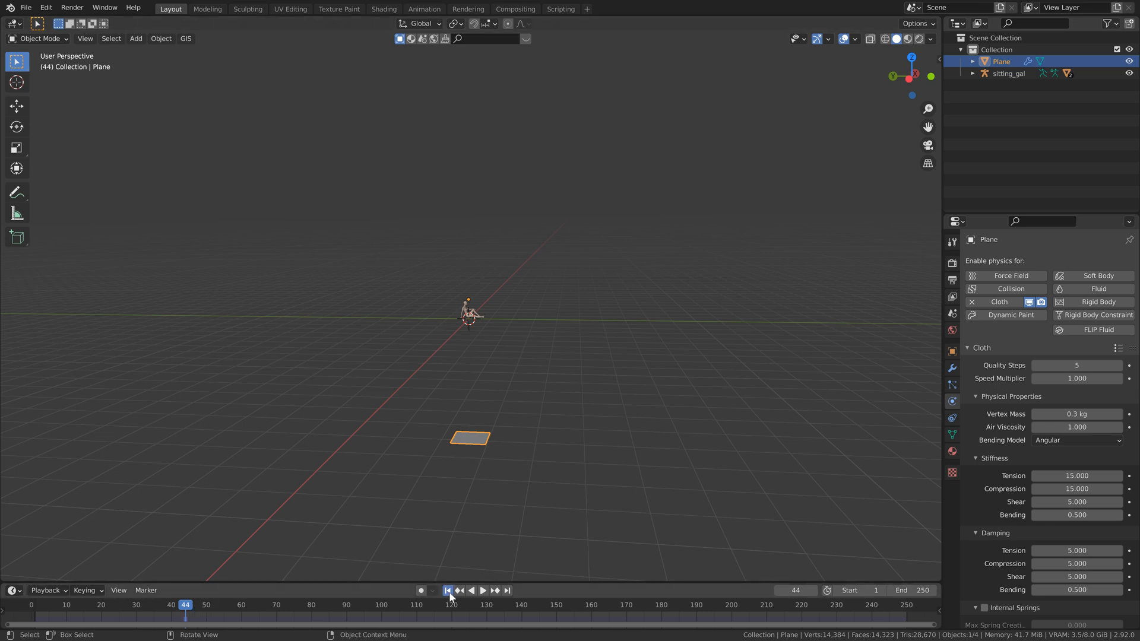
click(447, 589)
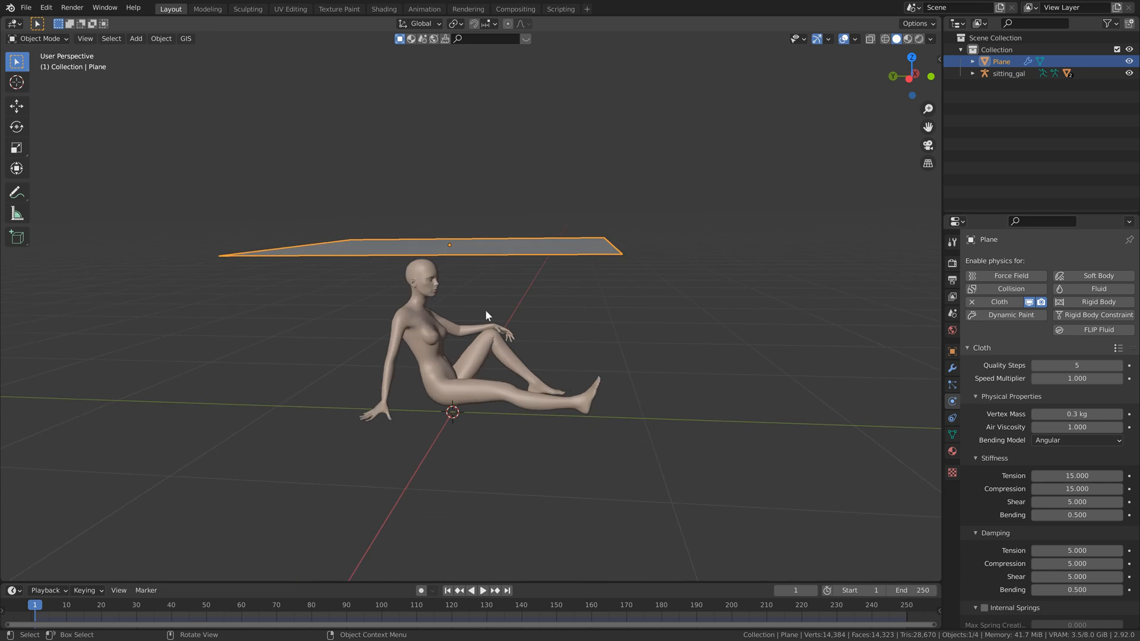
click(482, 590)
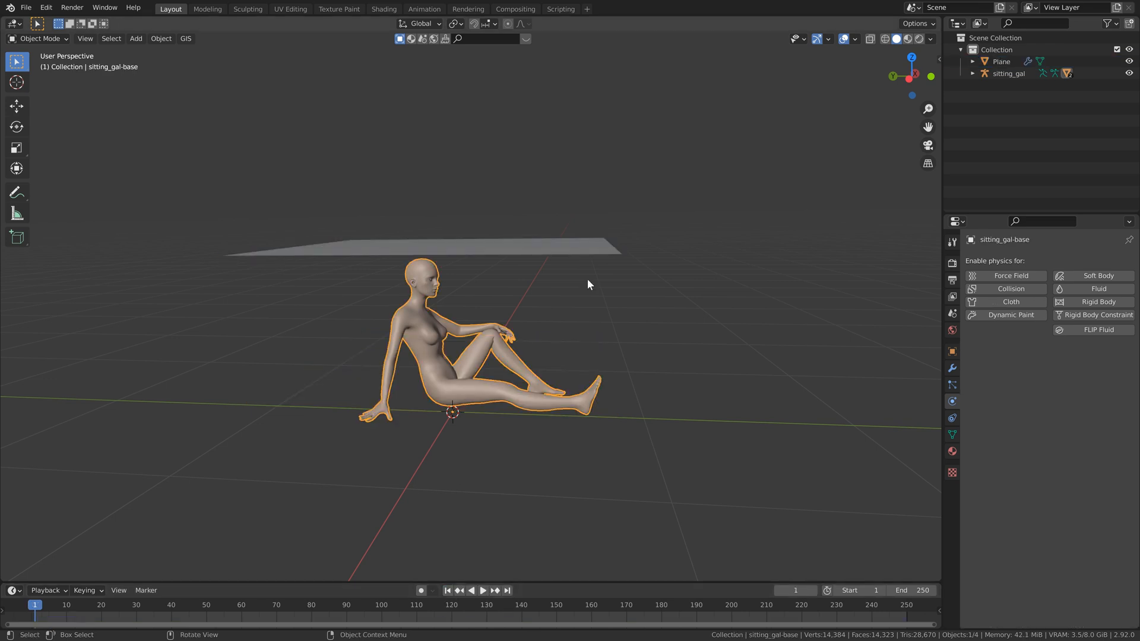
Add Collision physics to the seated character, then reselect the cloth plane
click(1010, 288)
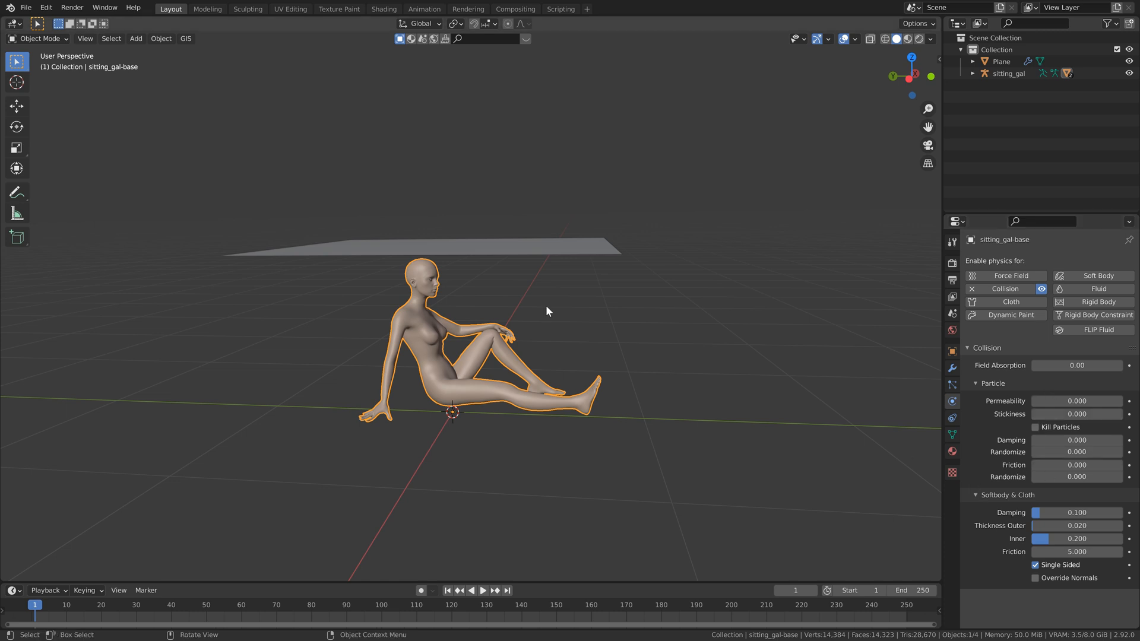
click(483, 590)
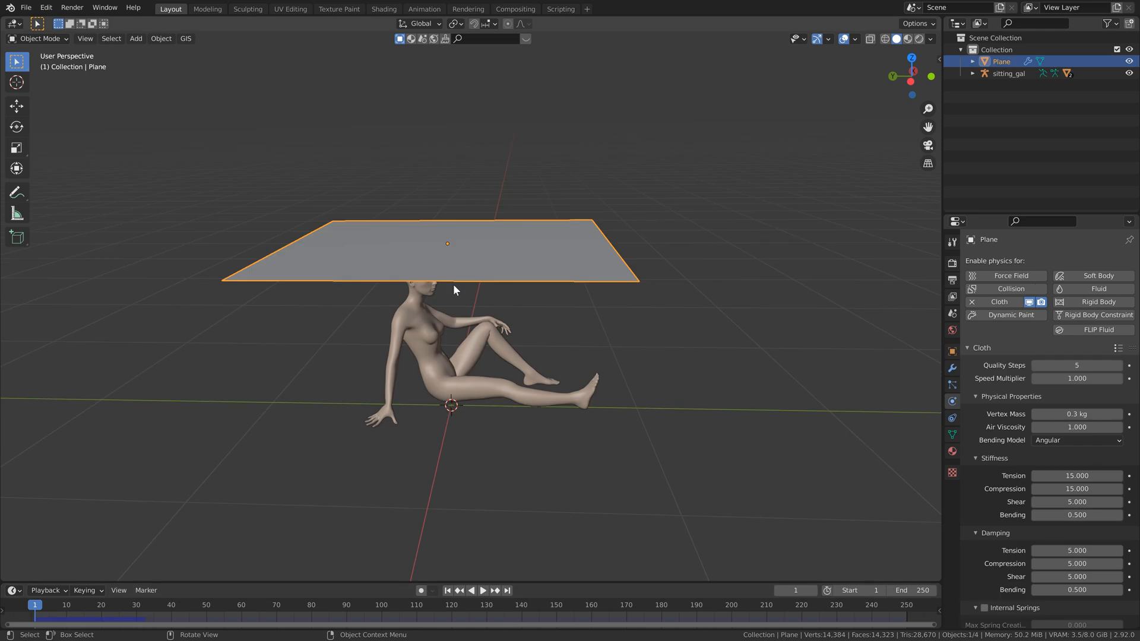
mouse_move(467, 246)
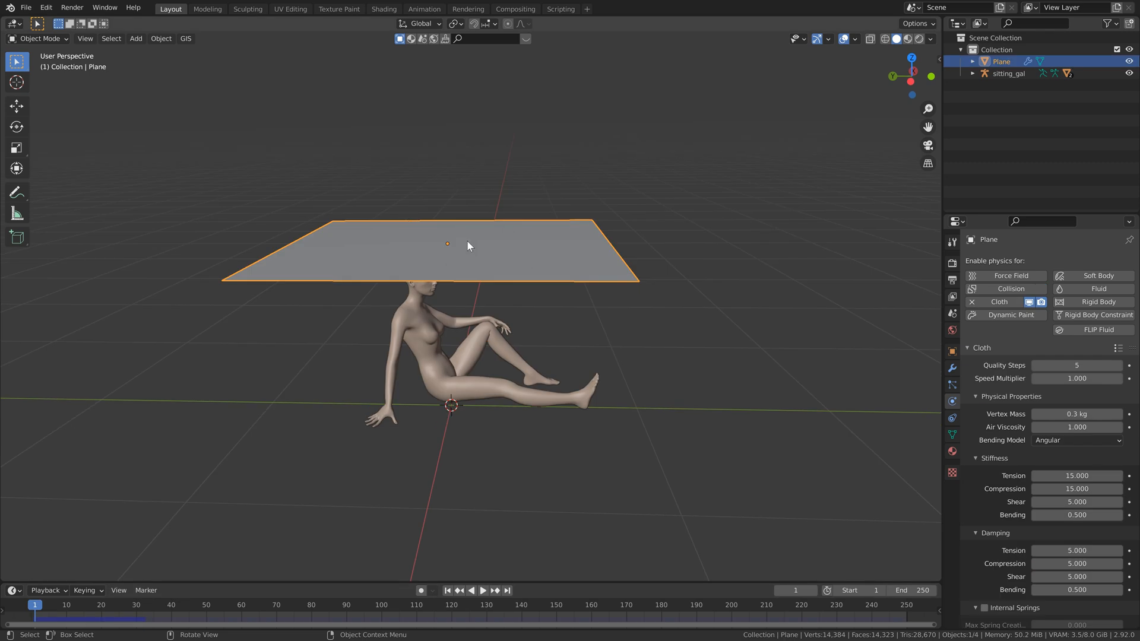
mouse_move(452, 241)
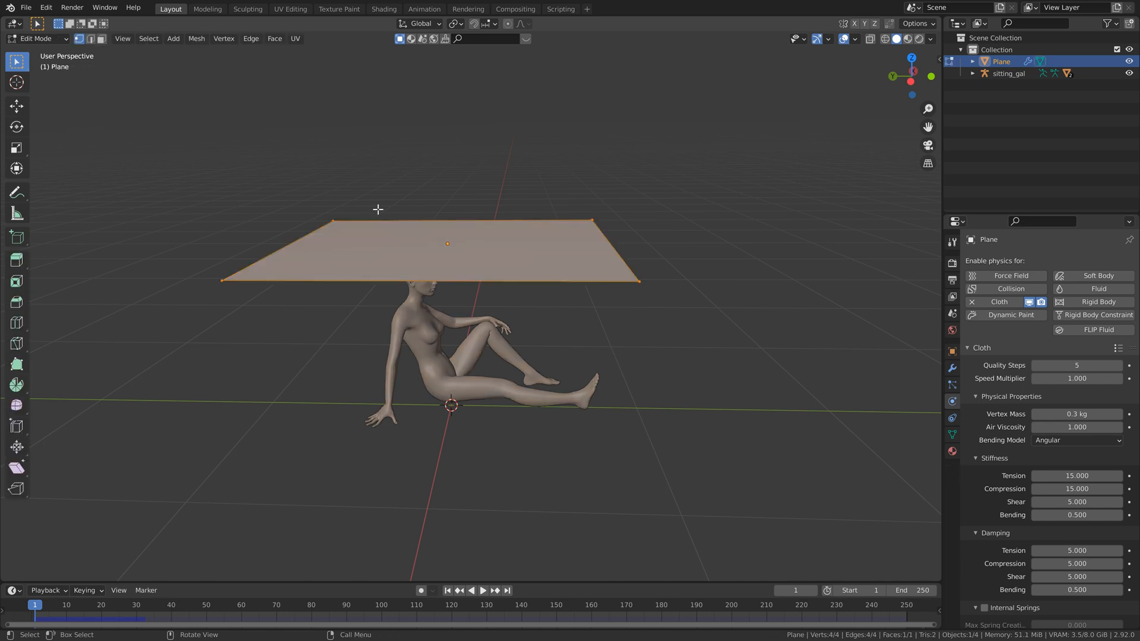
mouse_move(601, 197)
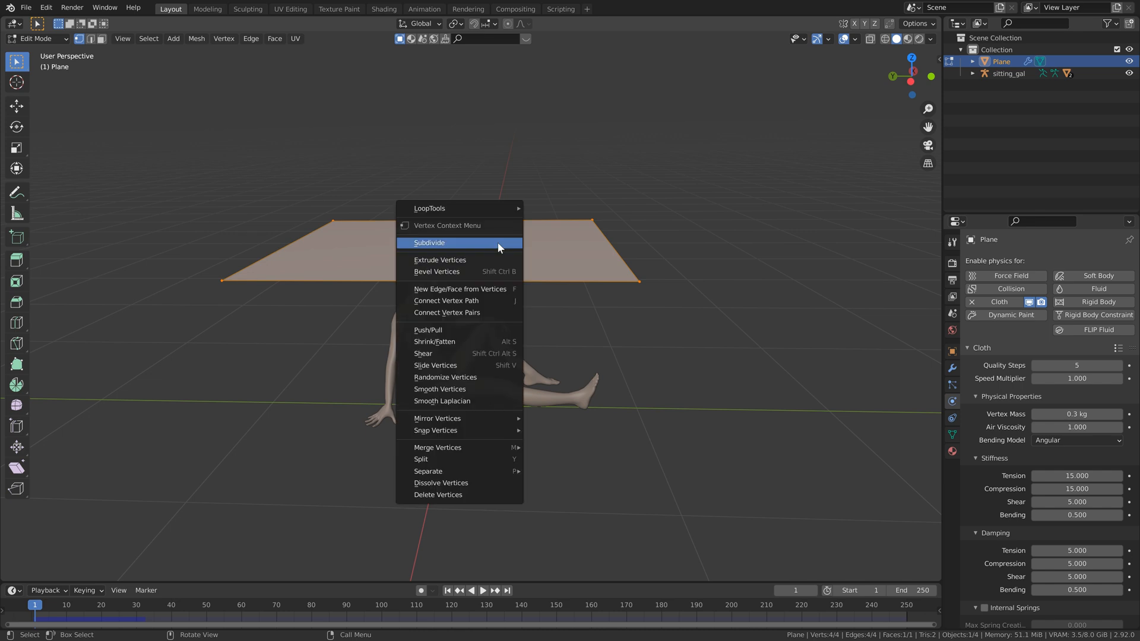
Subdivide the plane with 25 cuts in Edit Mode and return to Object Mode
click(428, 243)
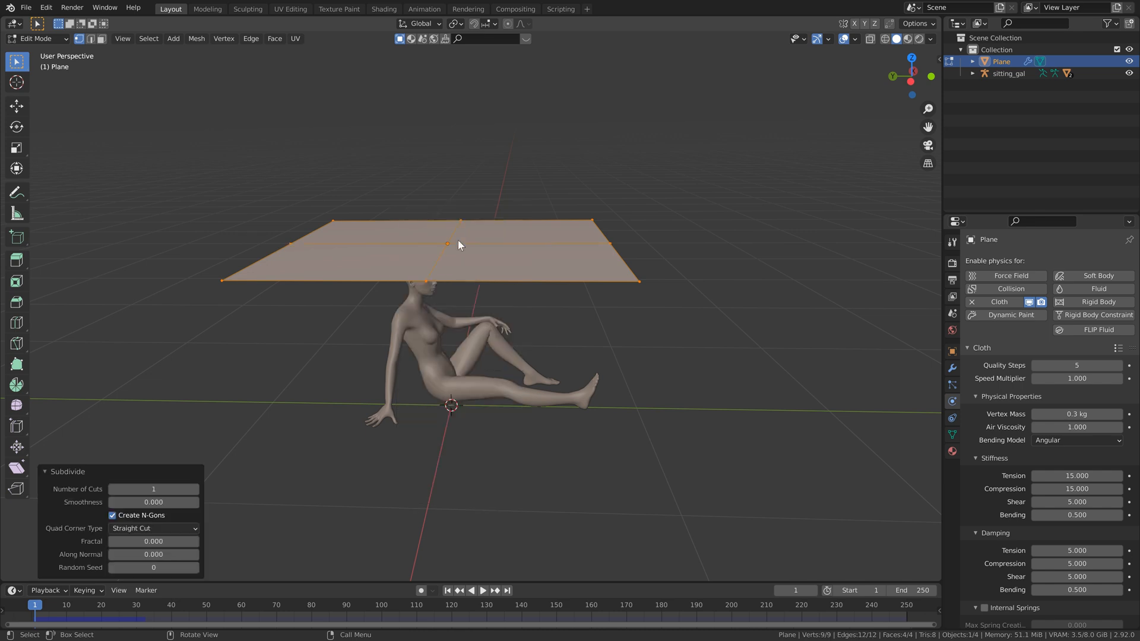
mouse_move(48, 573)
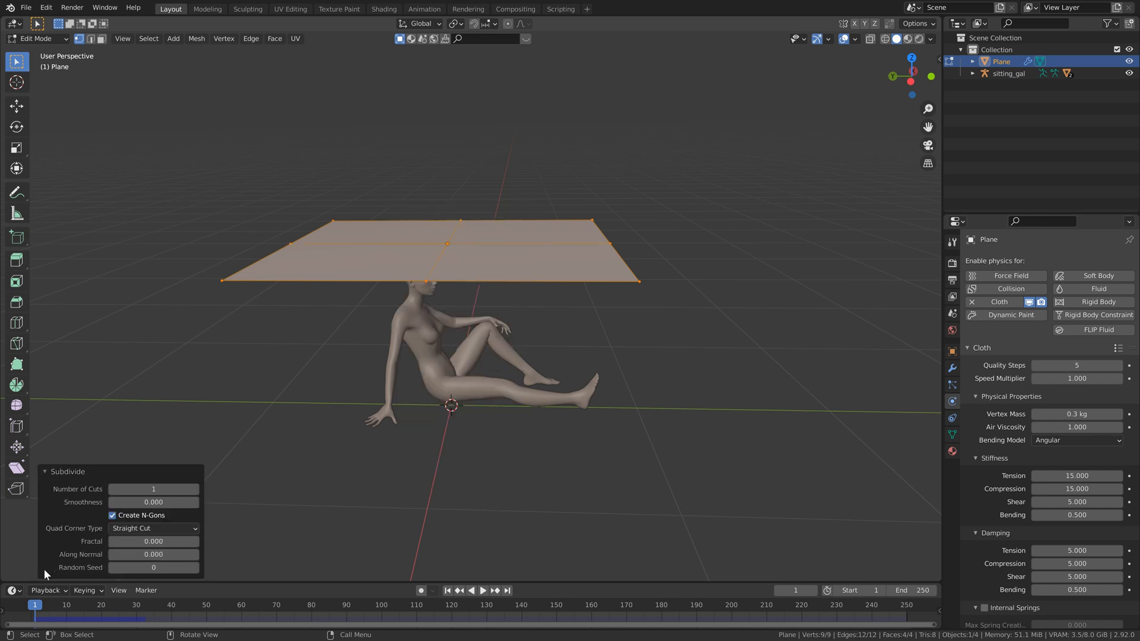
click(153, 489)
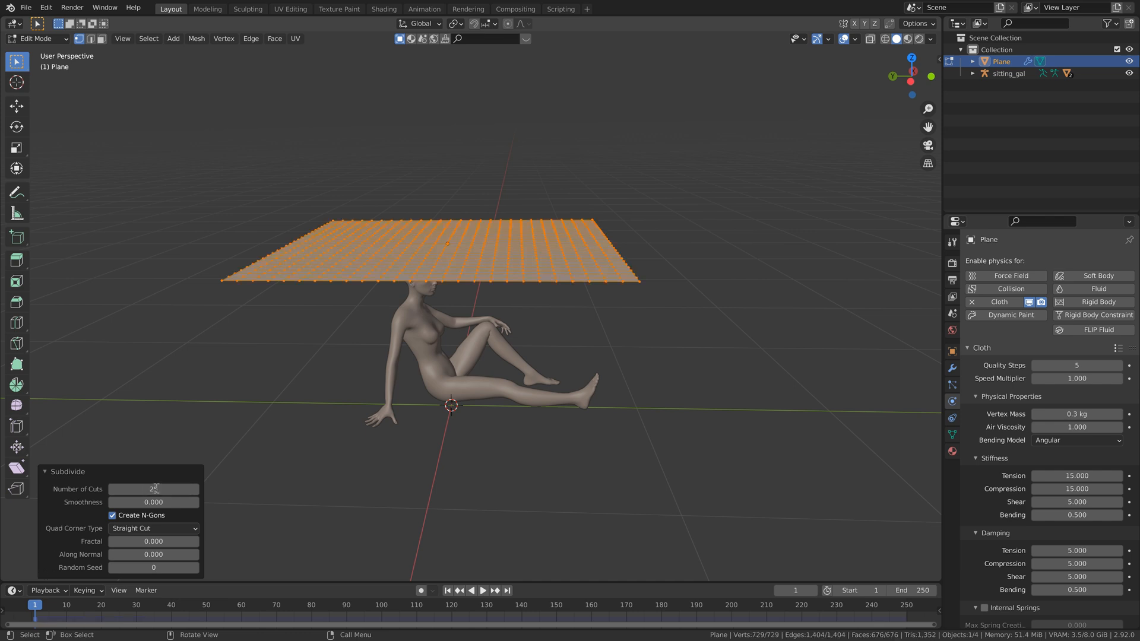
key(Tab)
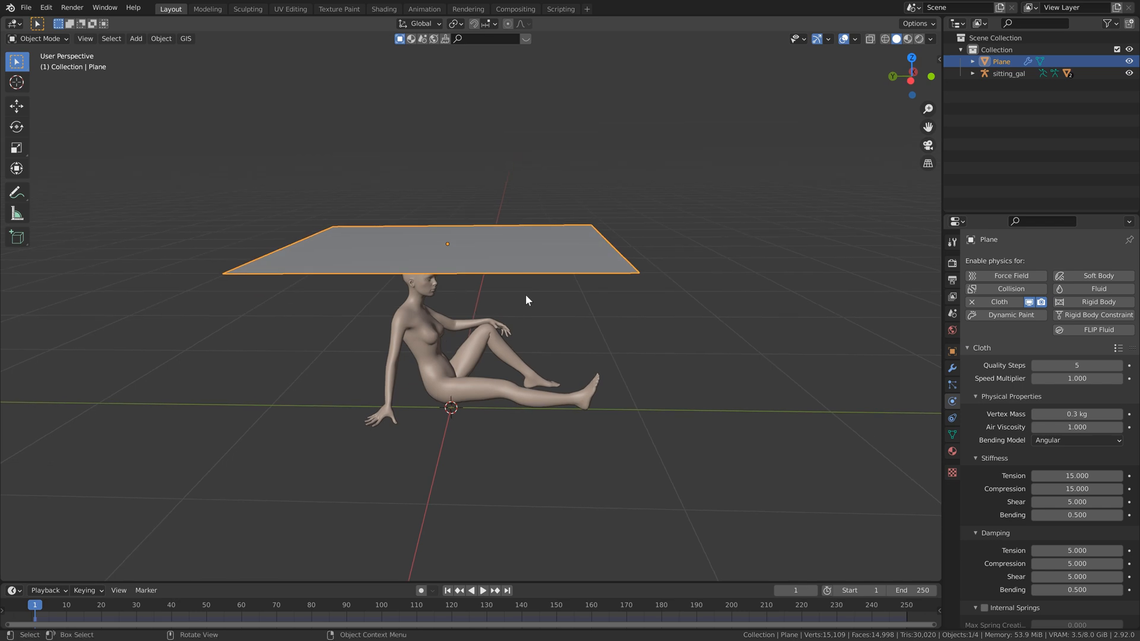
click(483, 590)
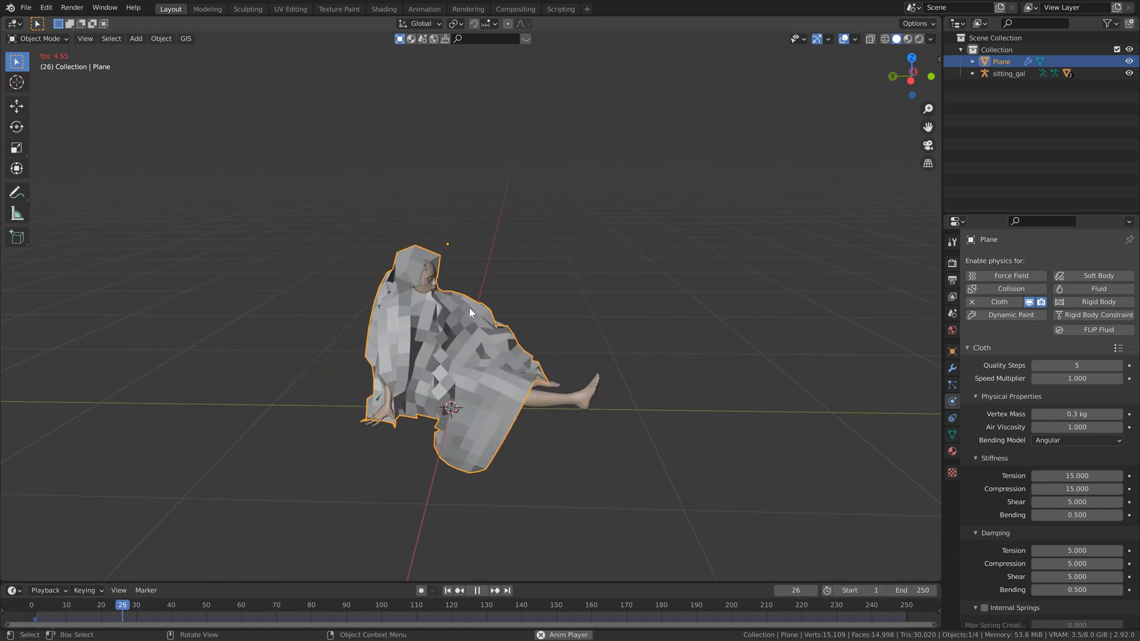
click(477, 590)
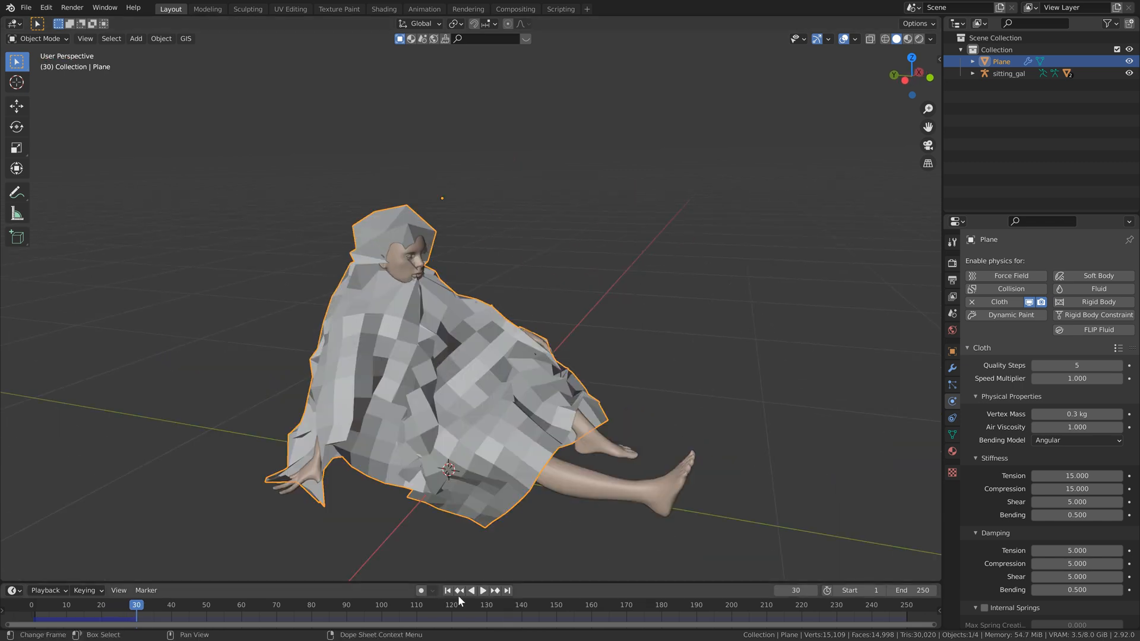
click(446, 590)
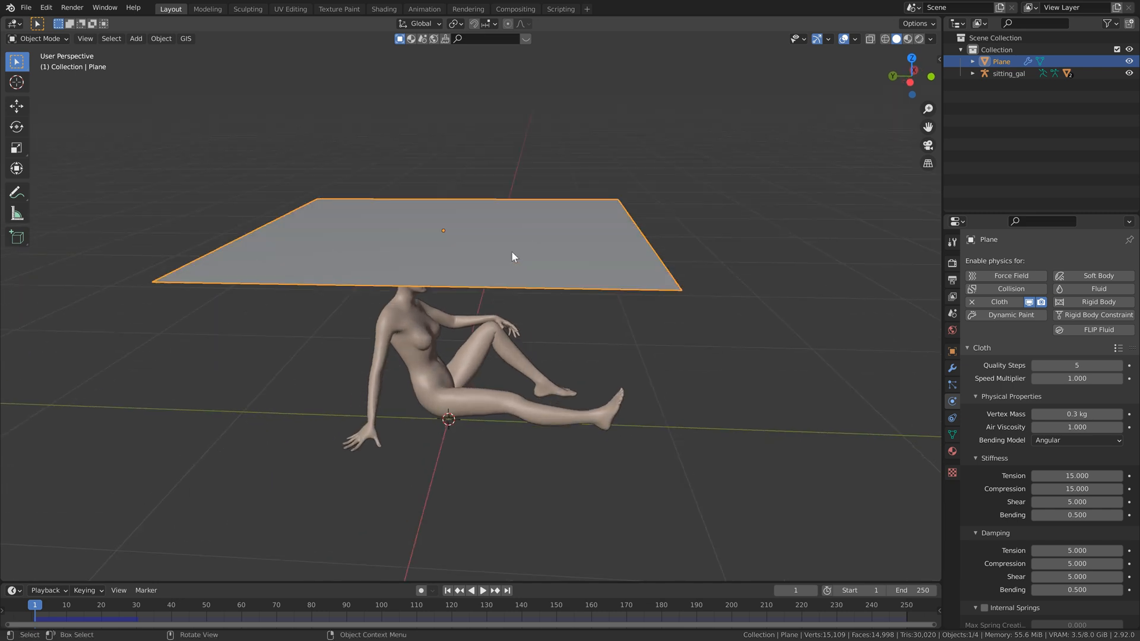
Add a Subdivision Surface level with Ctrl+1, replay the drape, and rewind to frame 1
key(Tab)
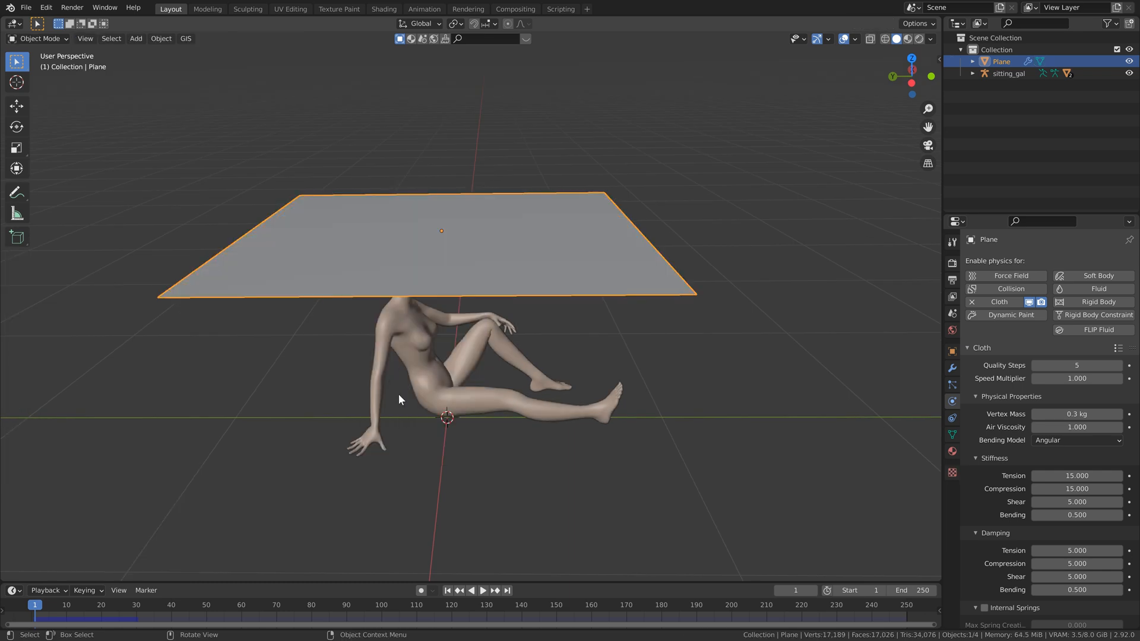
click(483, 590)
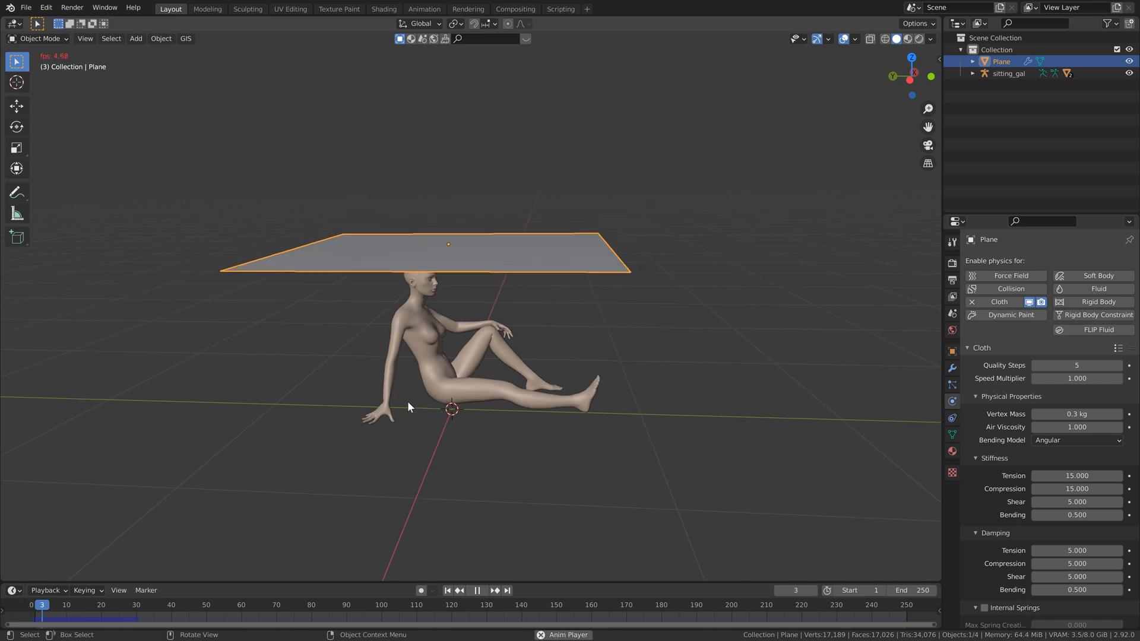
click(476, 589)
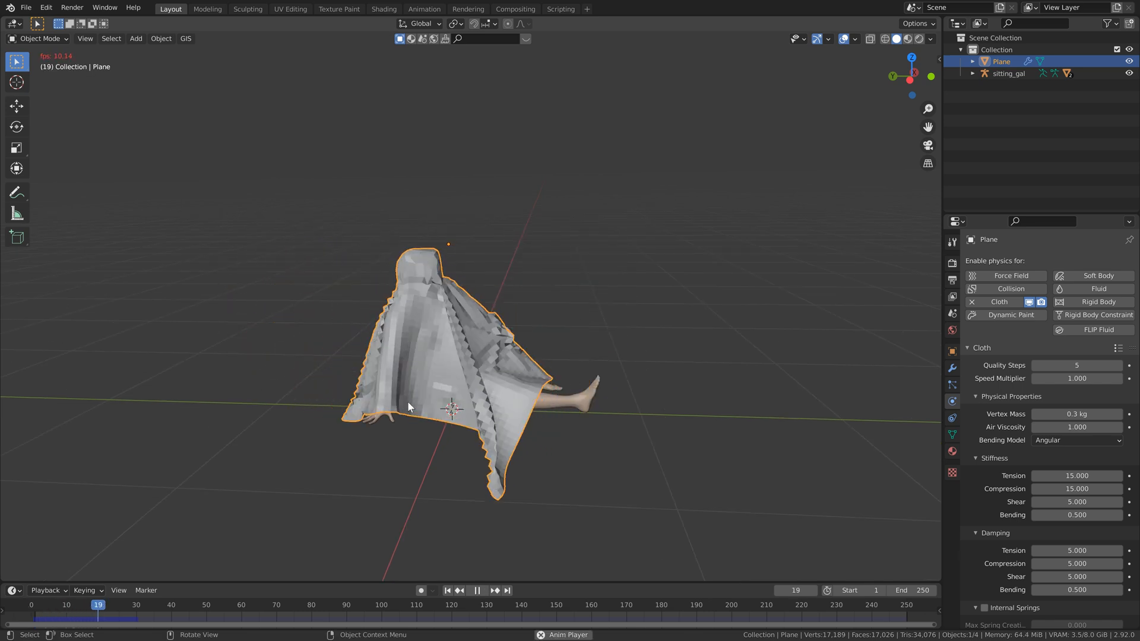
click(477, 590)
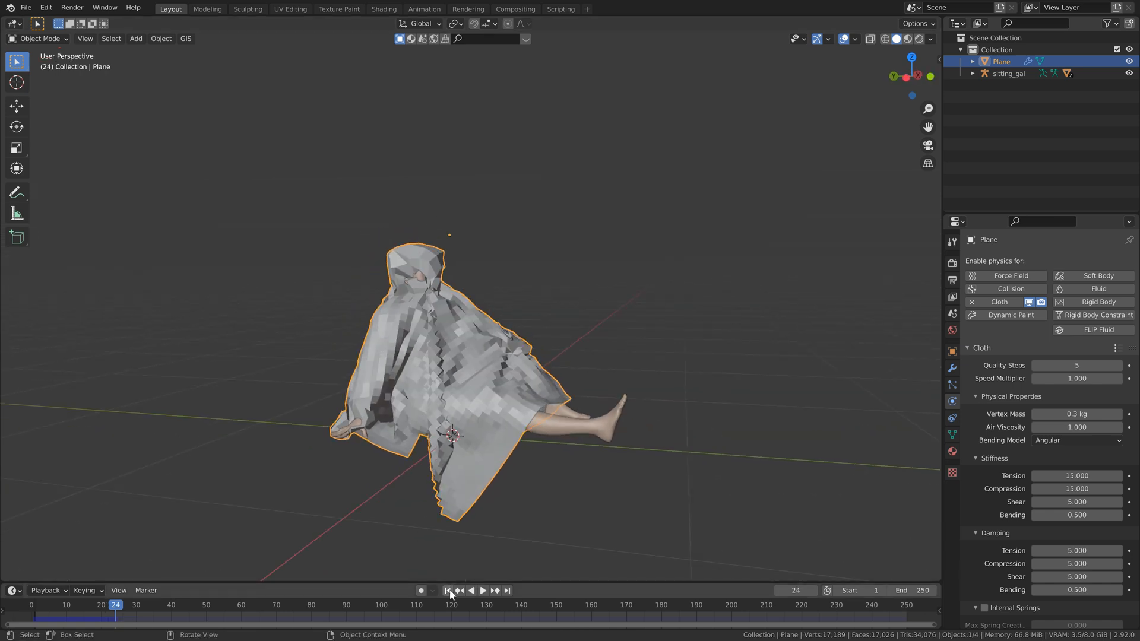
click(448, 590)
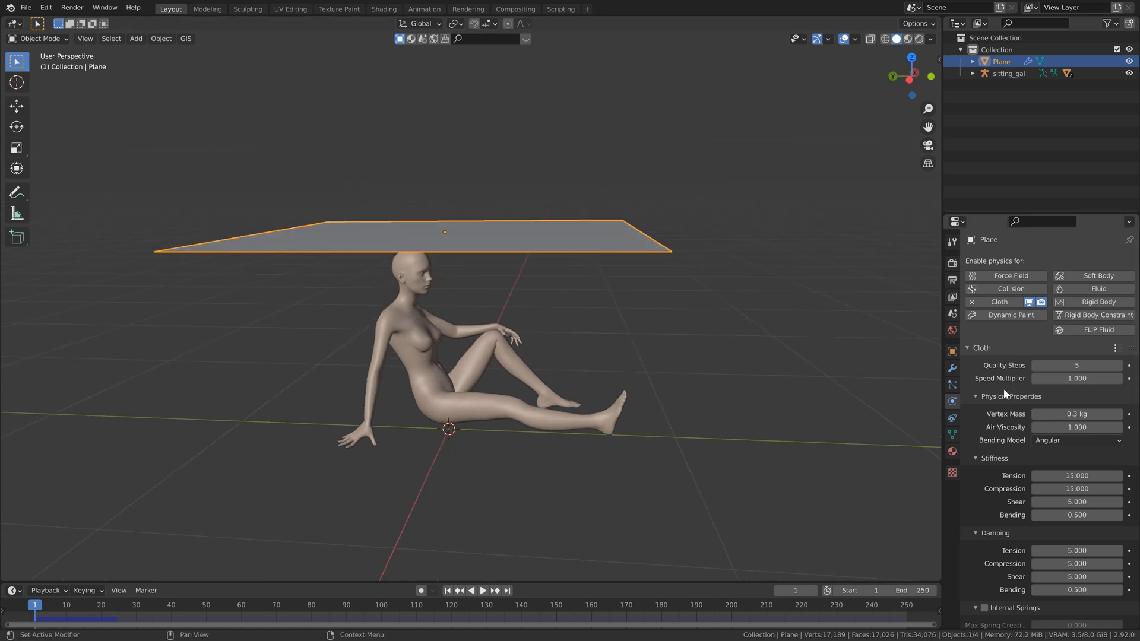
Tick Self Collisions under cloth Collisions, preview the drape, and rewind to frame 1
scroll(down, 3)
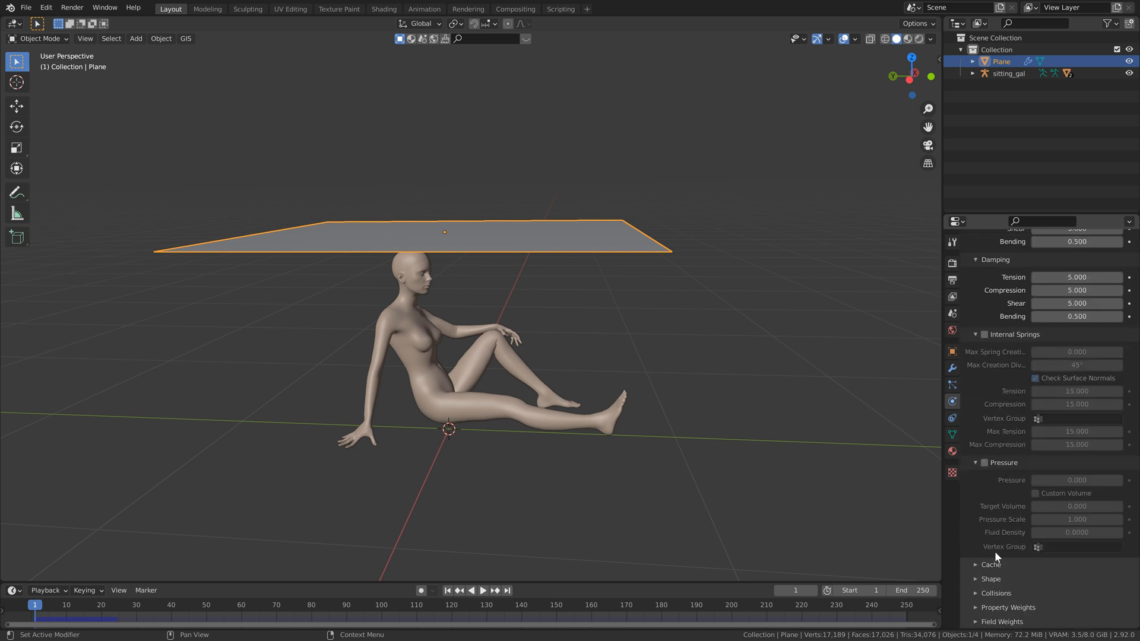
click(997, 593)
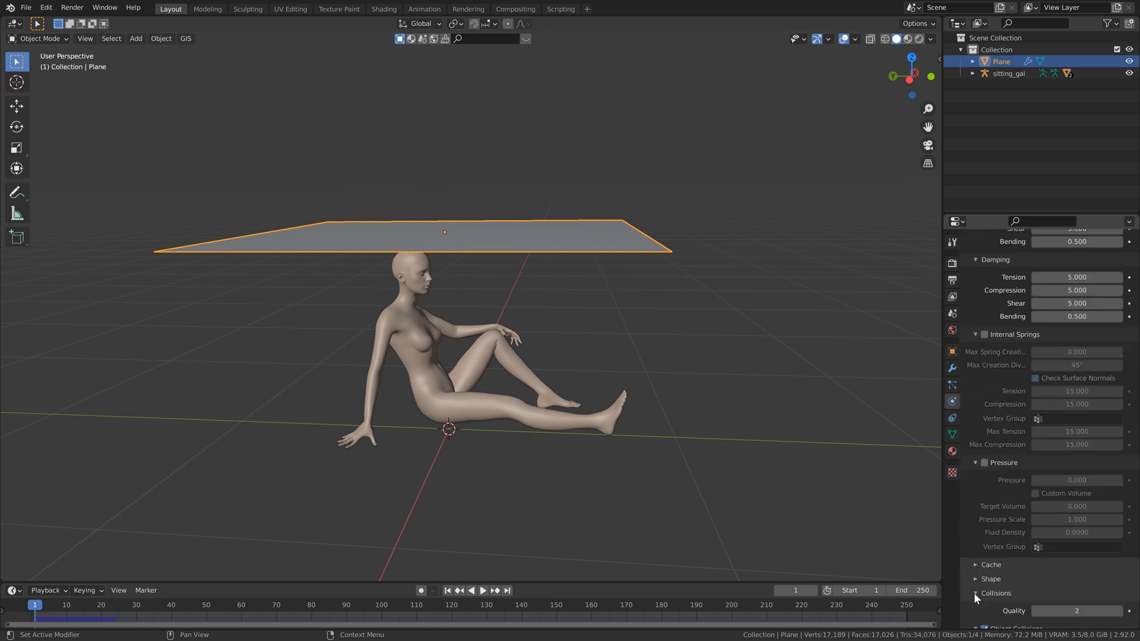
scroll(down, 3)
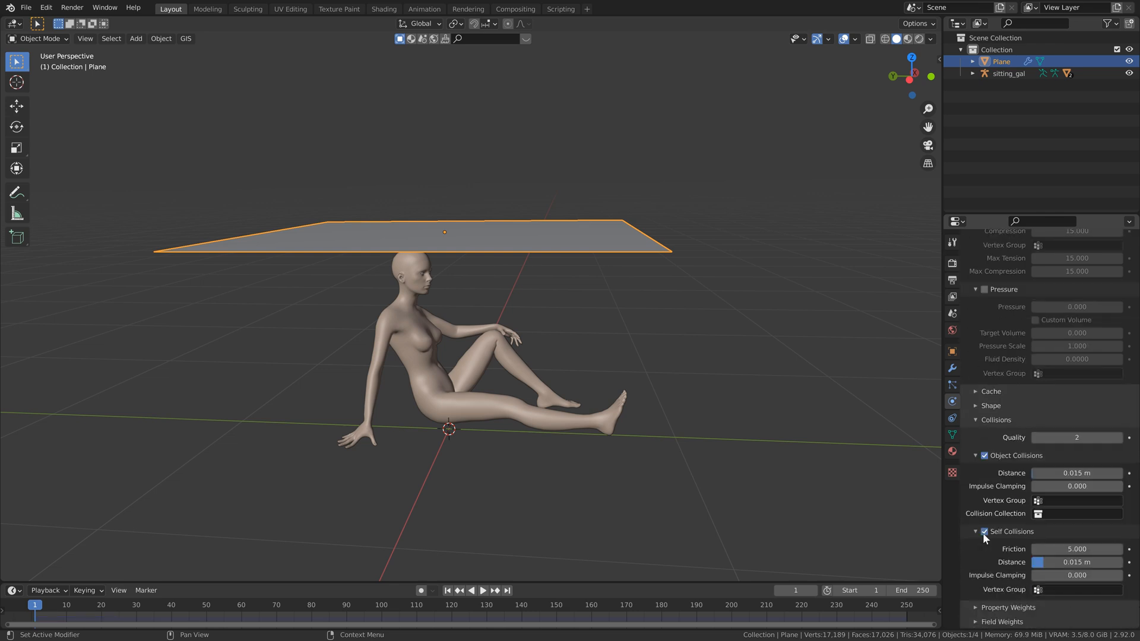
mouse_move(669, 406)
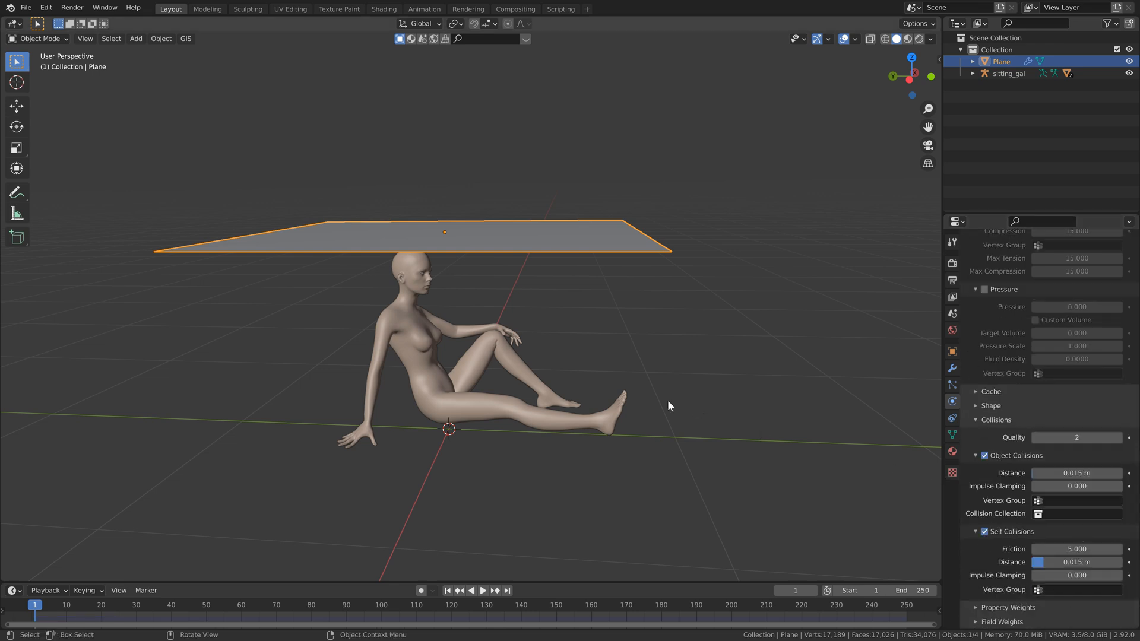
click(481, 589)
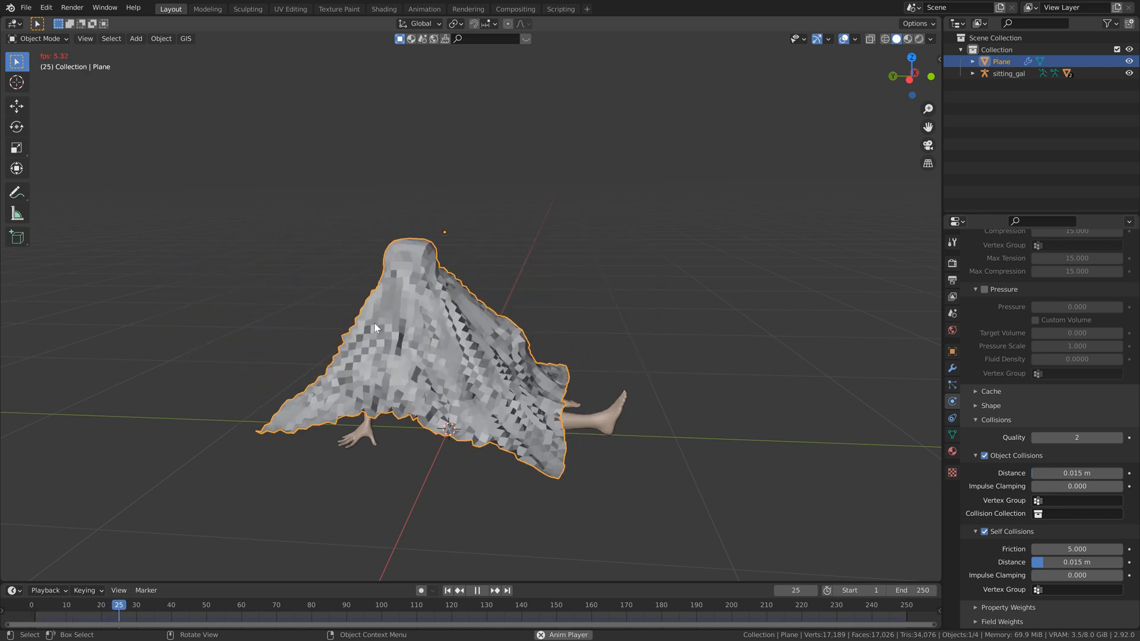
click(477, 590)
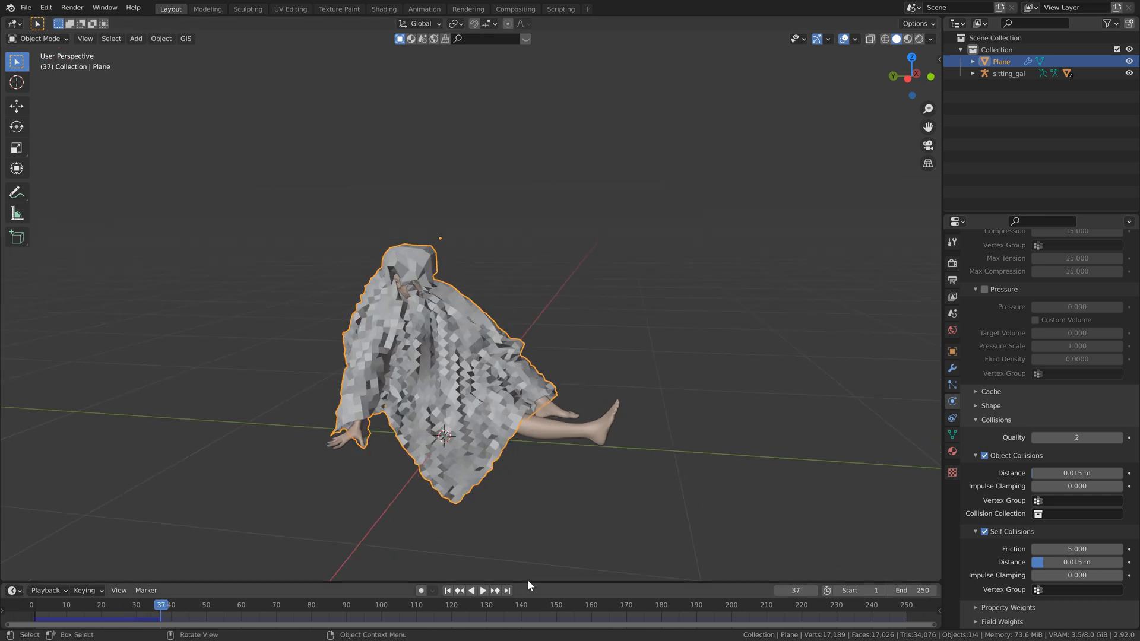
click(449, 589)
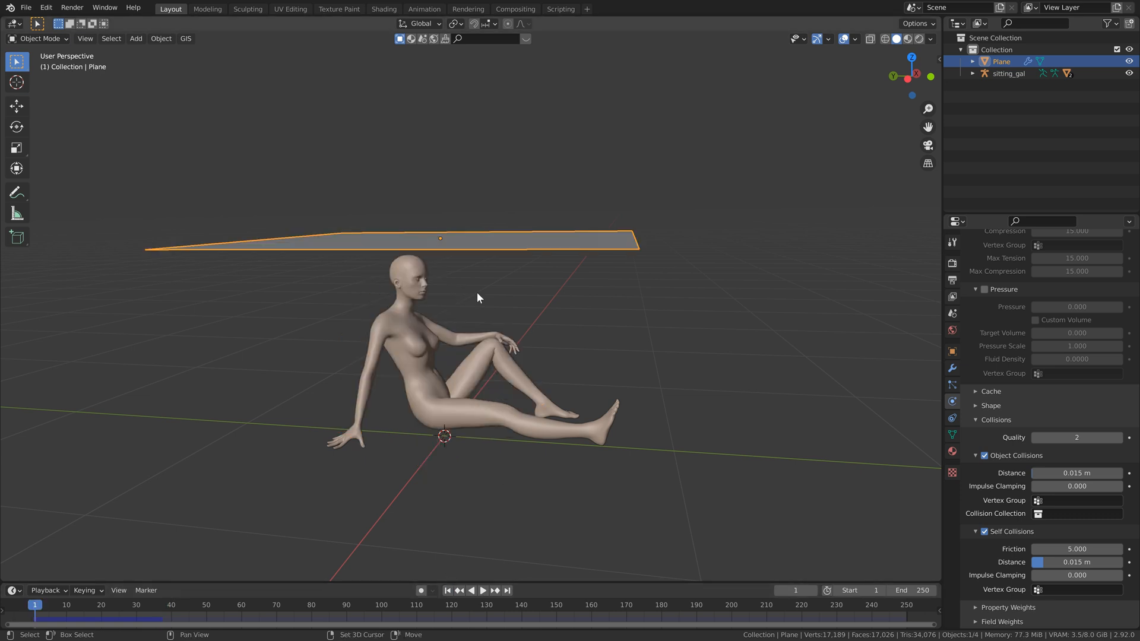
Put the cloth plane into Edit Mode and save the file
key(Tab)
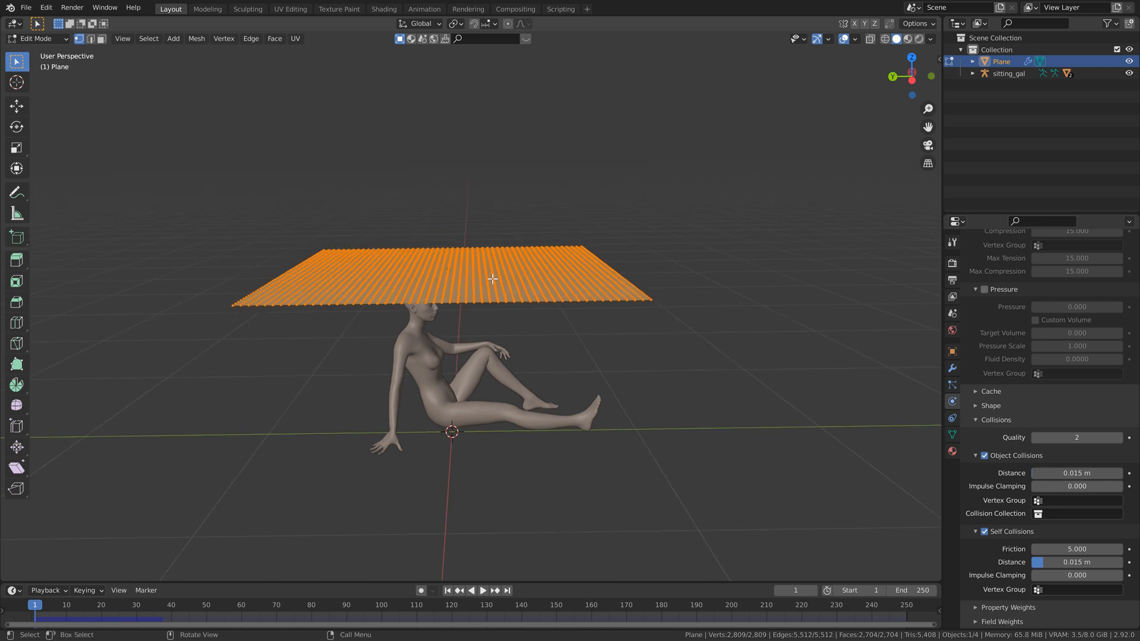
key(ctrl+s)
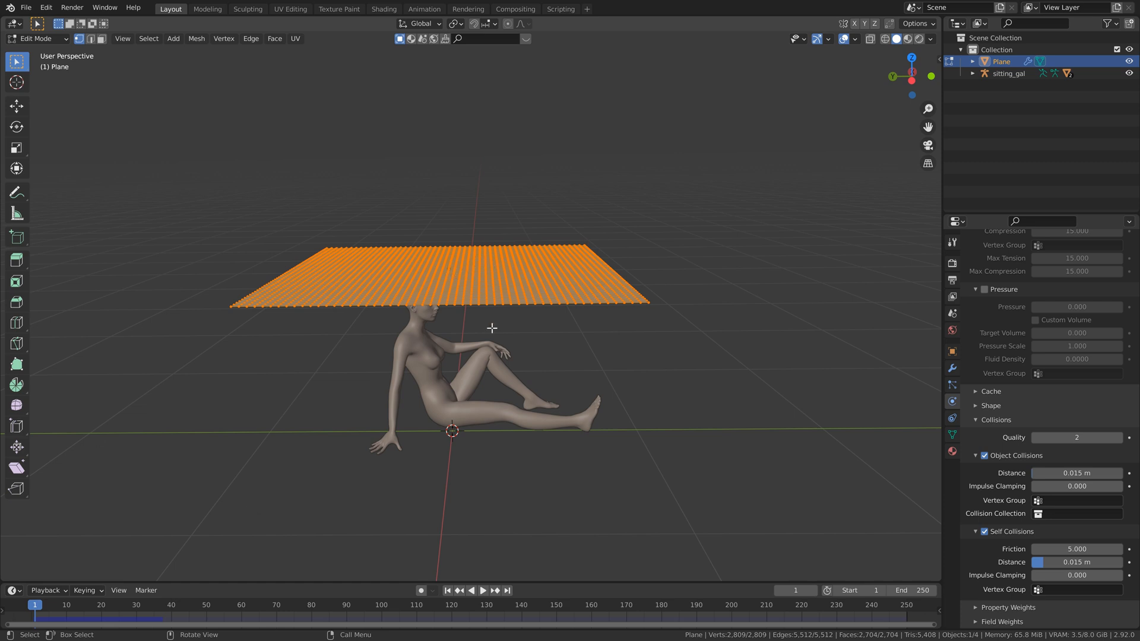
mouse_move(403, 251)
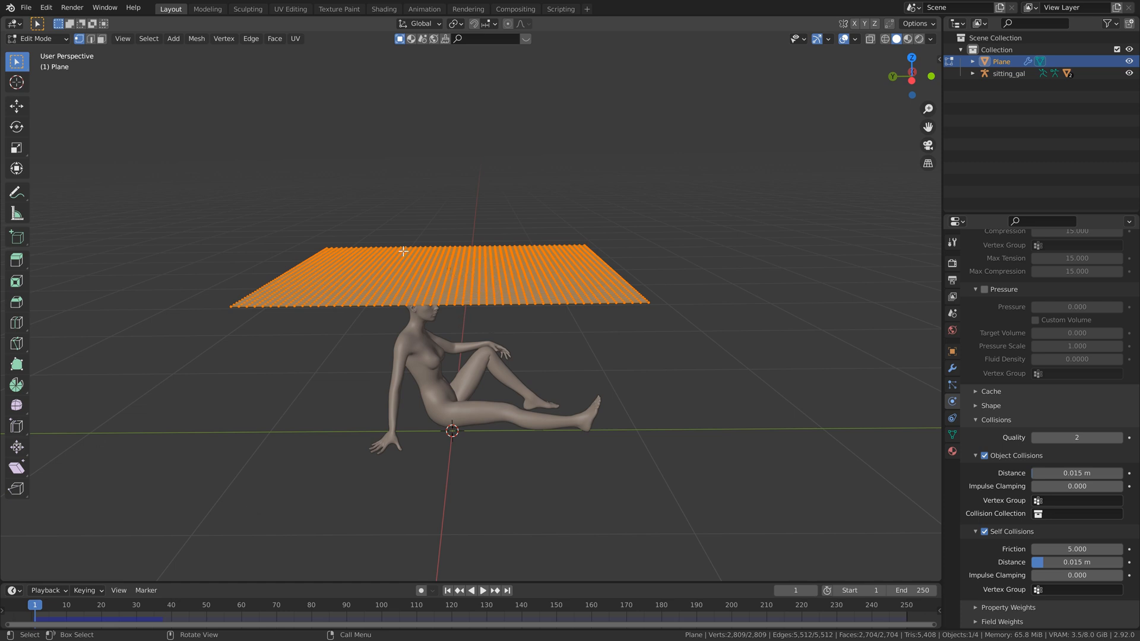
mouse_move(485, 262)
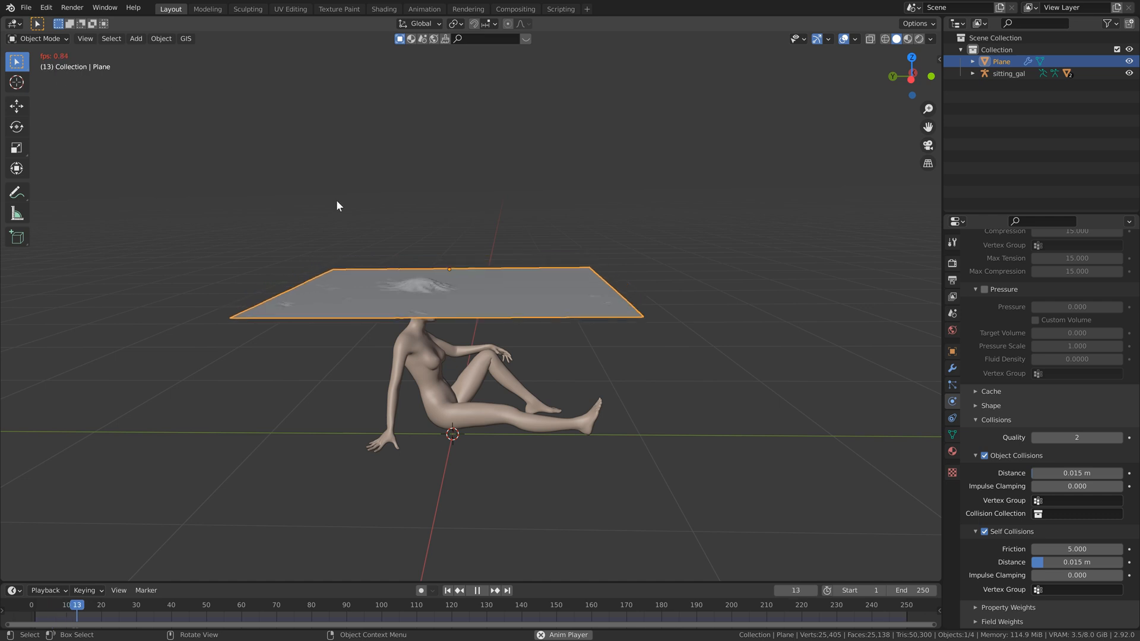
Play the 25,405-vertex cloth partway over the figure, then rewind to frame 1
click(476, 590)
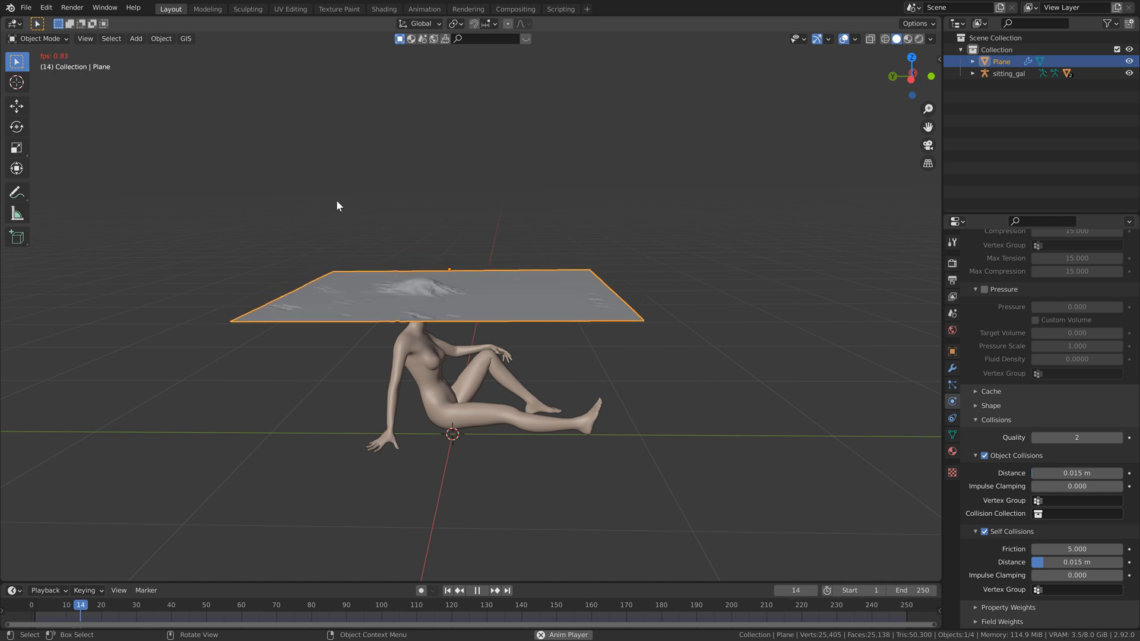
click(476, 590)
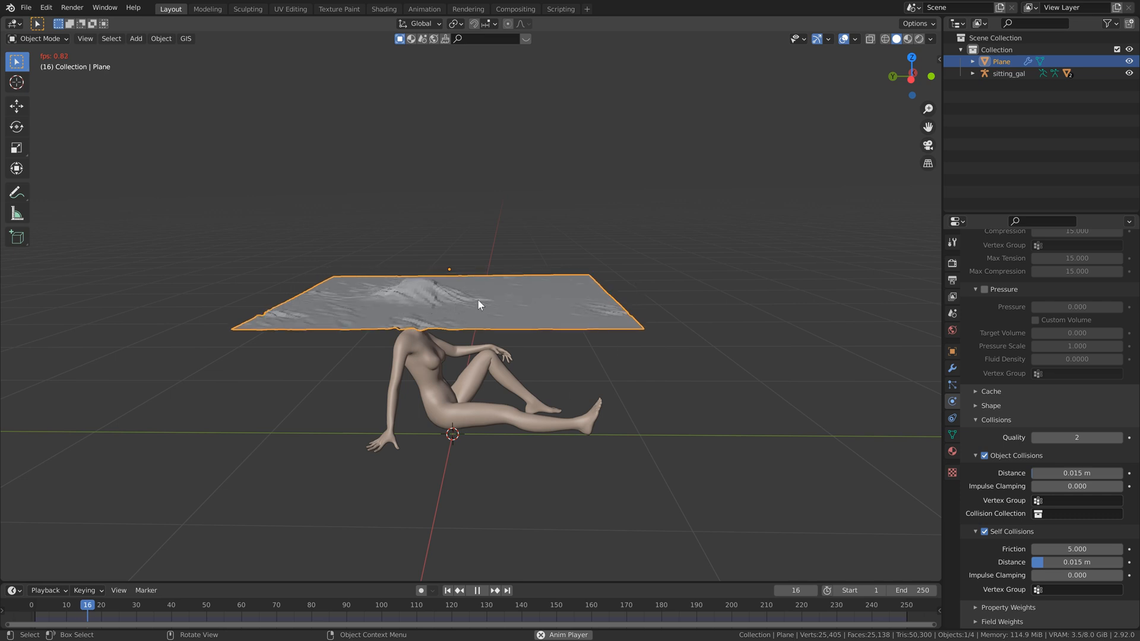
click(477, 590)
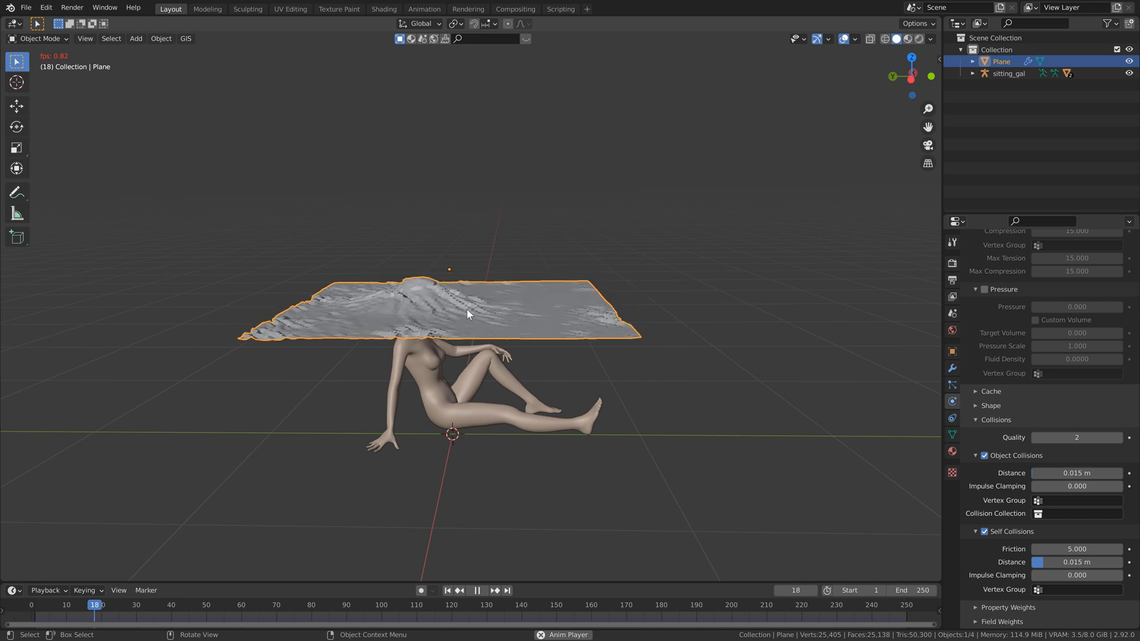
click(482, 590)
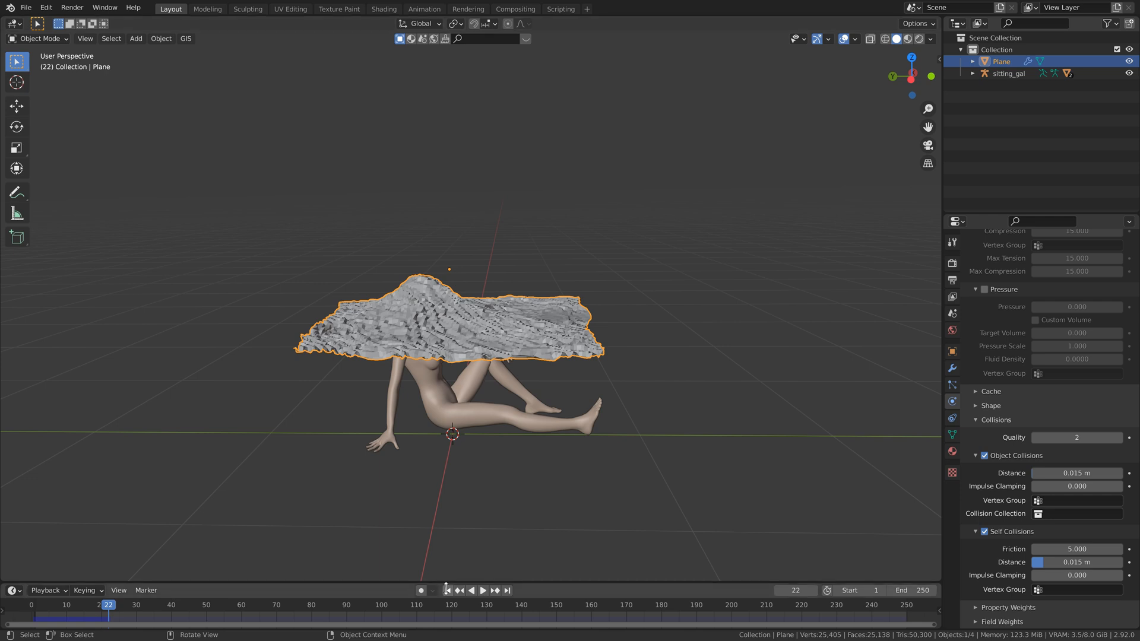
click(447, 590)
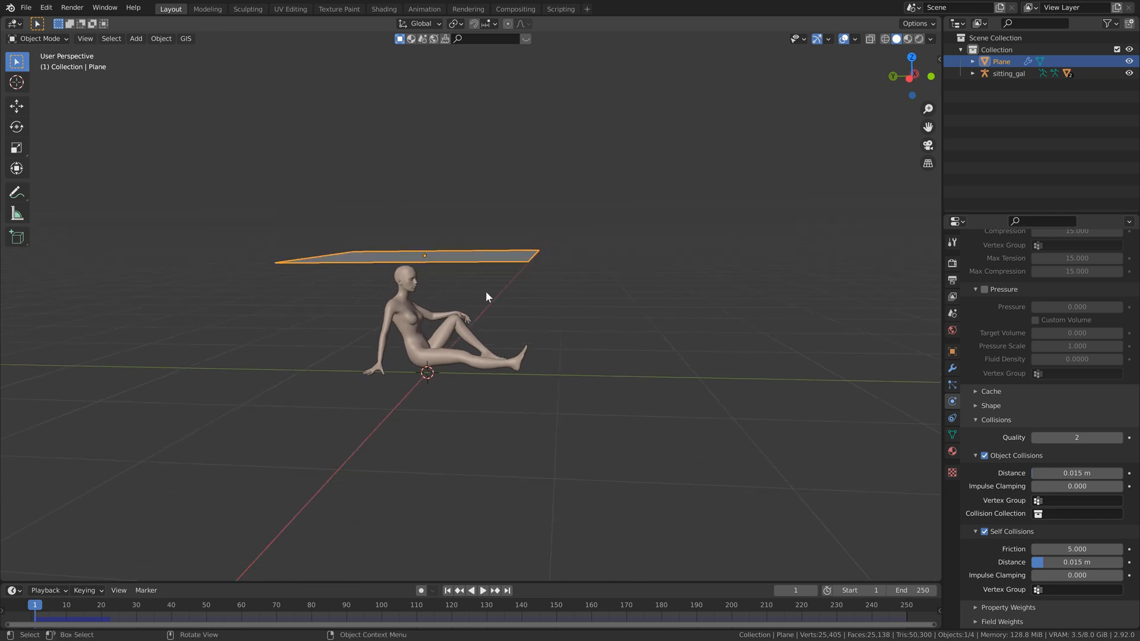
mouse_move(485, 306)
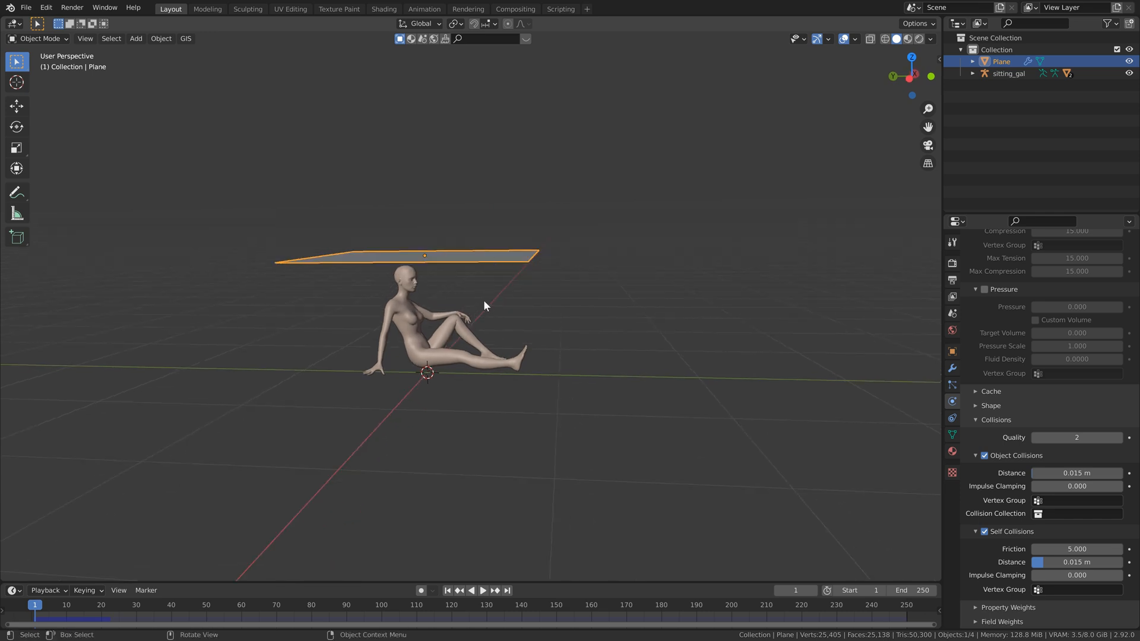
click(483, 589)
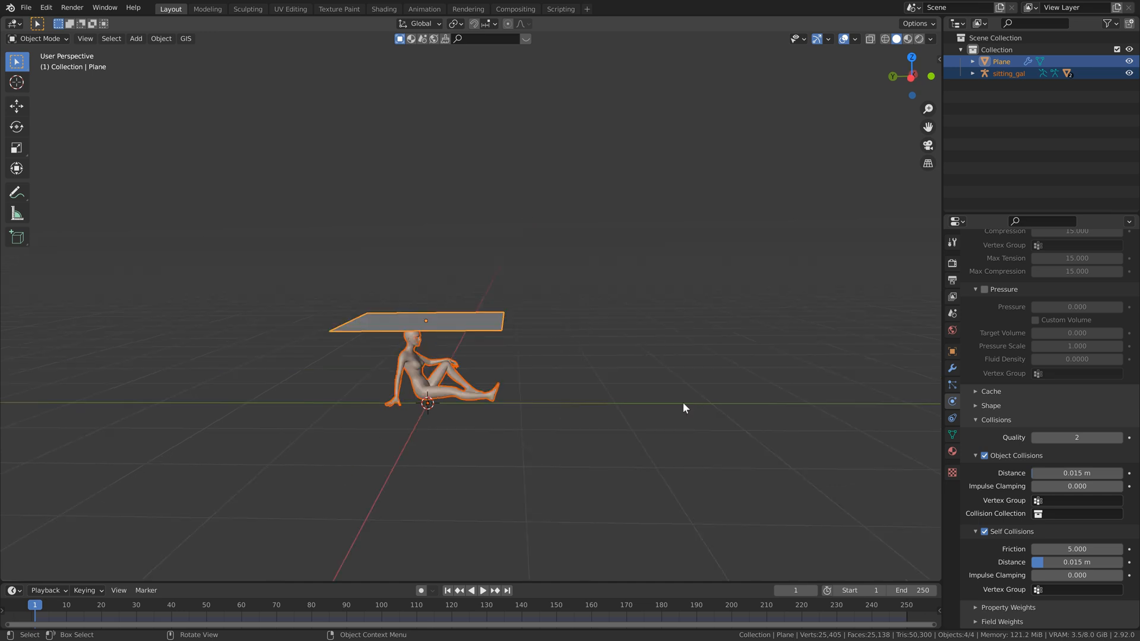
mouse_move(570, 378)
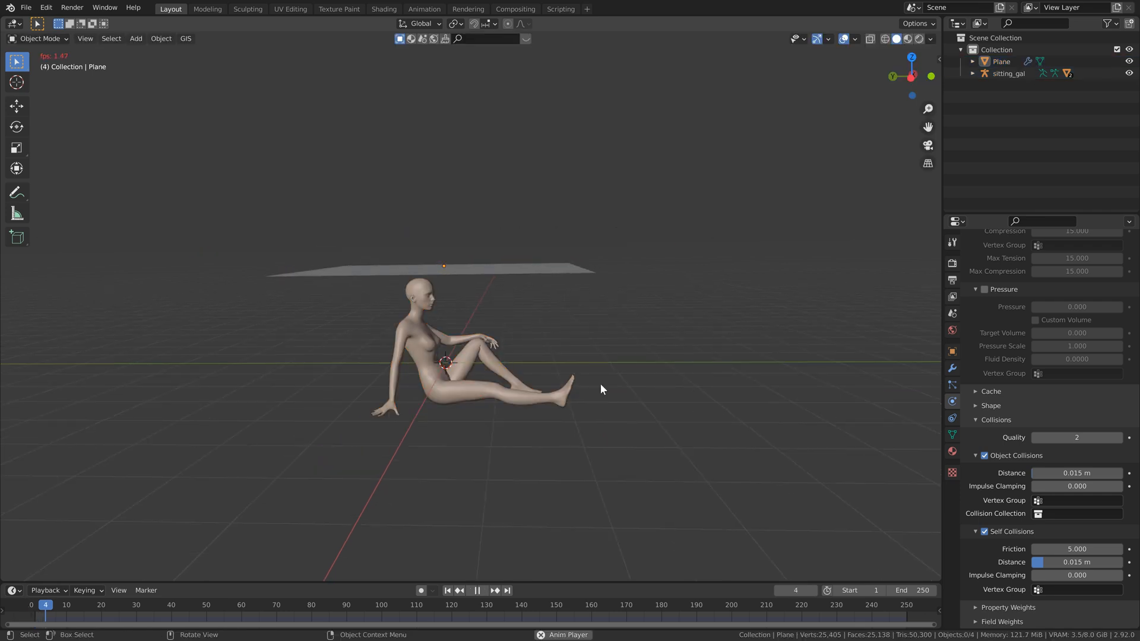
Replay the smooth-shaded cloth to about frame 37 and bring up the sheet's modifiers
click(476, 589)
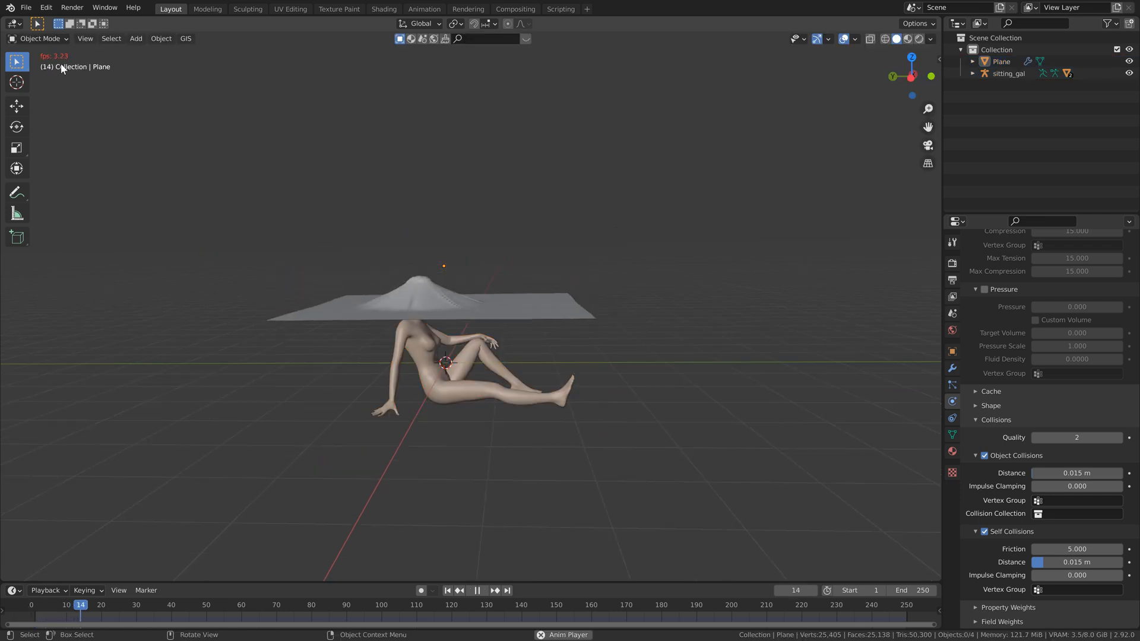
click(476, 589)
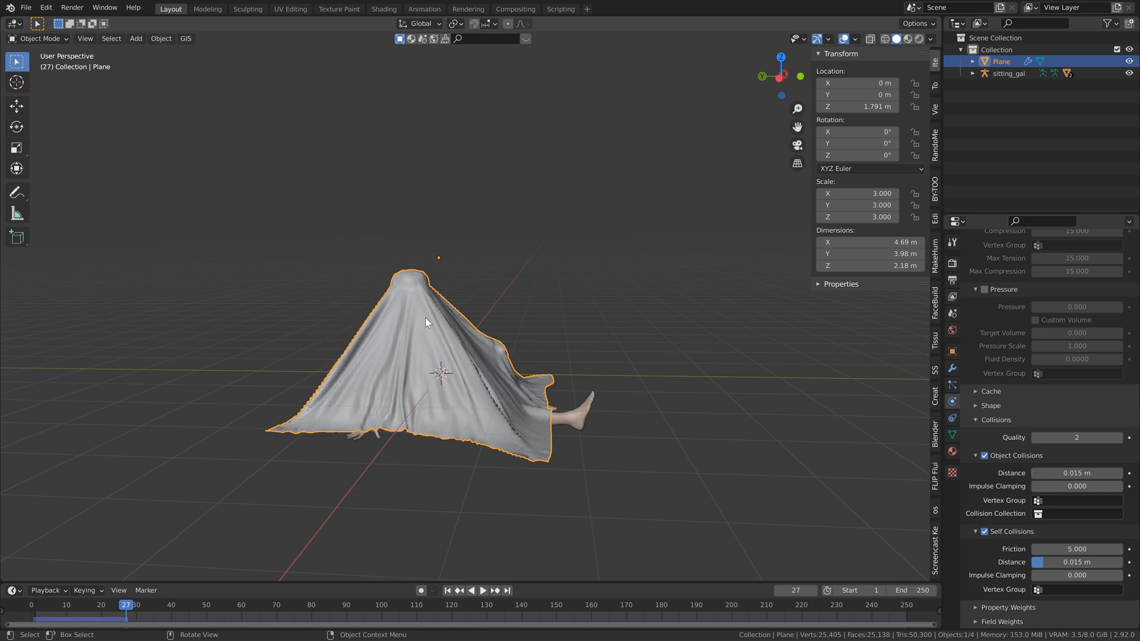
click(483, 590)
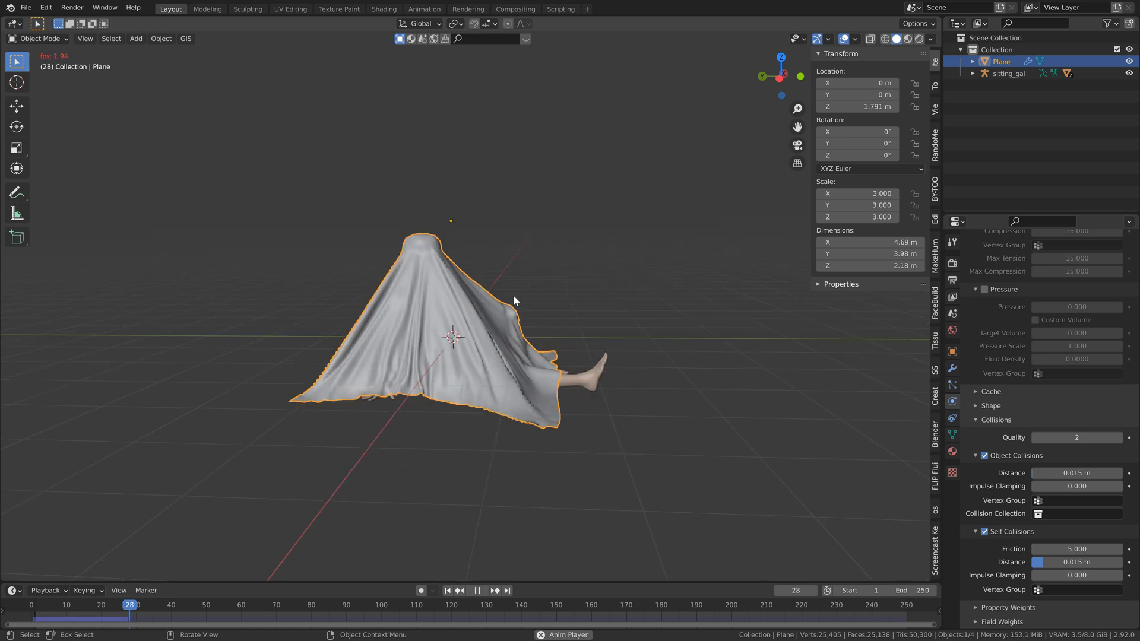
click(476, 590)
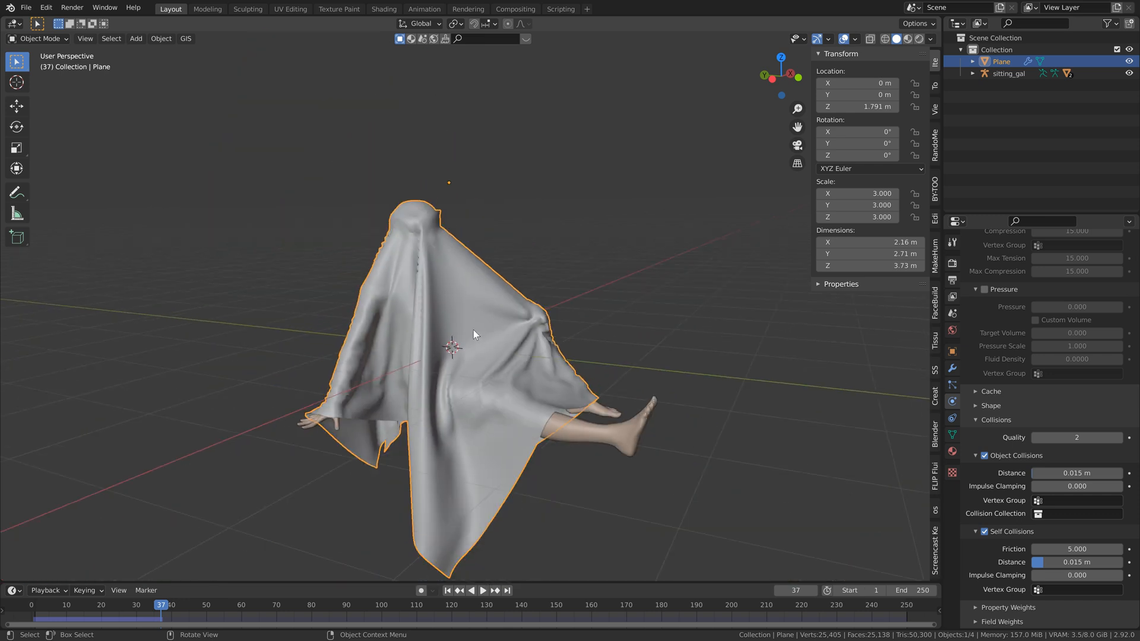
click(952, 367)
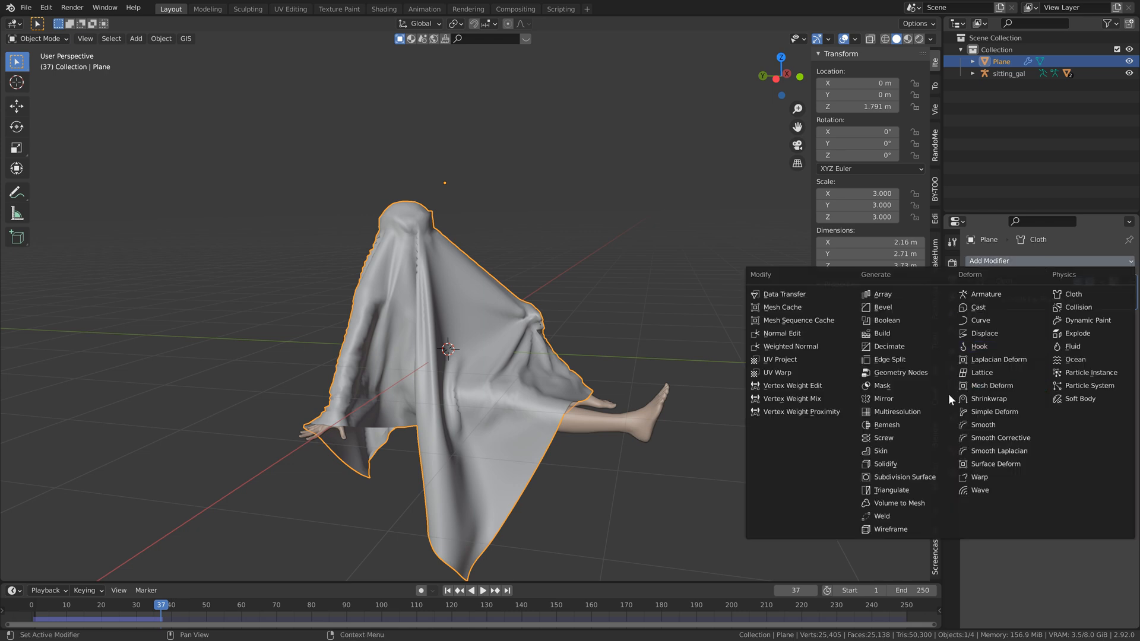
Add a level-2 Subdivision Surface to the sheet, delete it, and rewind to frame 1
click(899, 476)
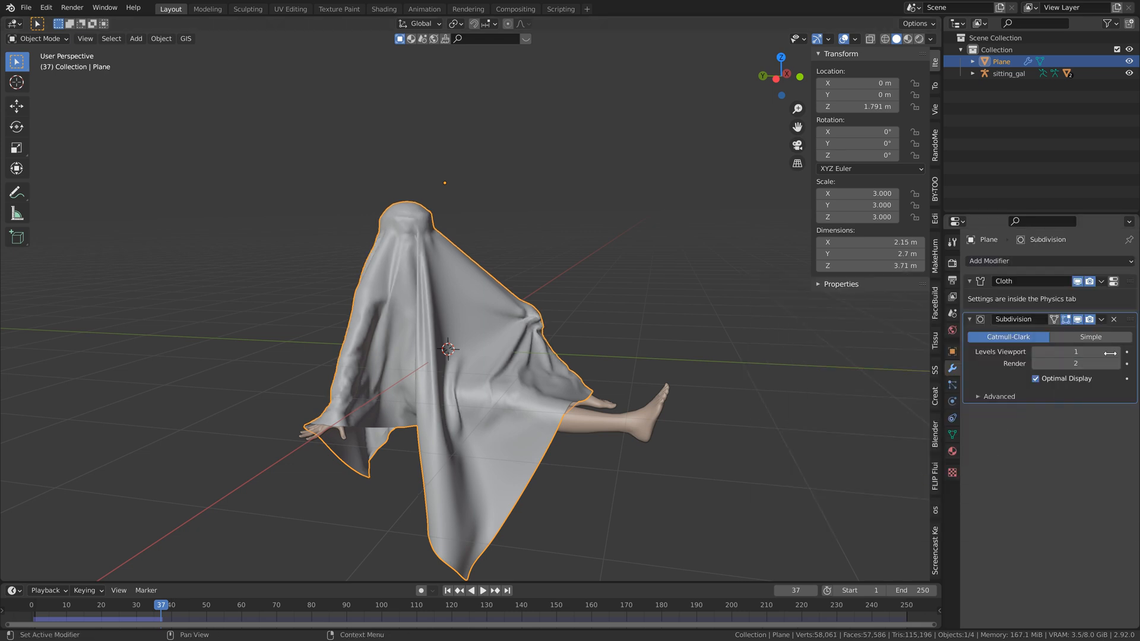
click(1076, 350)
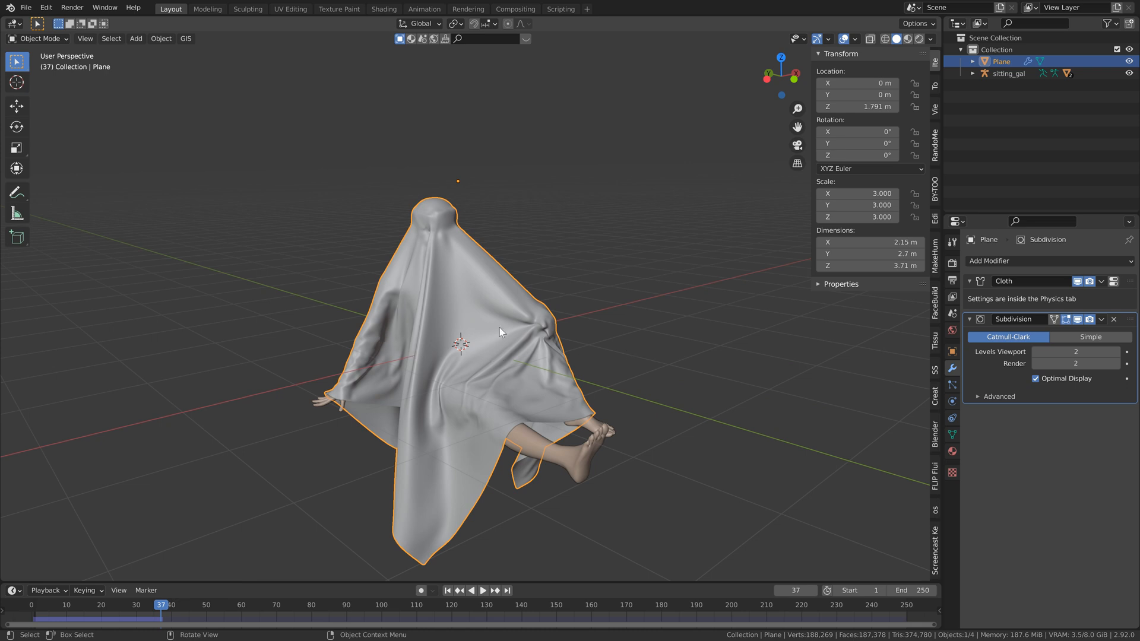
click(1113, 319)
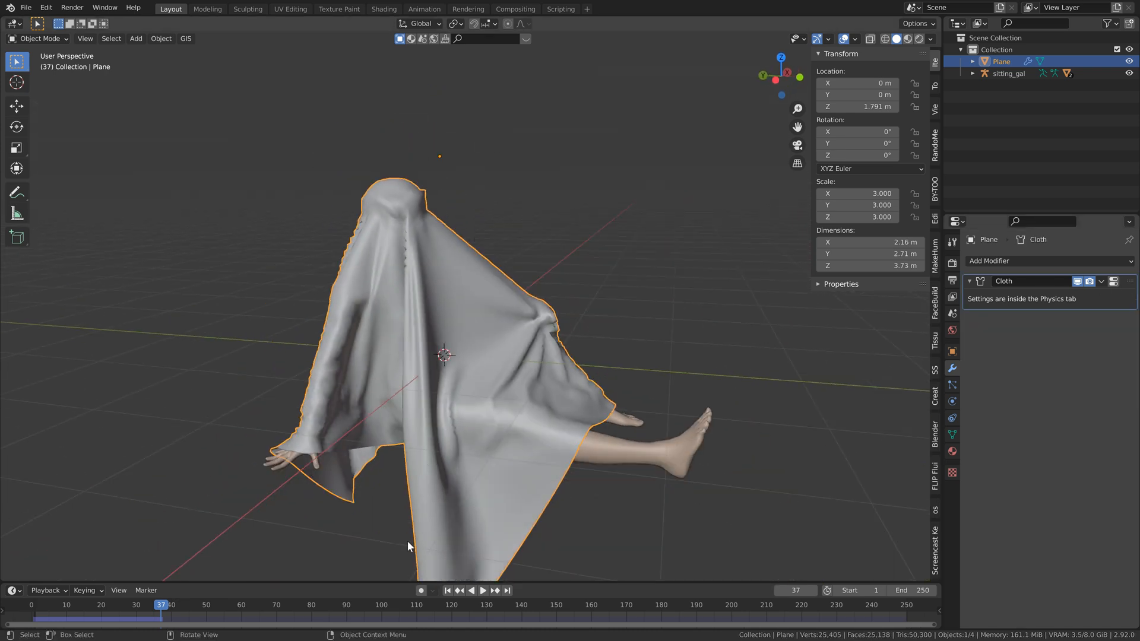
click(447, 590)
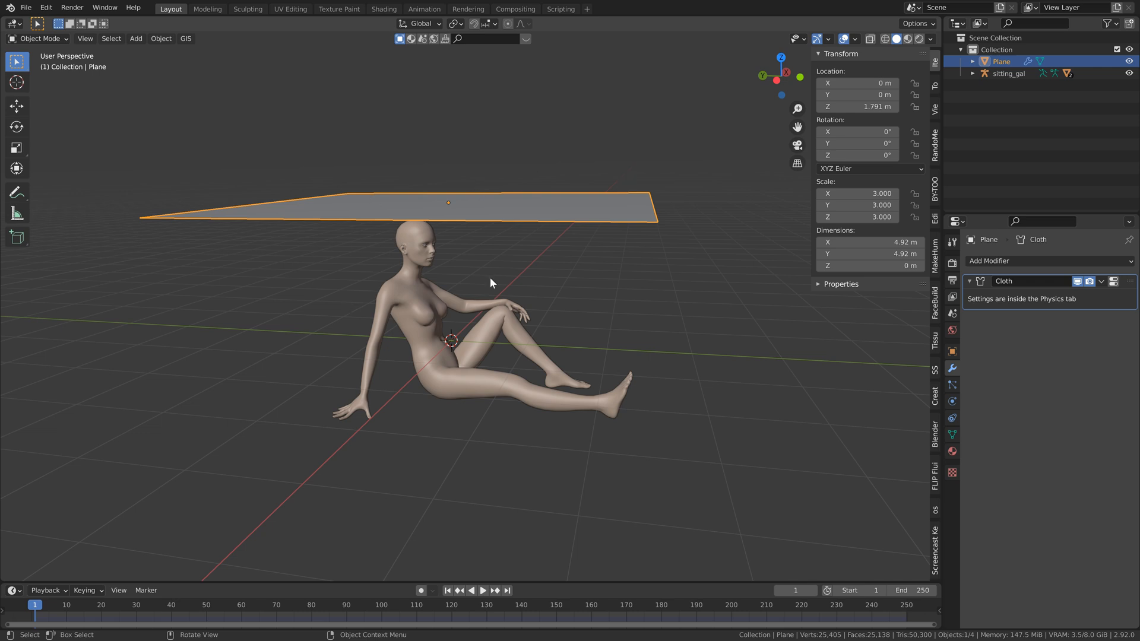
mouse_move(504, 250)
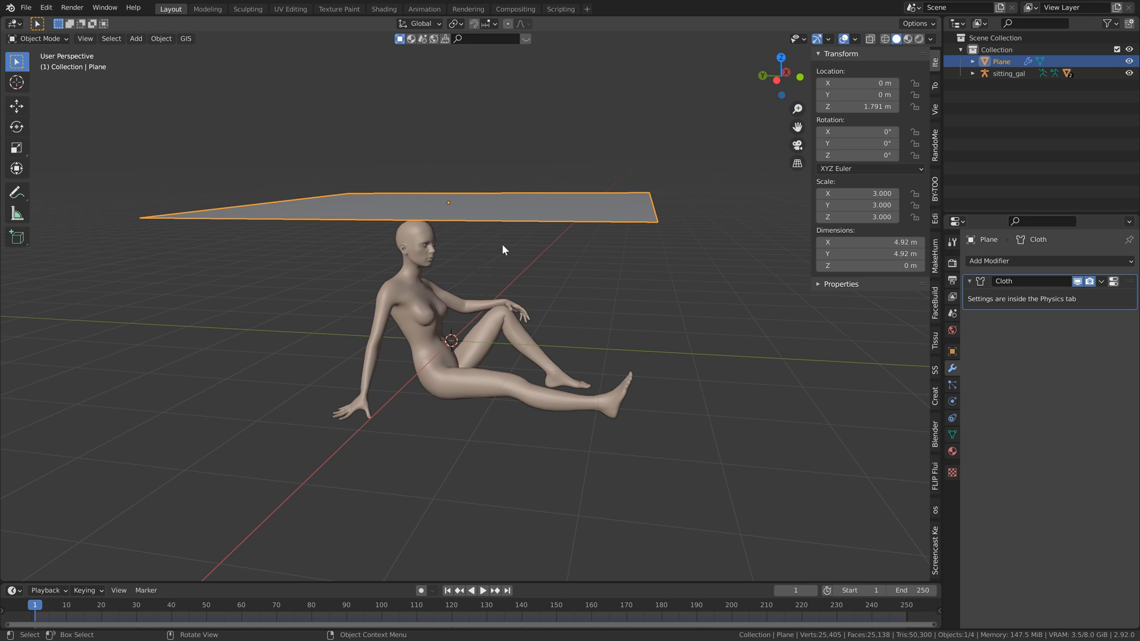
Set cloth Quality Steps to 10 and scroll down to the Collisions panel
click(951, 400)
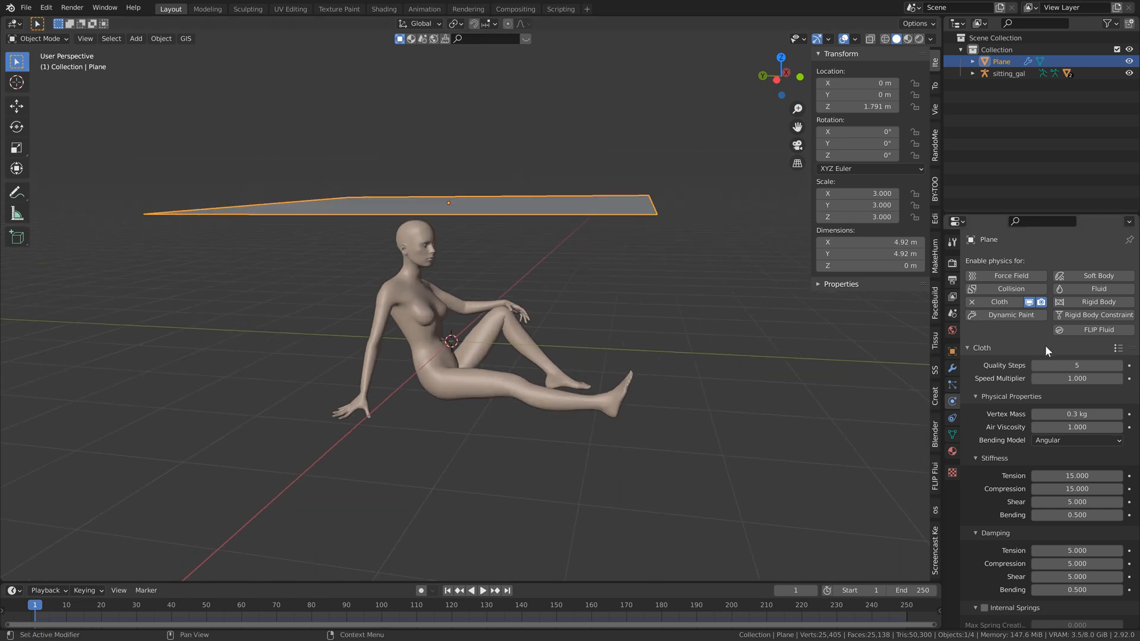
mouse_move(550, 255)
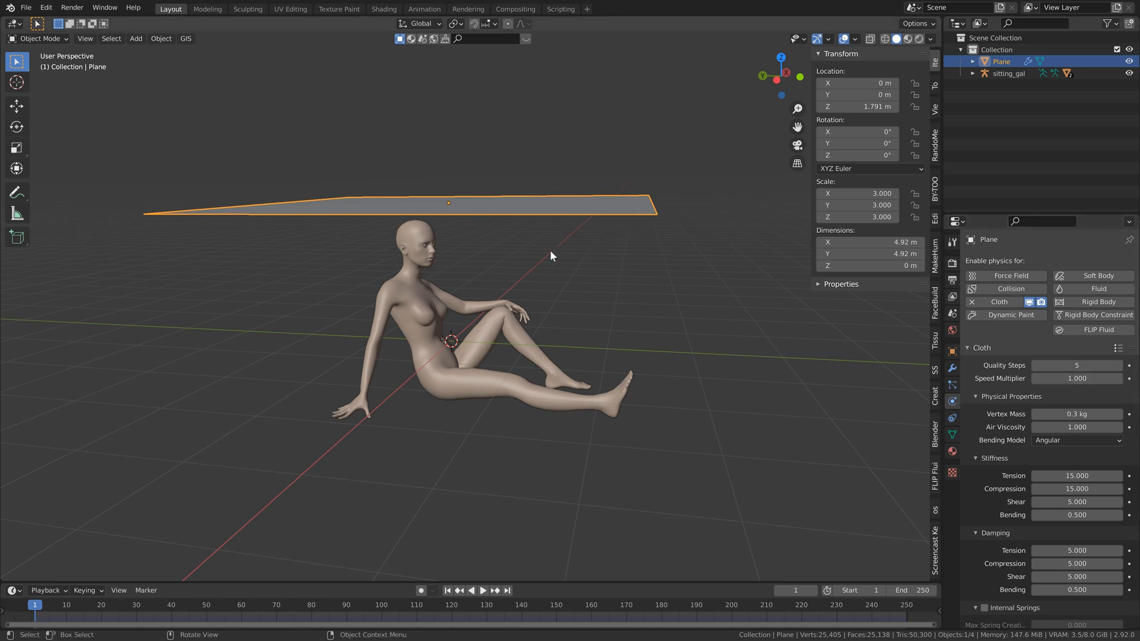
mouse_move(505, 327)
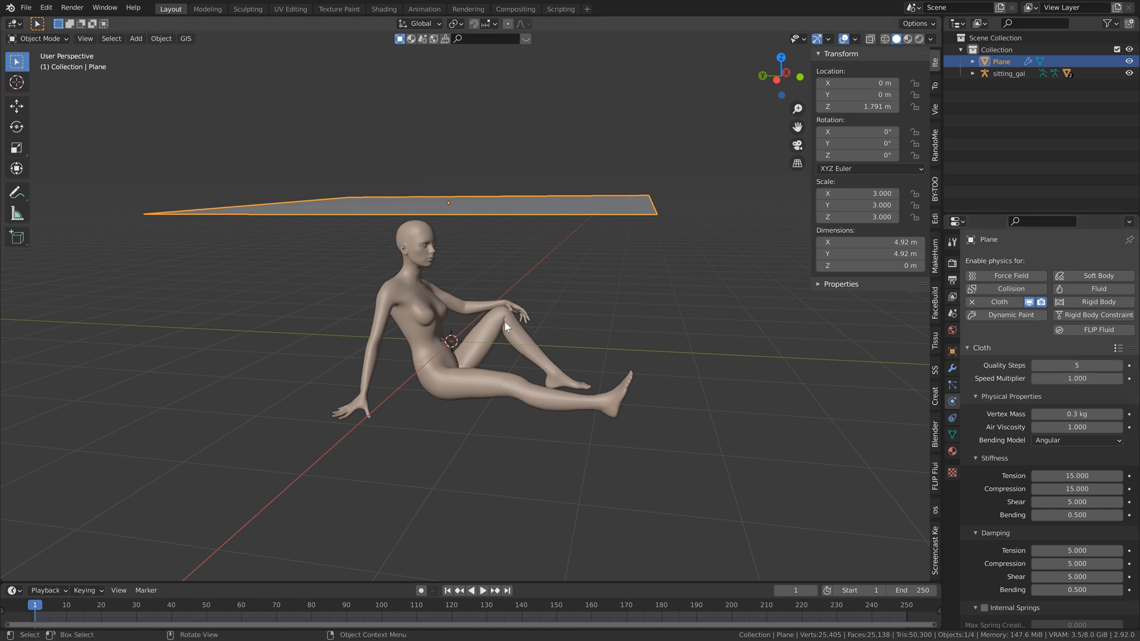
mouse_move(552, 257)
text(10)
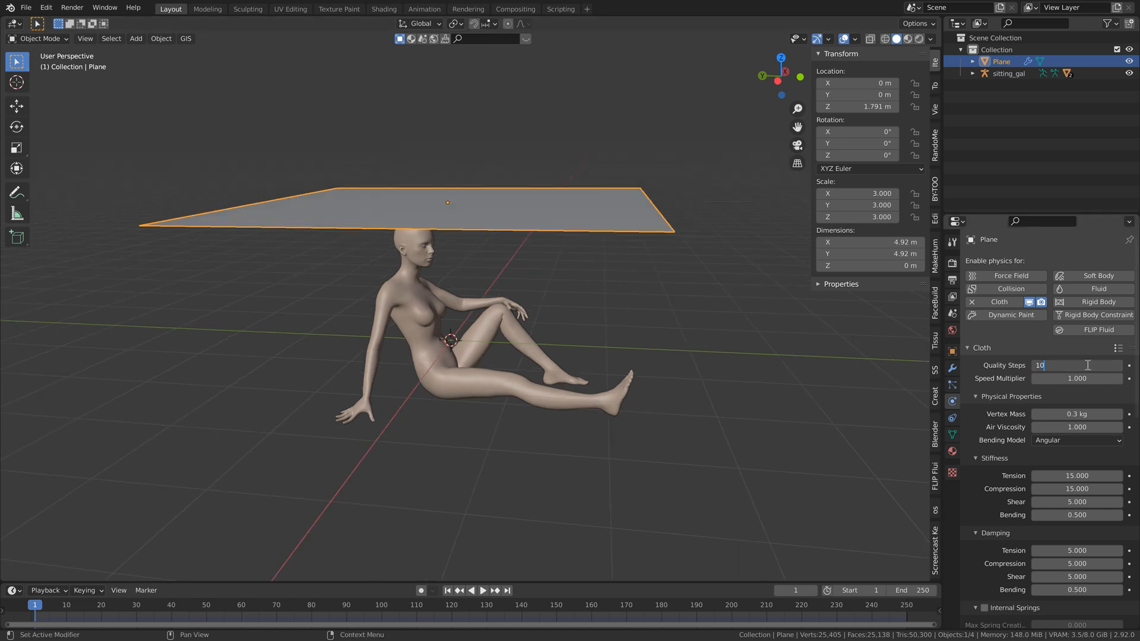
scroll(down, 3)
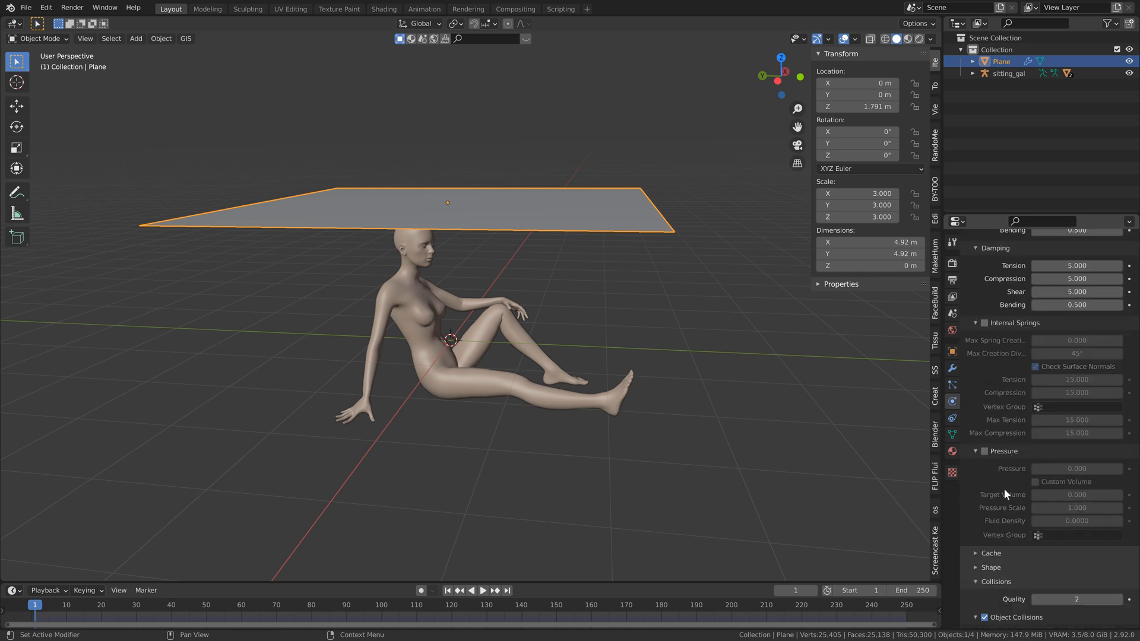
scroll(down, 3)
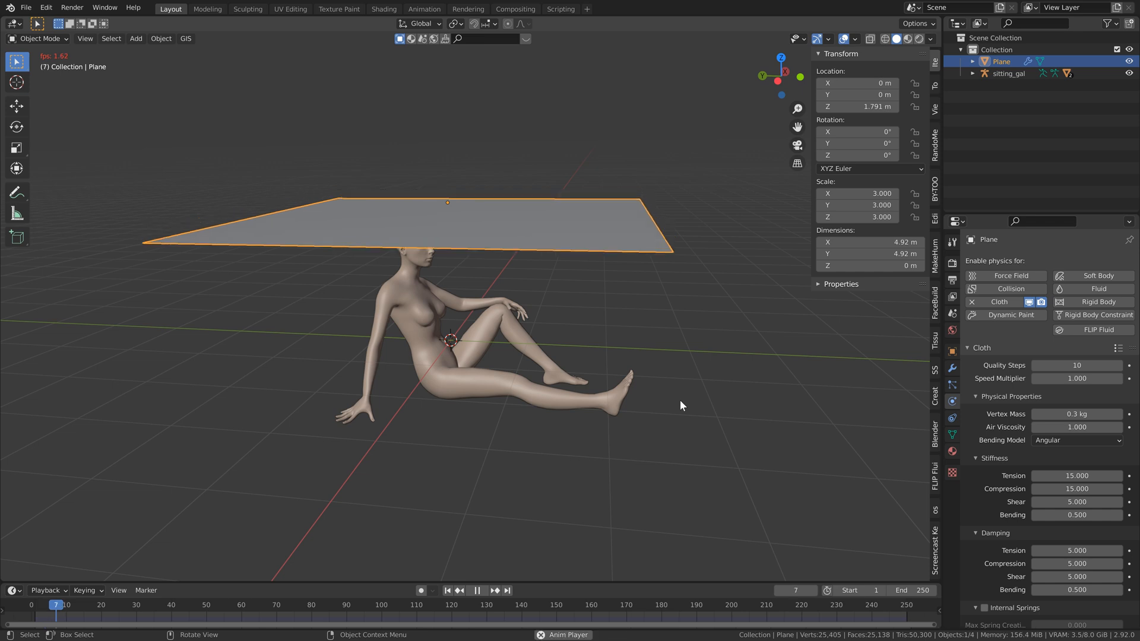
Play the 10-step cloth drop to around frame 38, stop, and select the figure
click(476, 589)
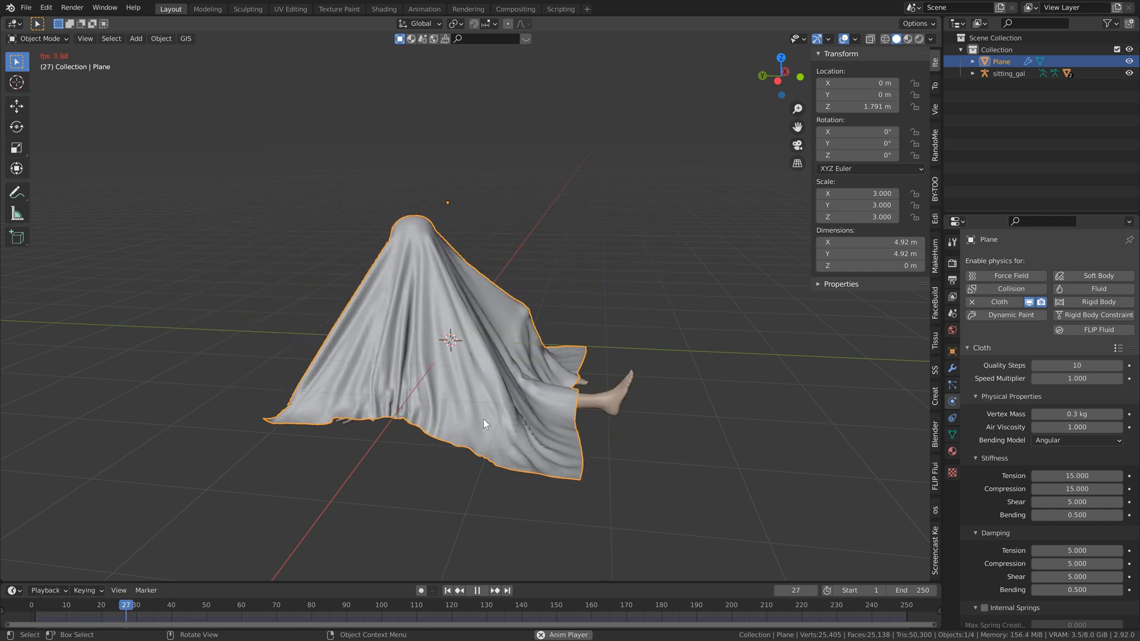
click(476, 589)
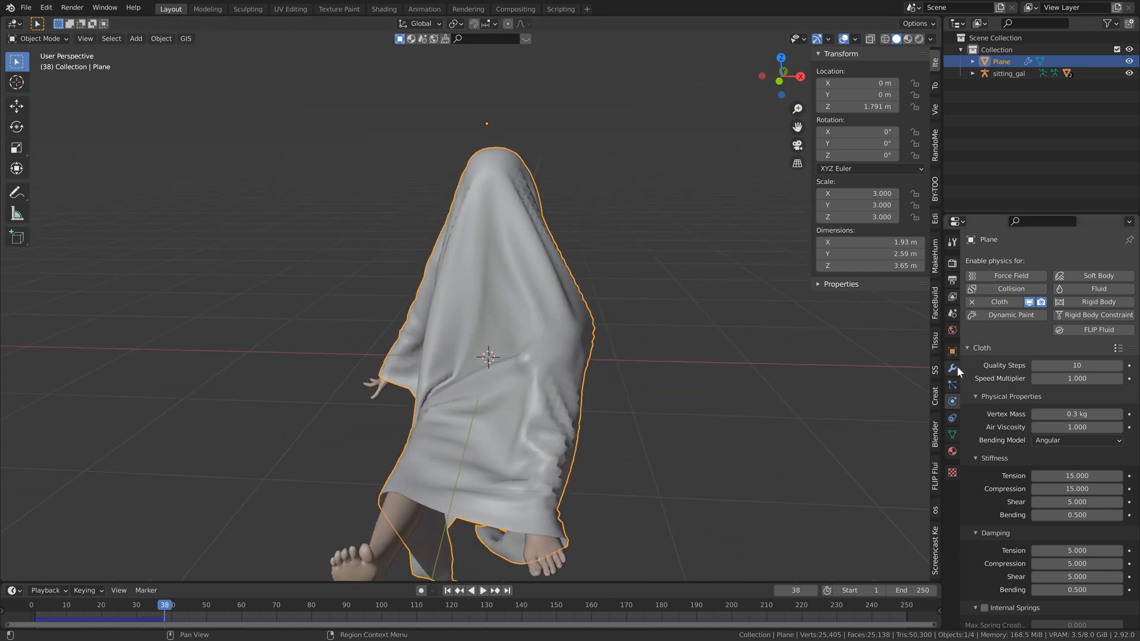
click(952, 368)
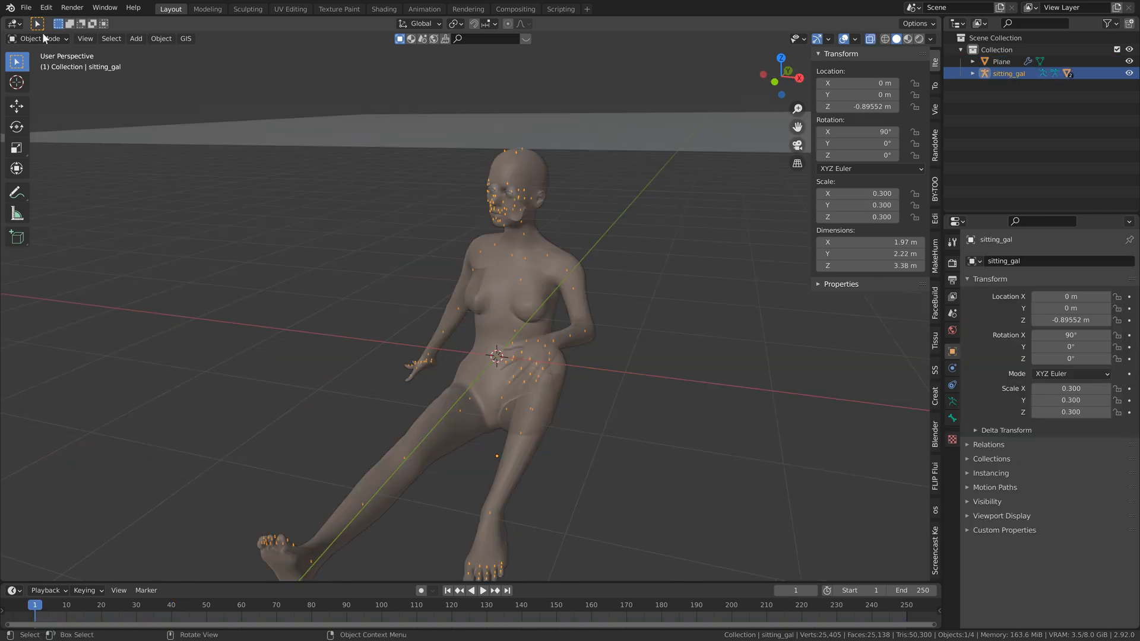
Replay the cloth from frame 1, stopping near frame 35, and select the Plane
click(36, 39)
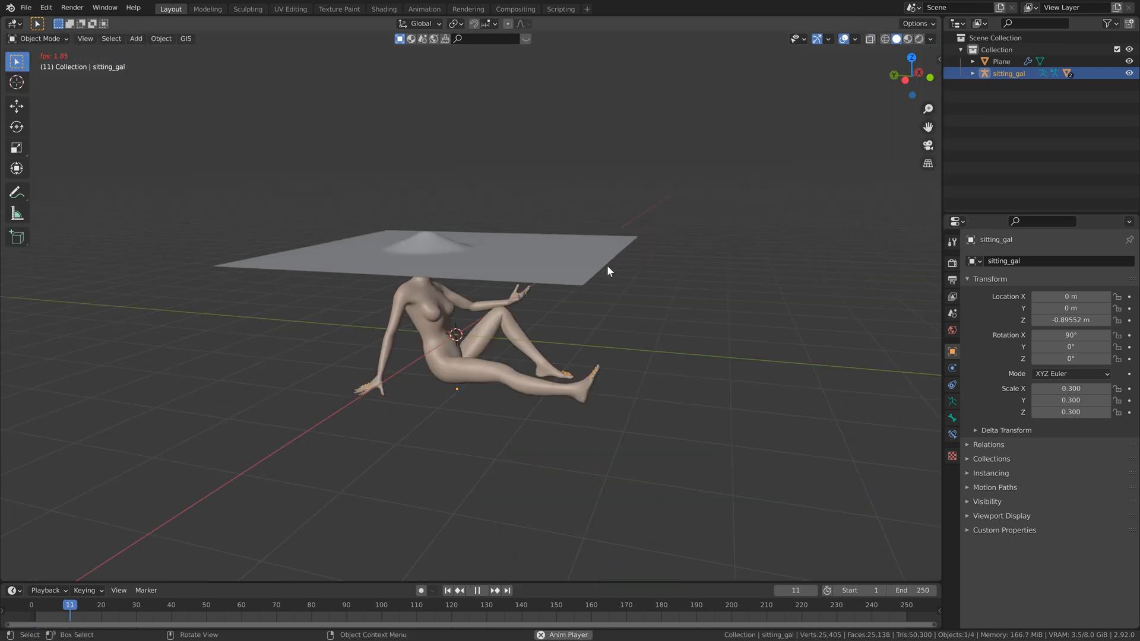
click(476, 590)
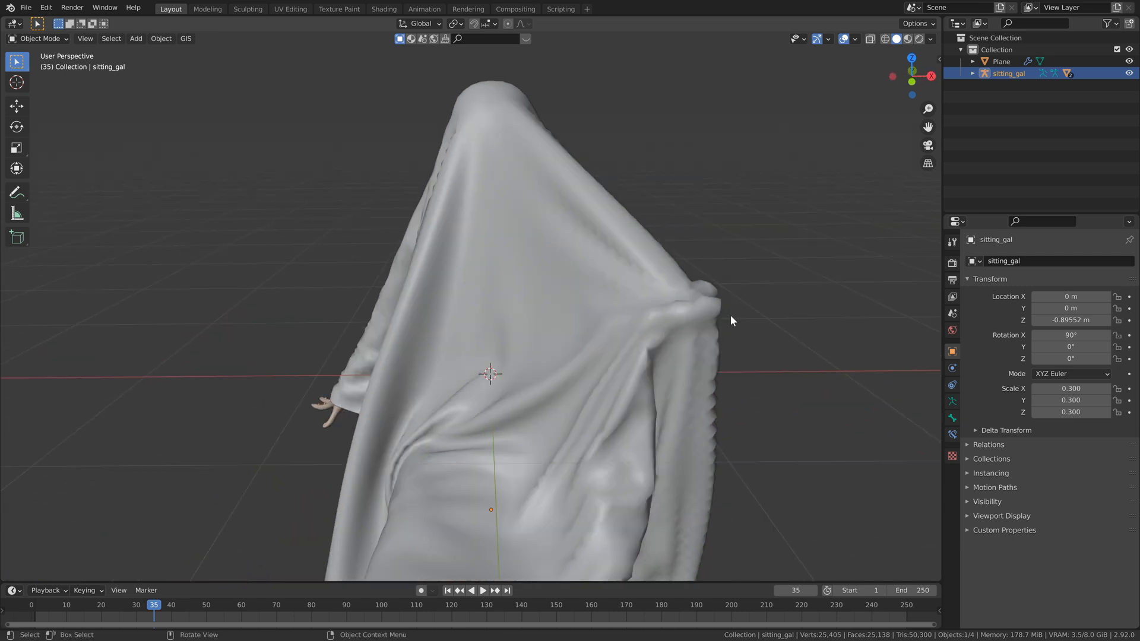
click(1000, 61)
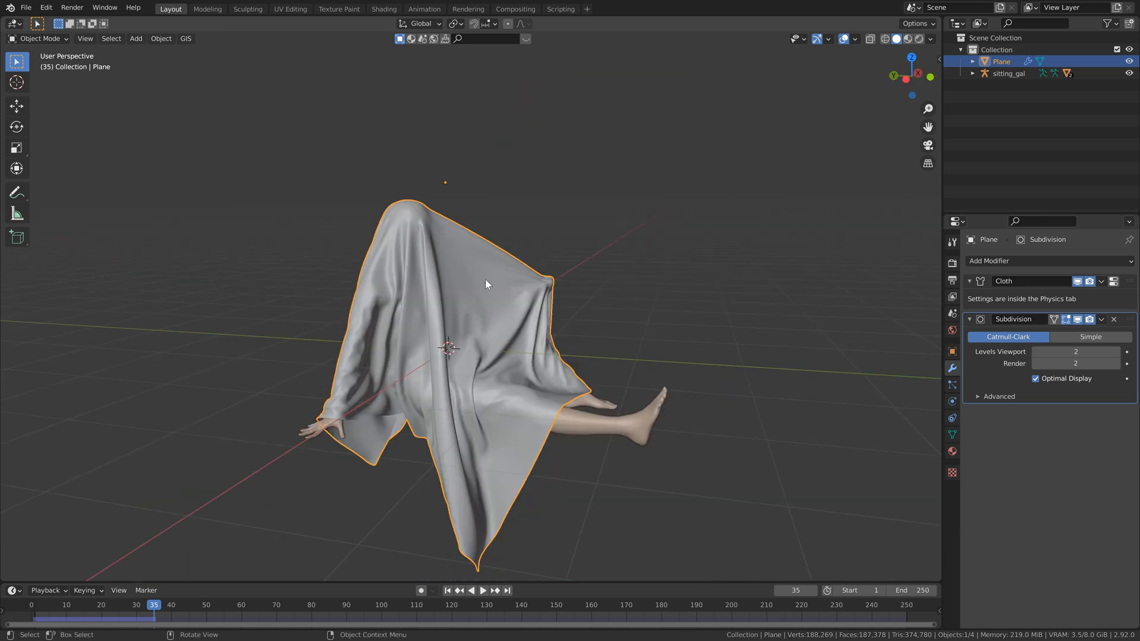
mouse_move(314, 257)
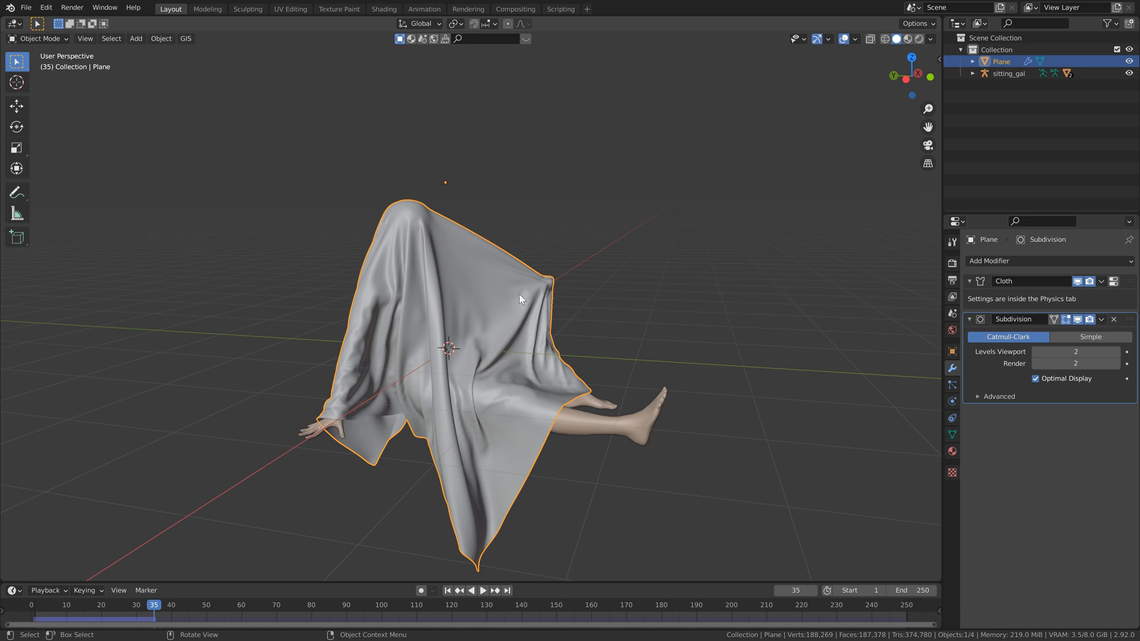
Rewind the level-2 subdivided sheet's simulation to frame 1
click(448, 589)
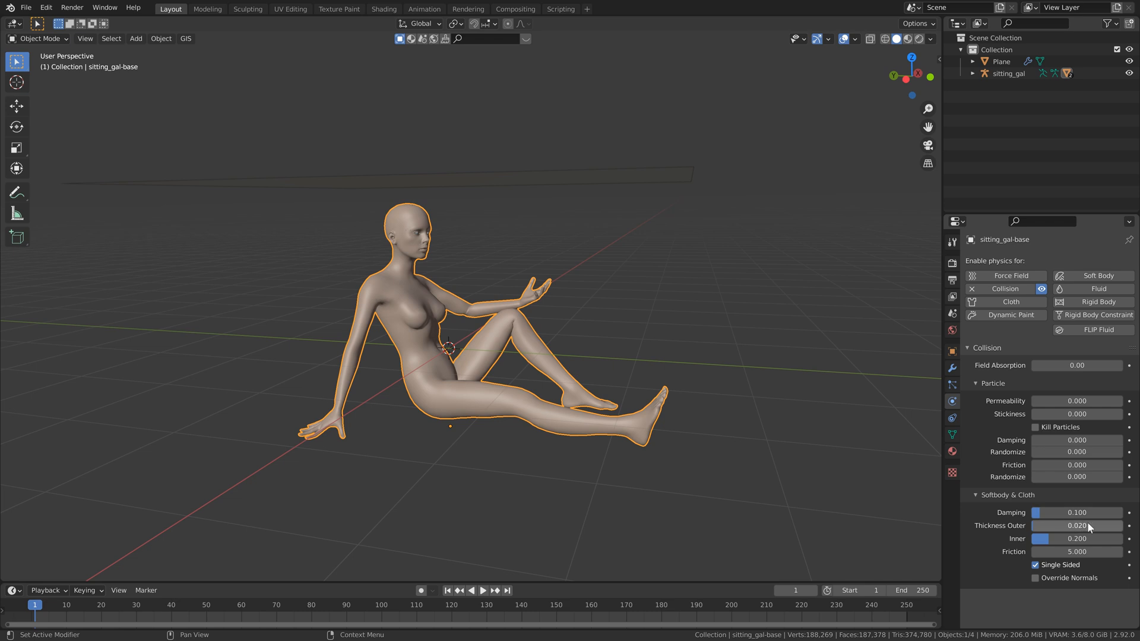
mouse_move(1084, 529)
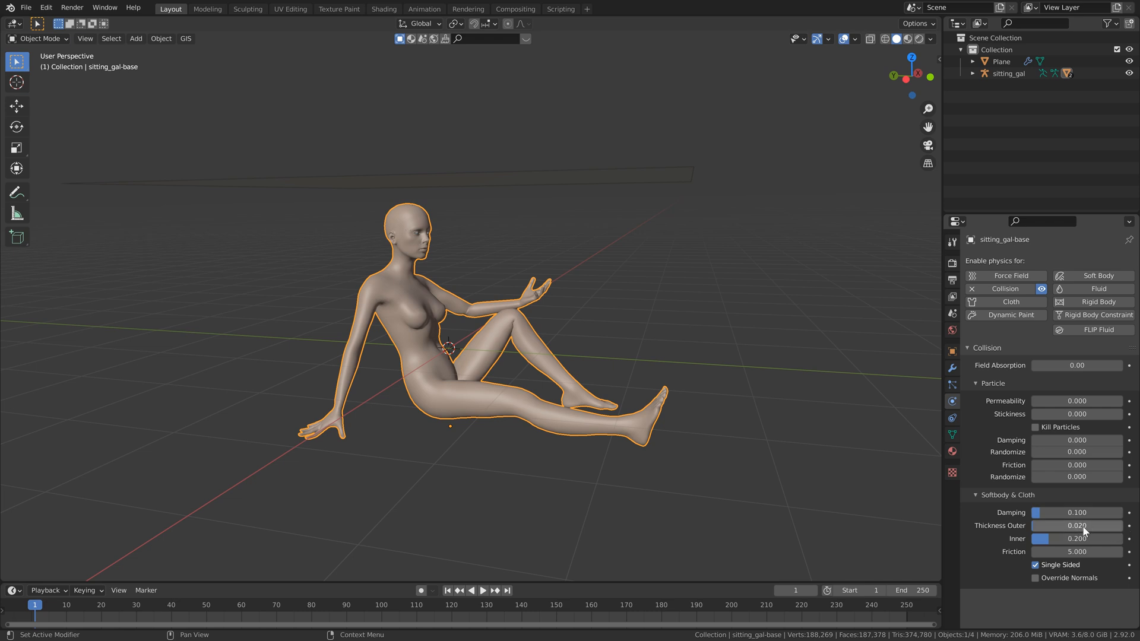
mouse_move(1090, 524)
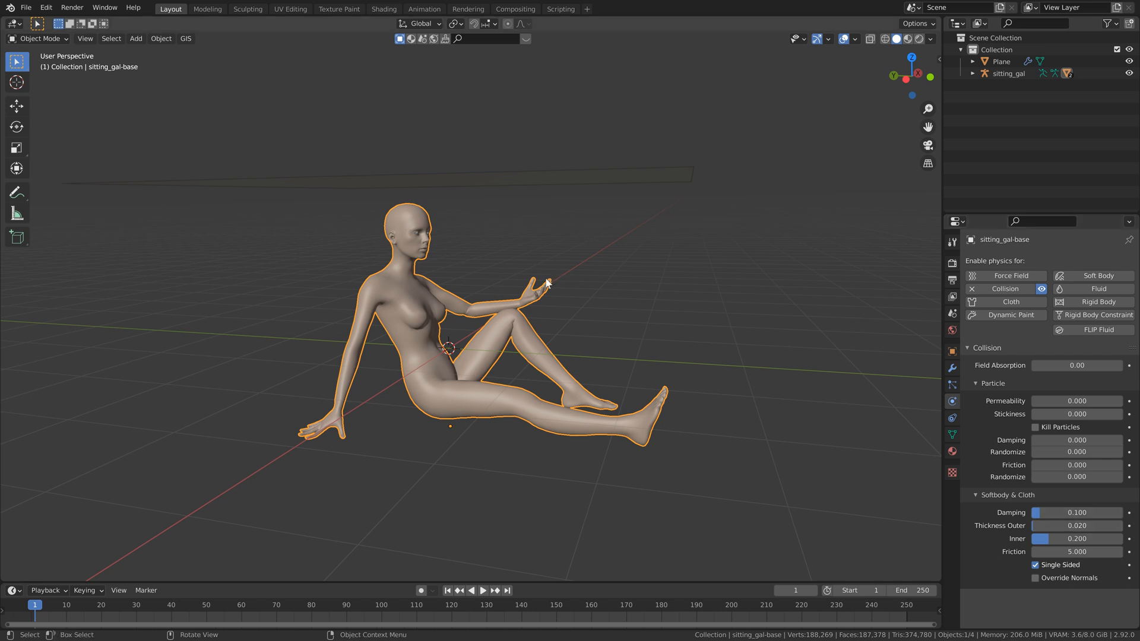
mouse_move(541, 284)
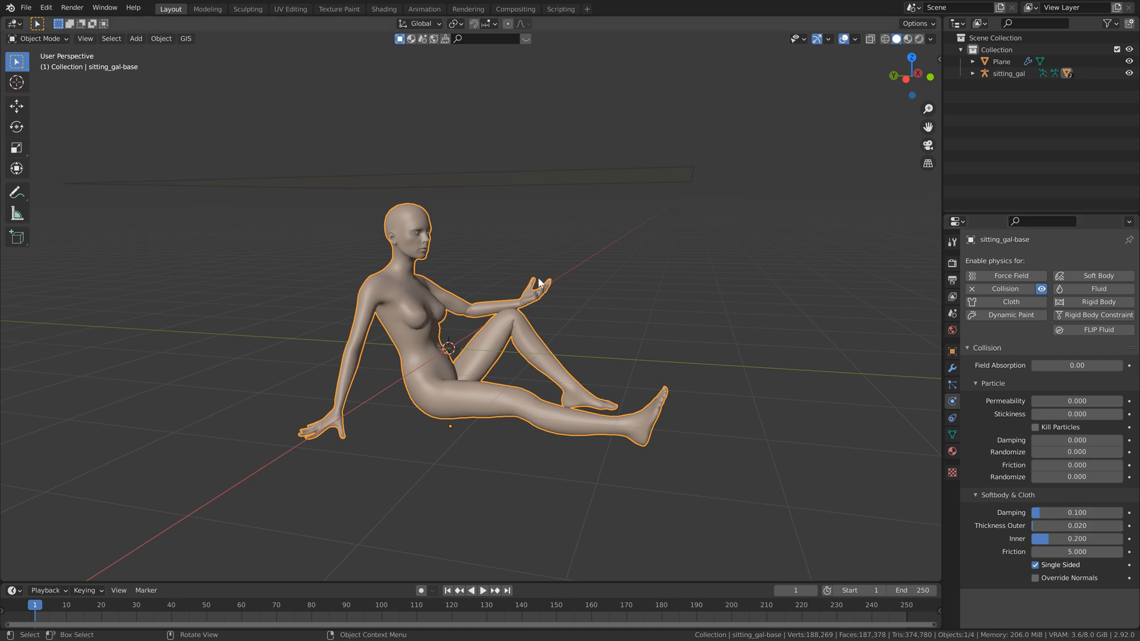
Replay the drape to frame 39 after checking the figure's collision thickness (outer 0.020)
click(483, 590)
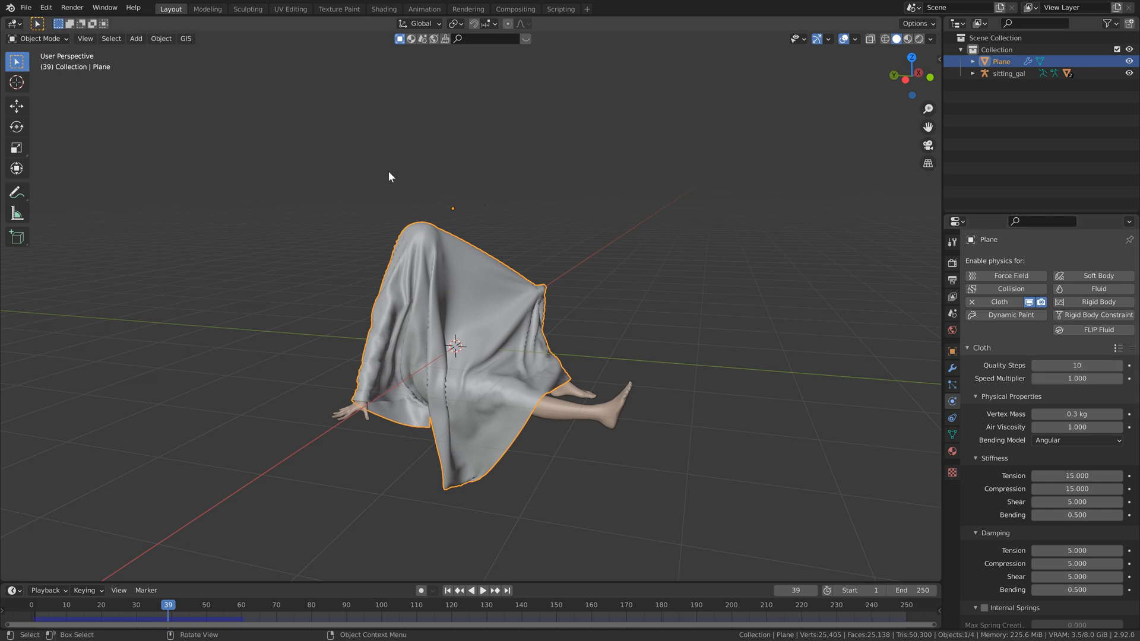
mouse_move(825, 325)
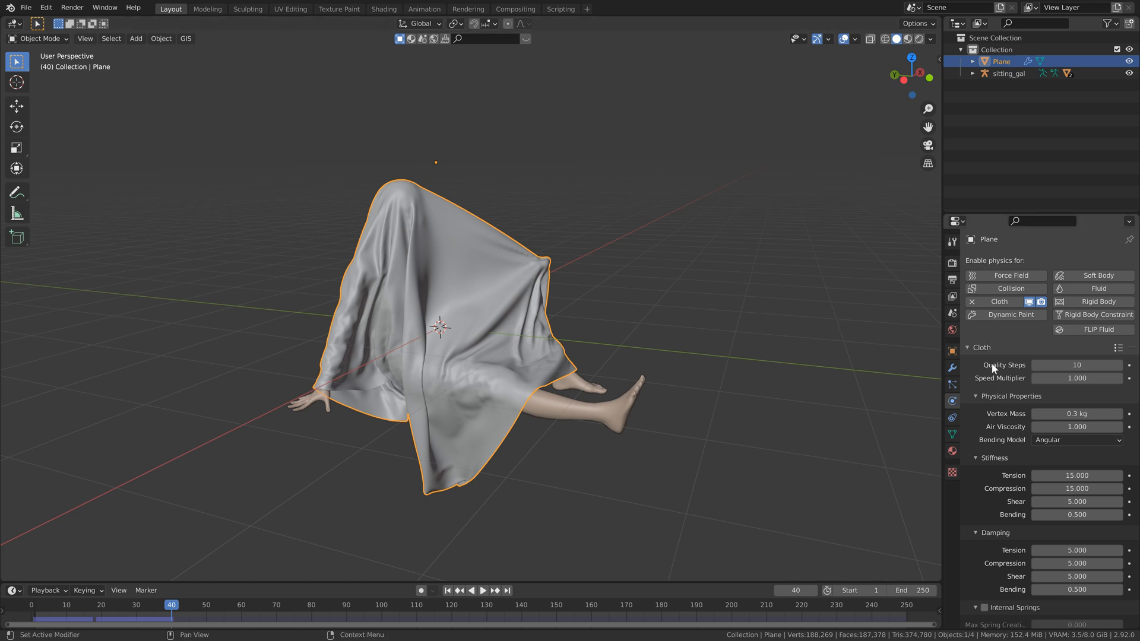
Scroll through the Plane's Cloth physics settings to review them
scroll(down, 3)
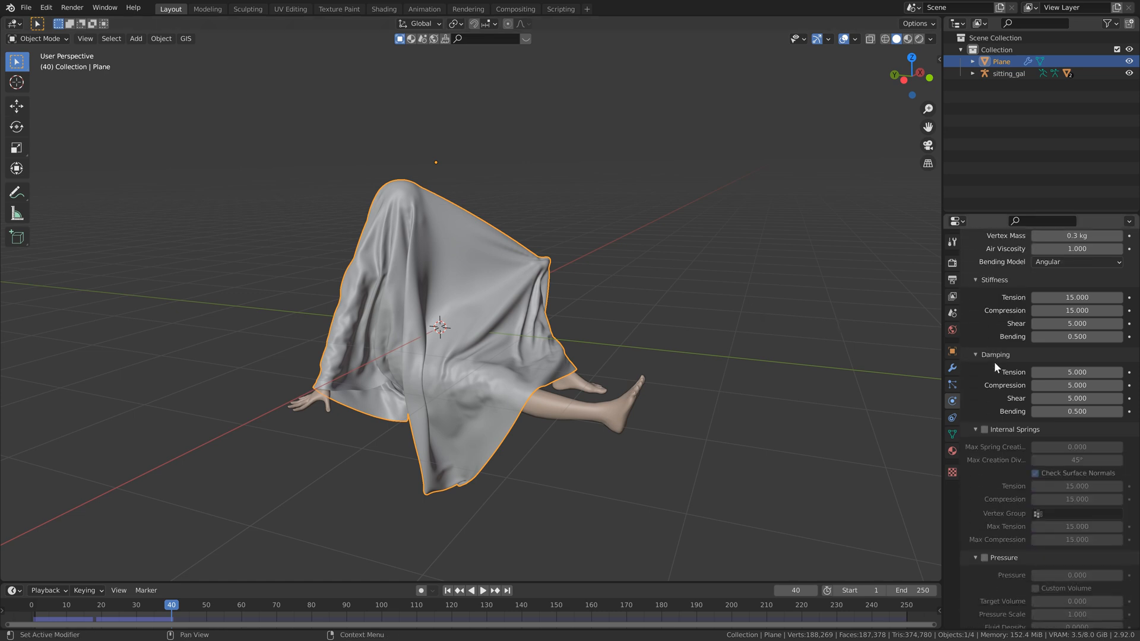
mouse_move(1011, 372)
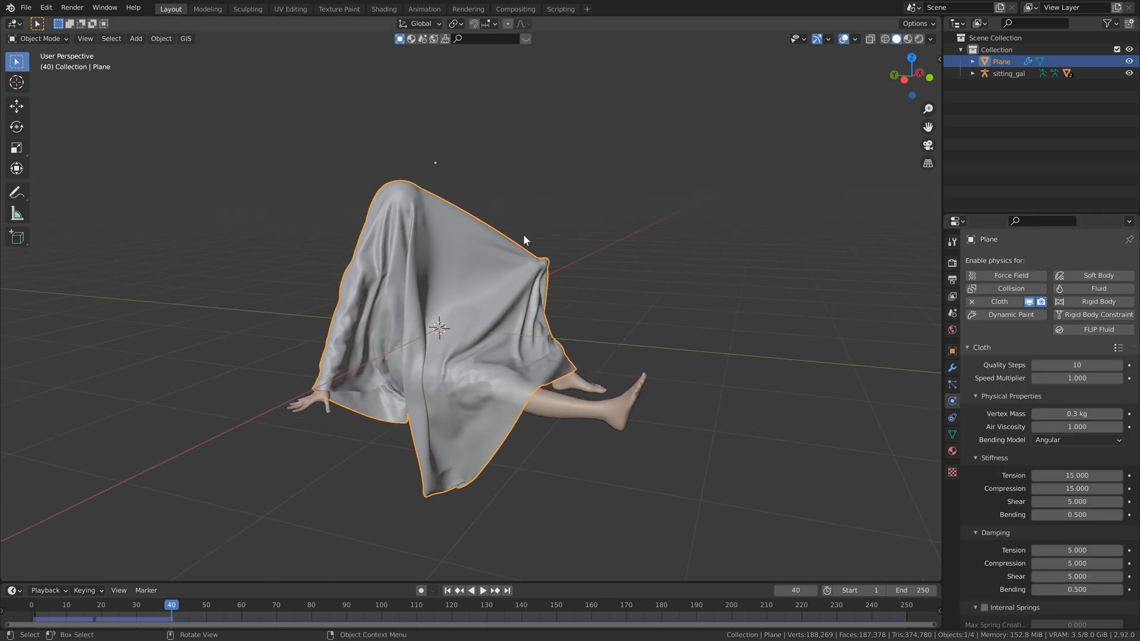
mouse_move(971, 391)
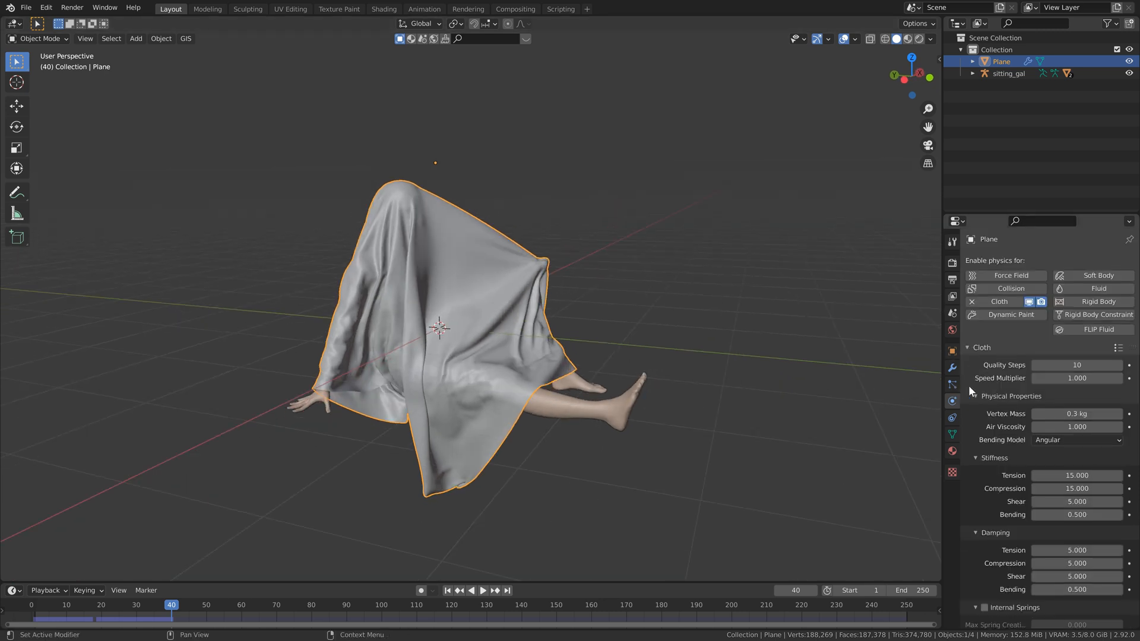
scroll(down, 3)
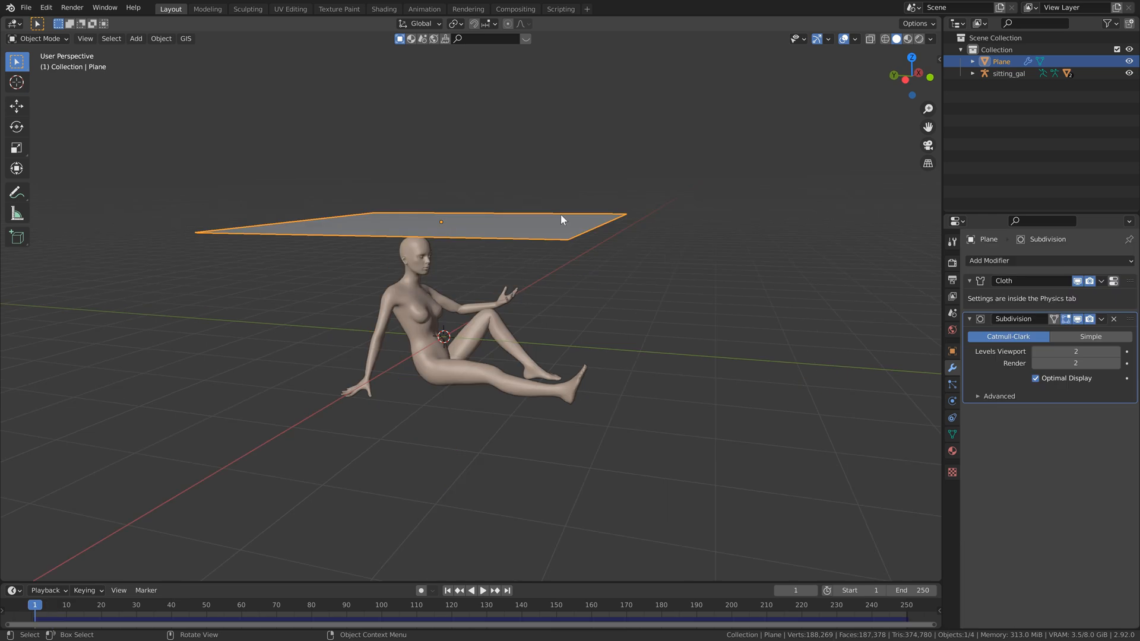
Play the subdivided cloth from frame 1 until it slides over the figure at frame 179
click(483, 590)
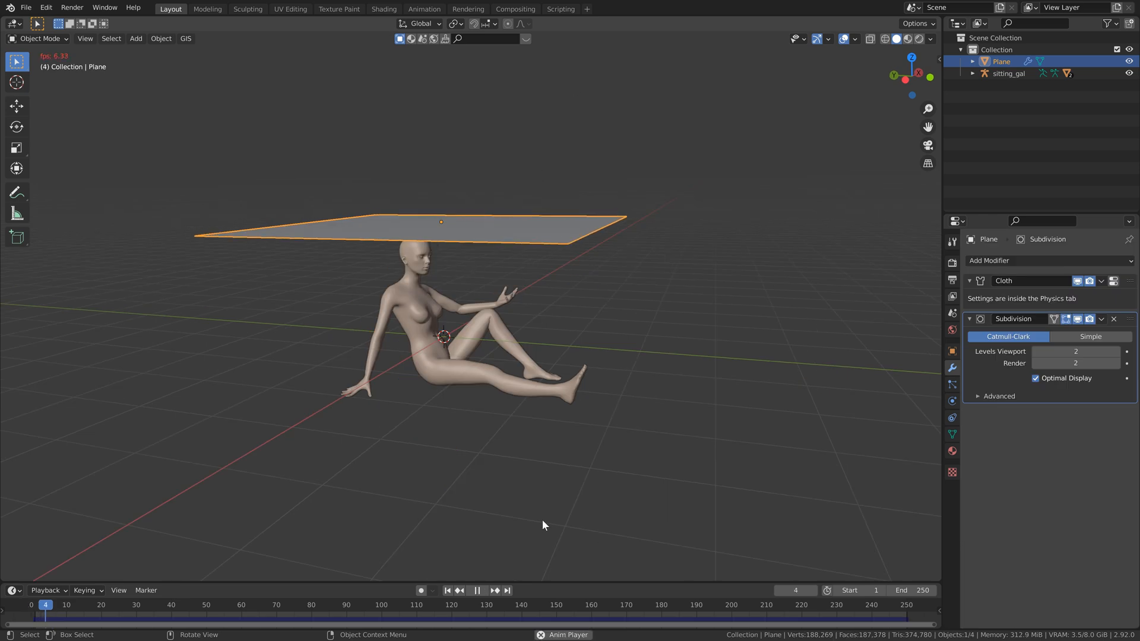
click(477, 589)
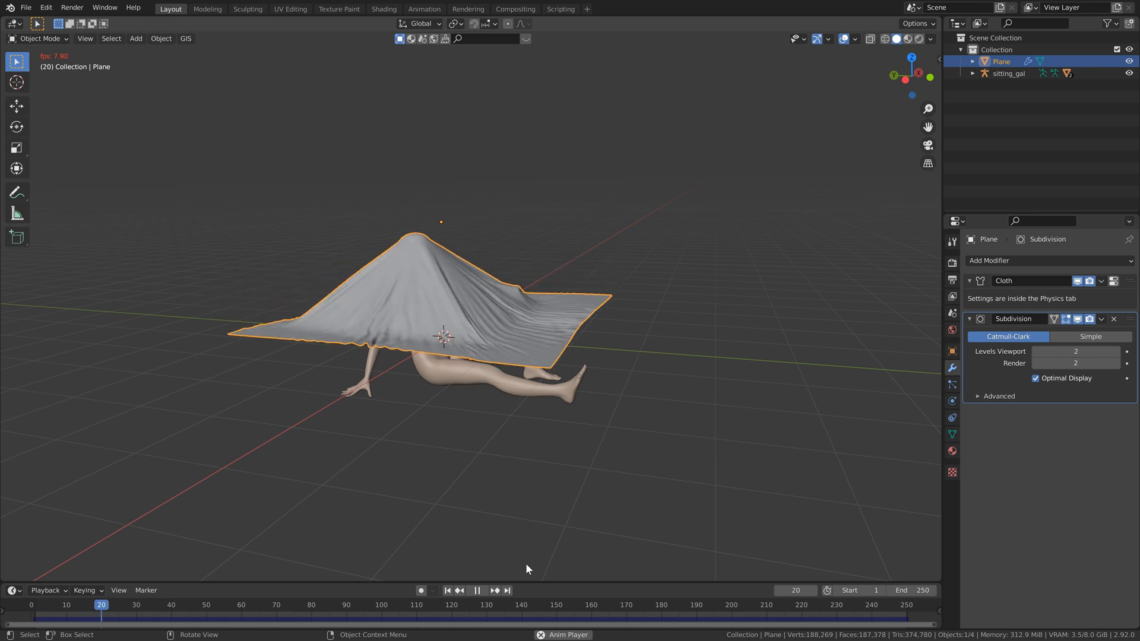
click(476, 590)
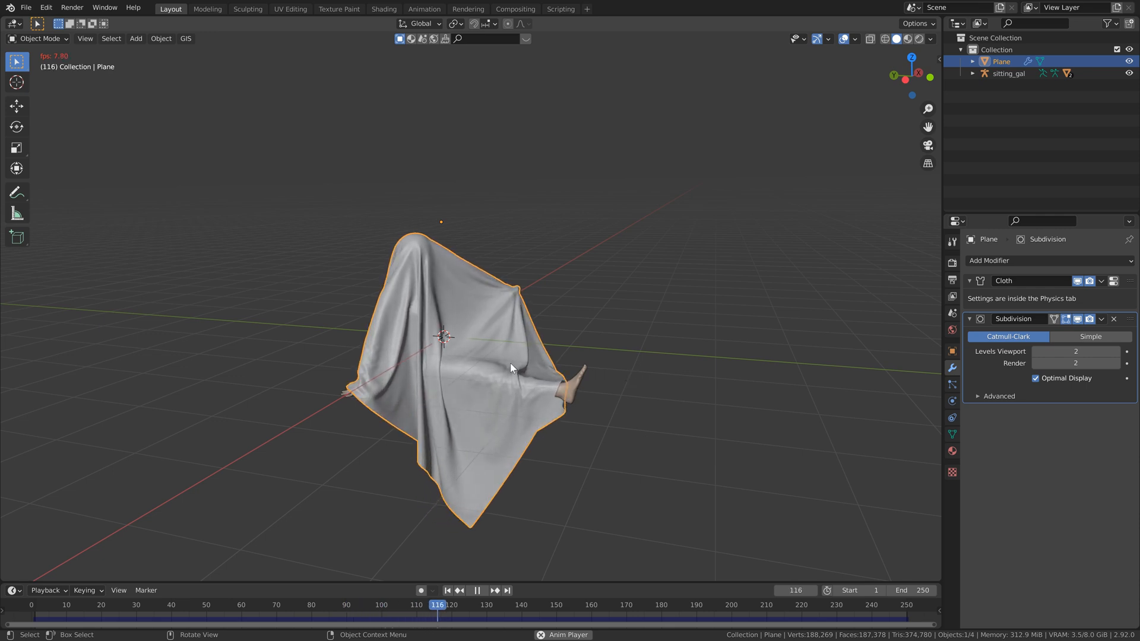
click(478, 590)
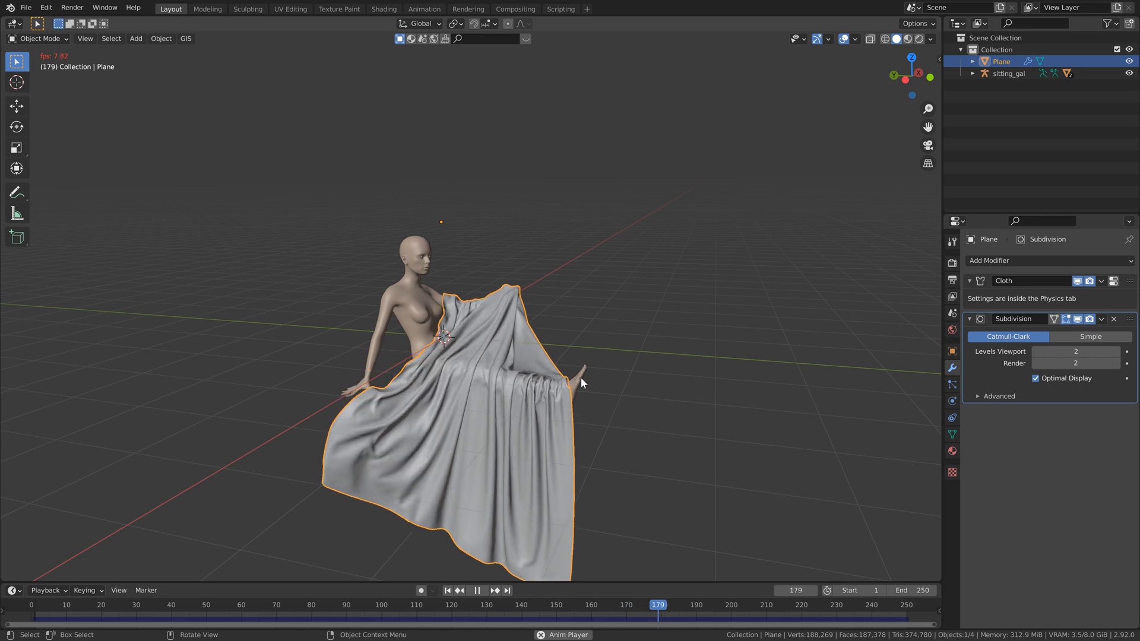
Replay the cloth simulation to about frame 226 as the sheet slips off the legs
click(477, 590)
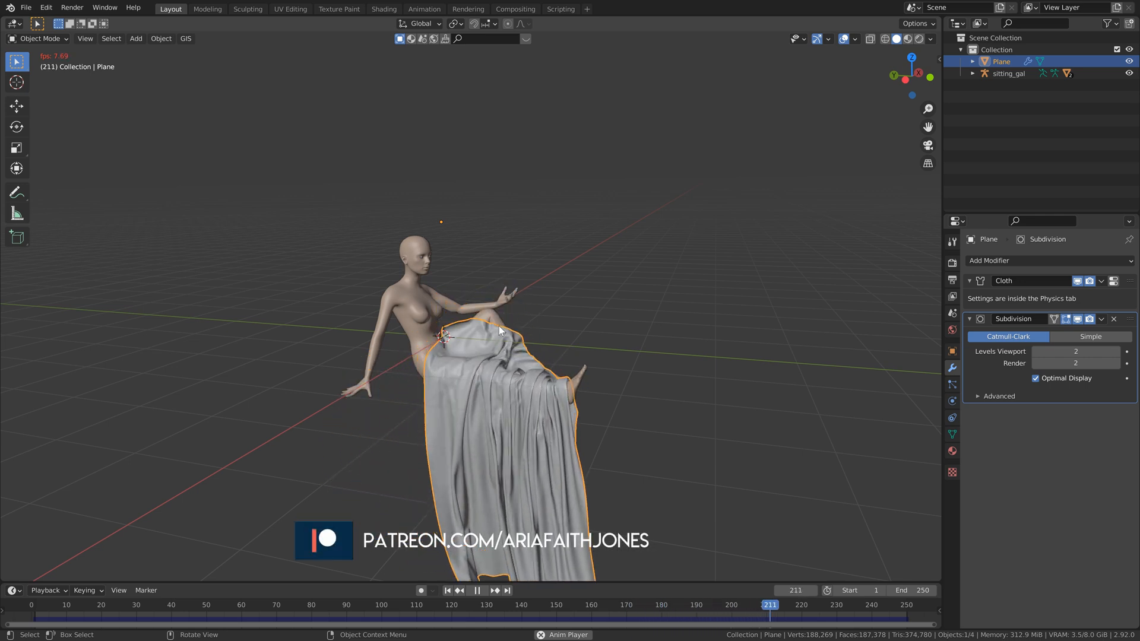
click(476, 590)
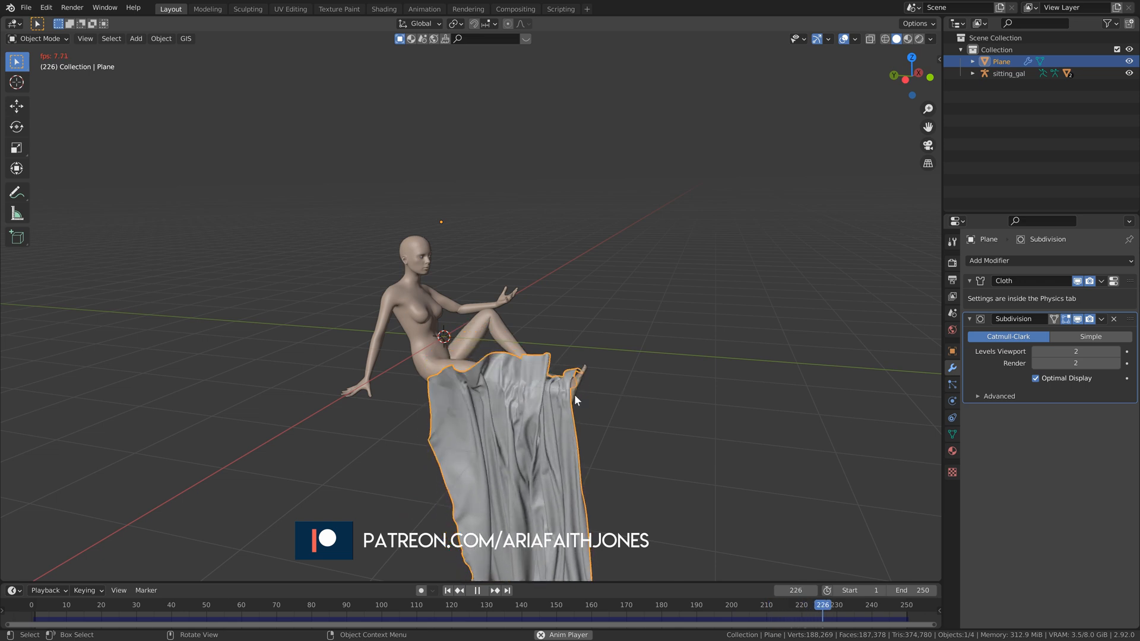